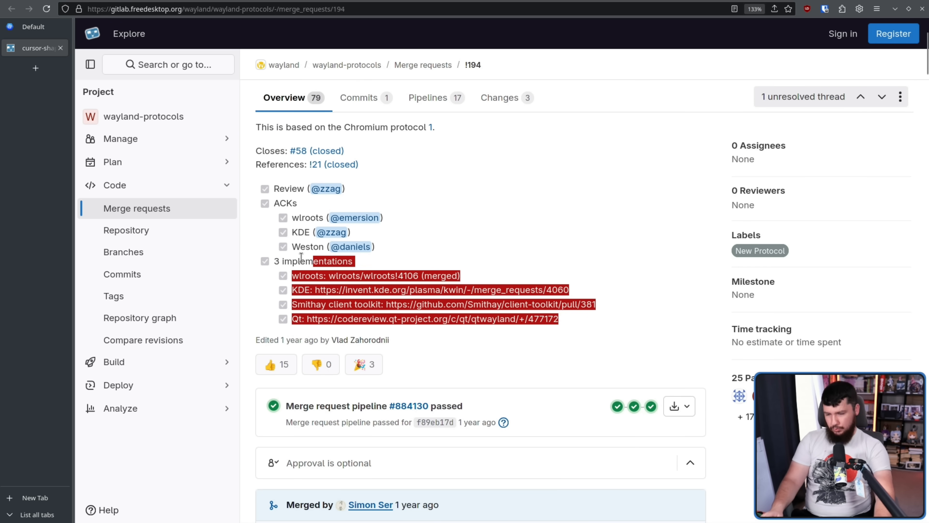
- Review MR !194's ACK and implementation checklist and open the GTK MR link in a new tab
{"action": "scroll", "scroll_direction": "down", "scroll_amount": 3}
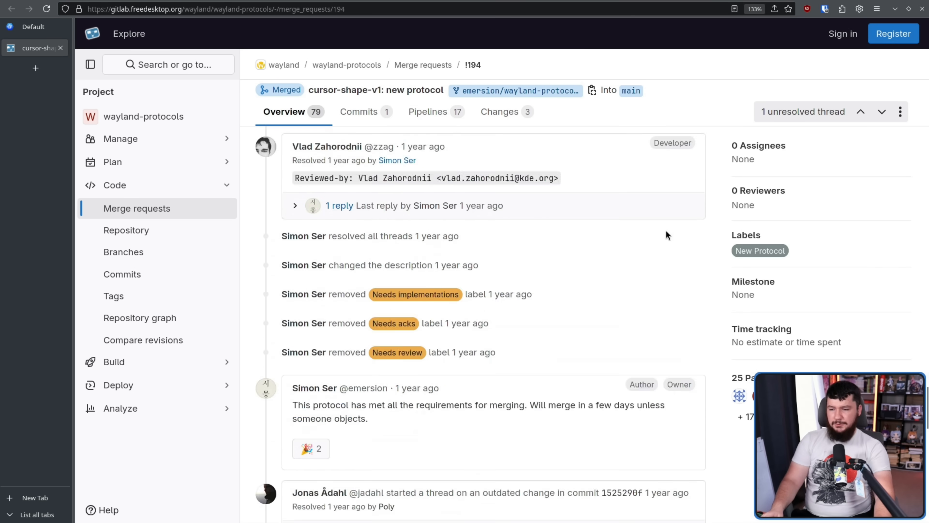
{"action": "scroll", "scroll_direction": "down", "scroll_amount": 3}
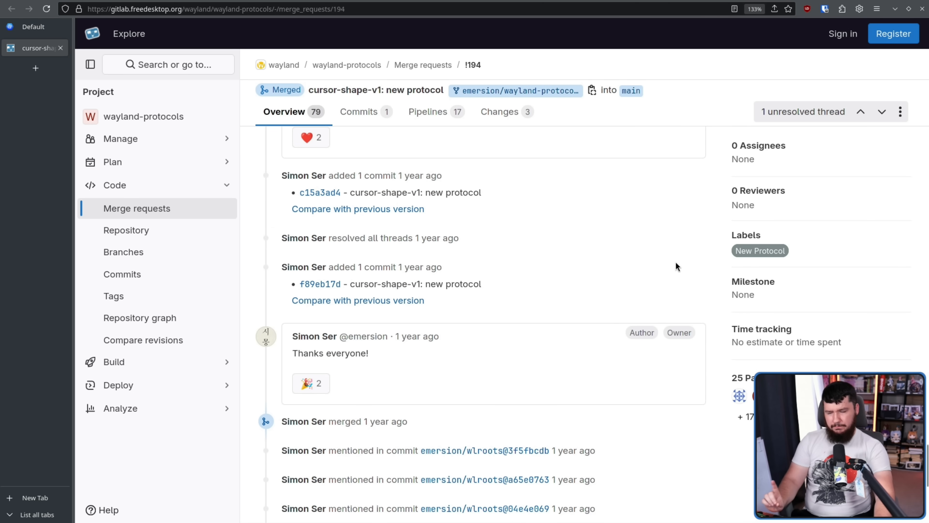
{"action": "mouse_move", "coordinate": [680, 280]}
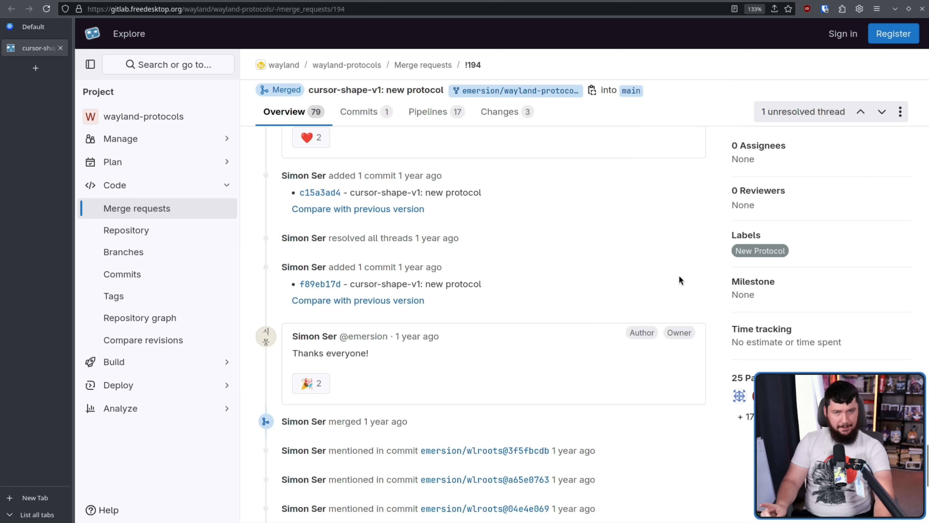
{"action": "scroll", "scroll_direction": "up", "scroll_amount": 3}
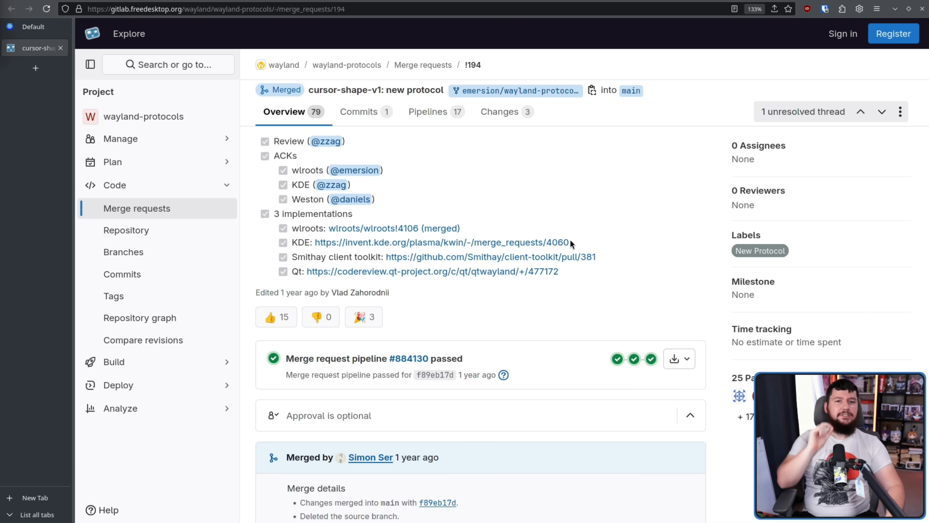
{"action": "mouse_move", "coordinate": [401, 203]}
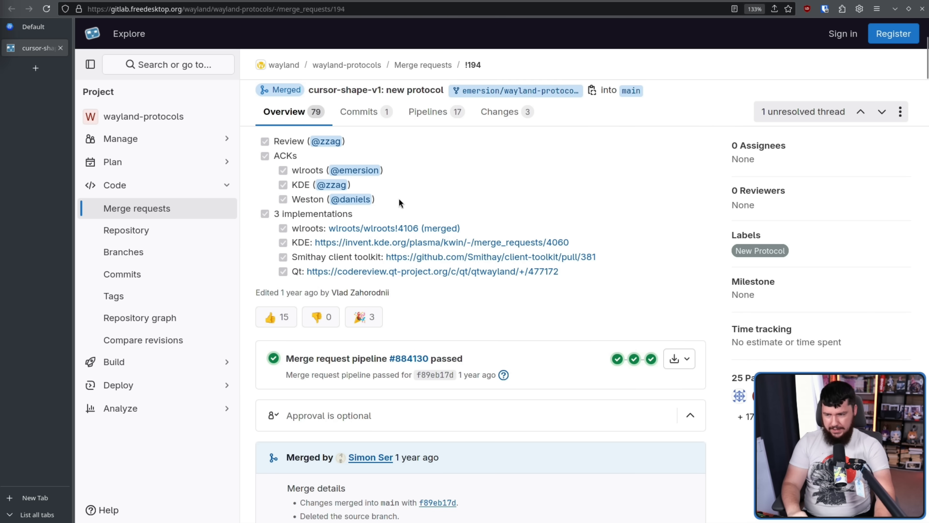
{"action": "mouse_move", "coordinate": [583, 277]}
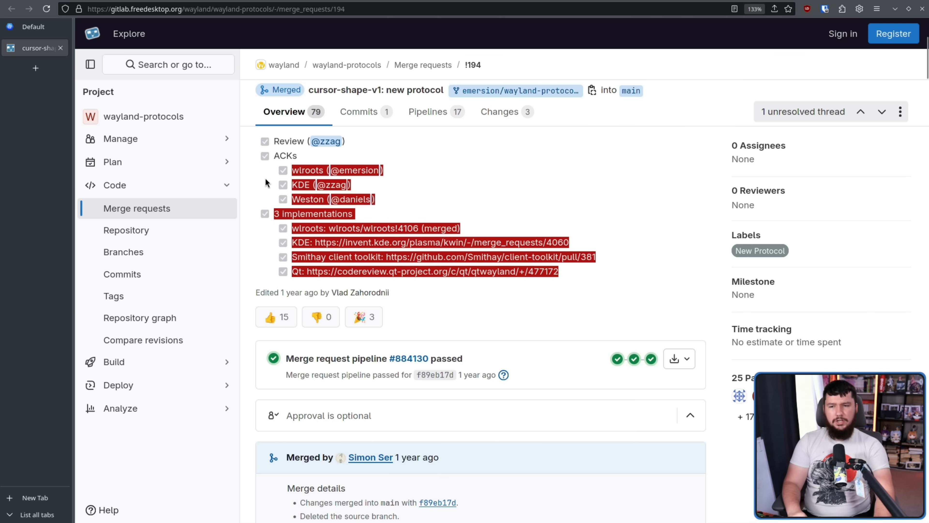
{"action": "left_click", "coordinate": [482, 202]}
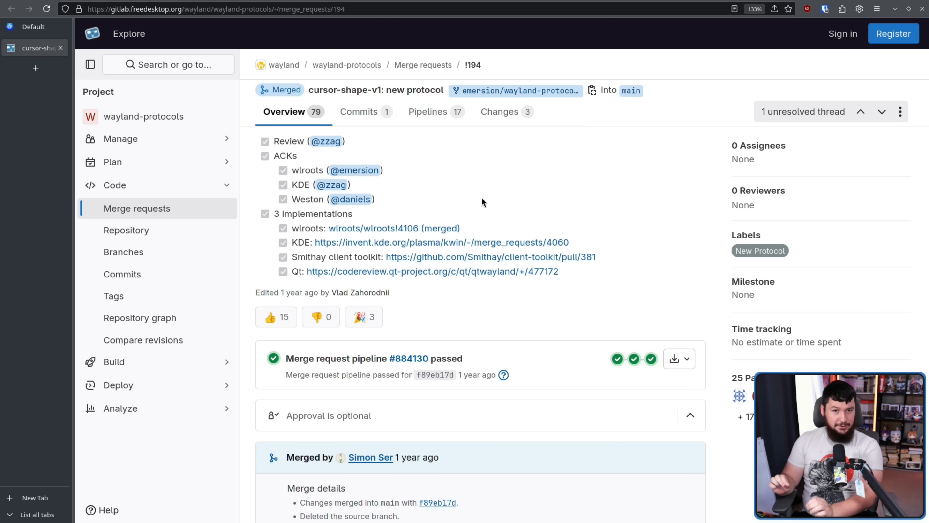
{"action": "mouse_move", "coordinate": [534, 391]}
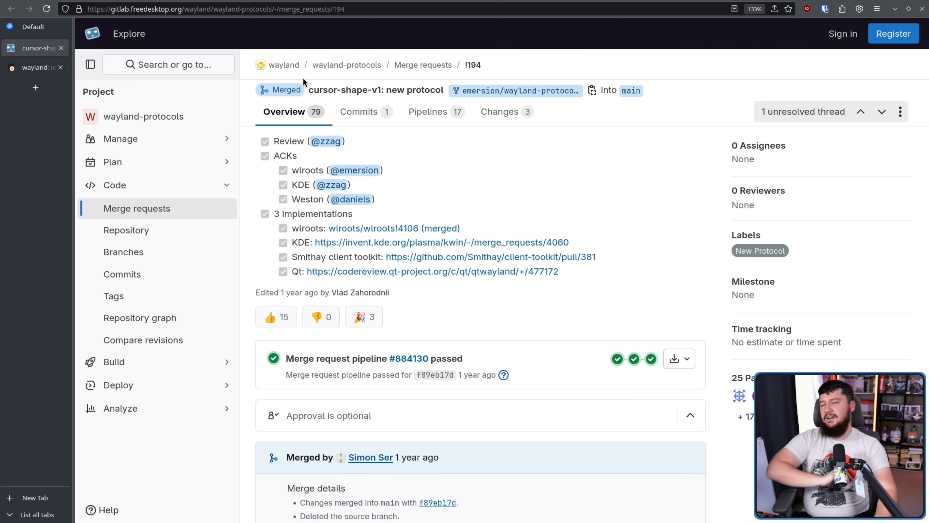
{"action": "mouse_move", "coordinate": [299, 39]}
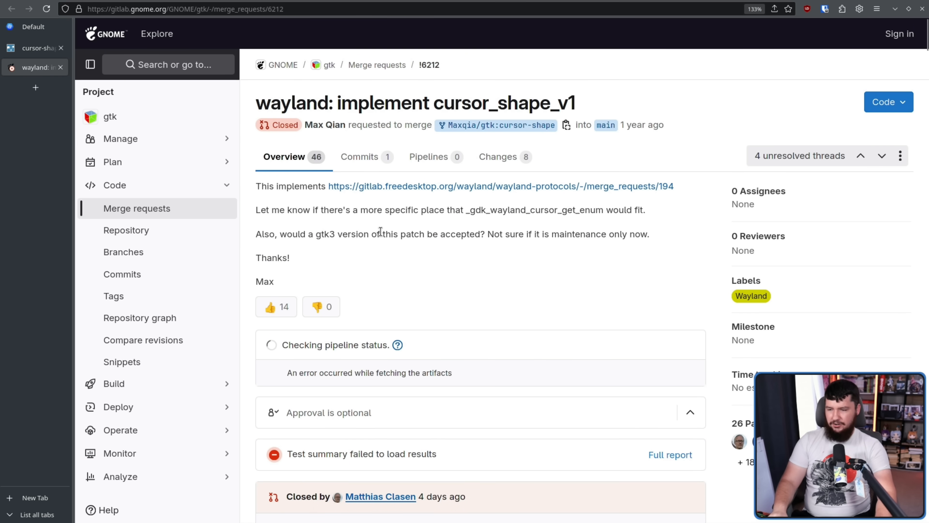
{"action": "key", "text": "ctrl+plus"}
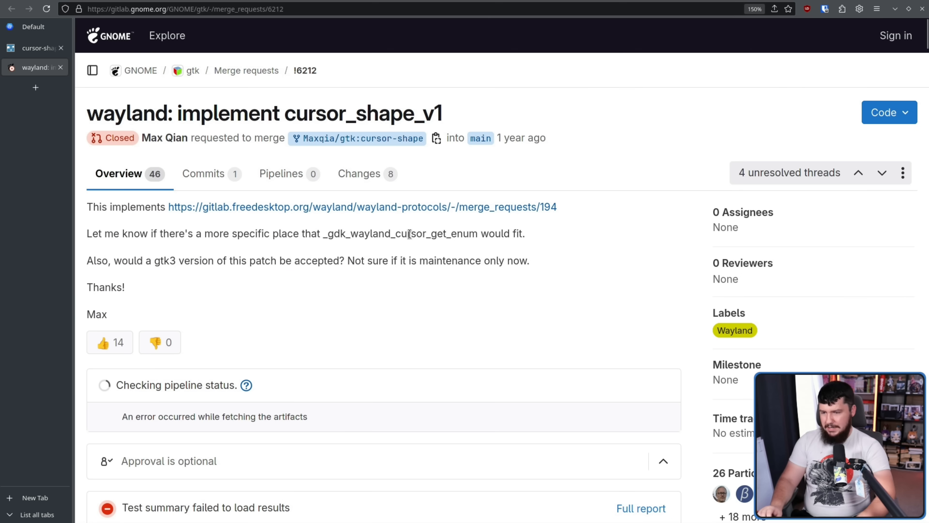
{"action": "mouse_move", "coordinate": [467, 172]}
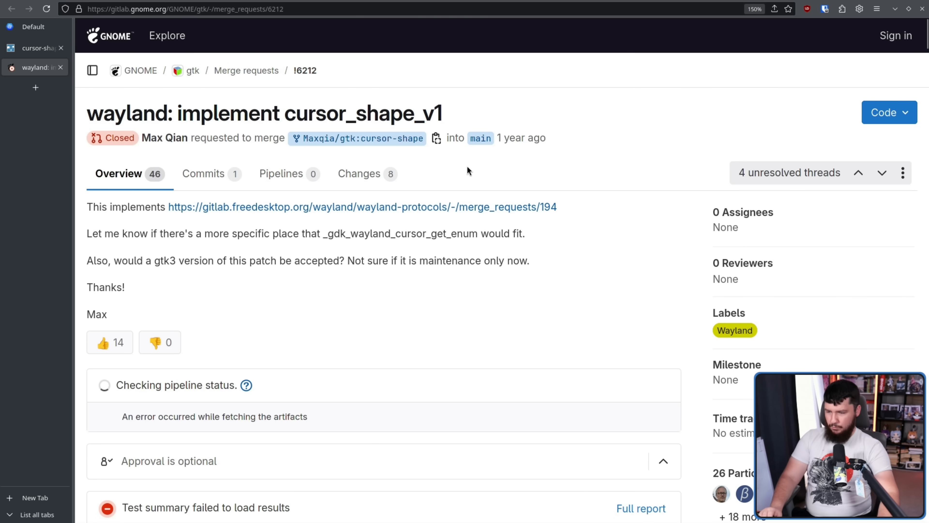
{"action": "double_click", "coordinate": [362, 207]}
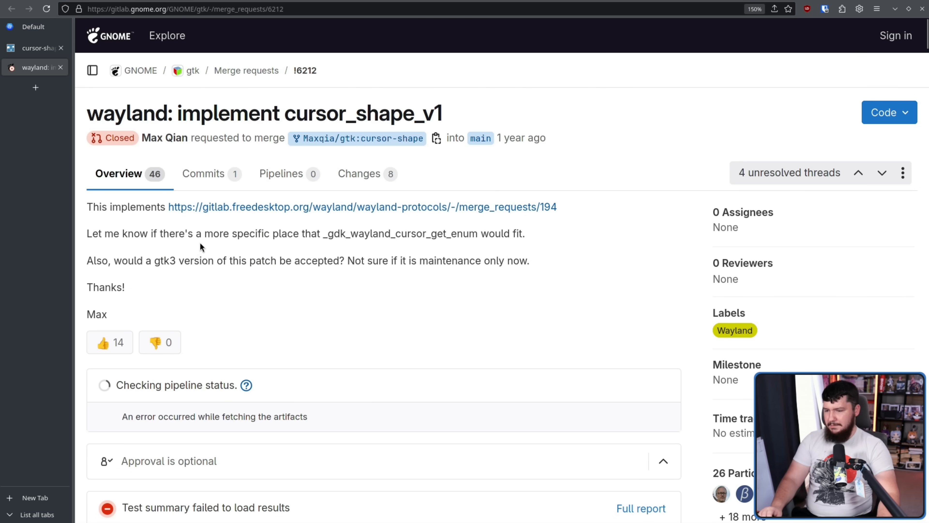
{"action": "mouse_move", "coordinate": [348, 247]}
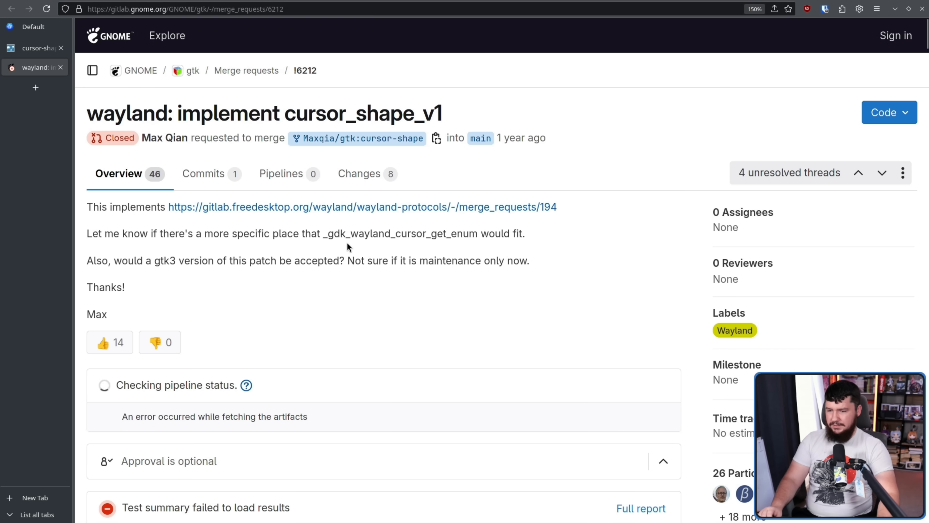
{"action": "mouse_move", "coordinate": [541, 237]}
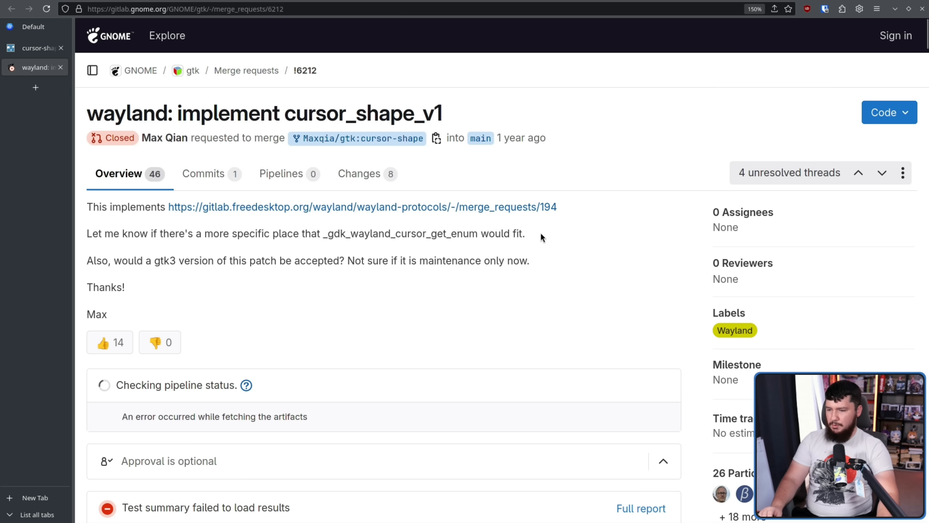
{"action": "mouse_move", "coordinate": [120, 261]}
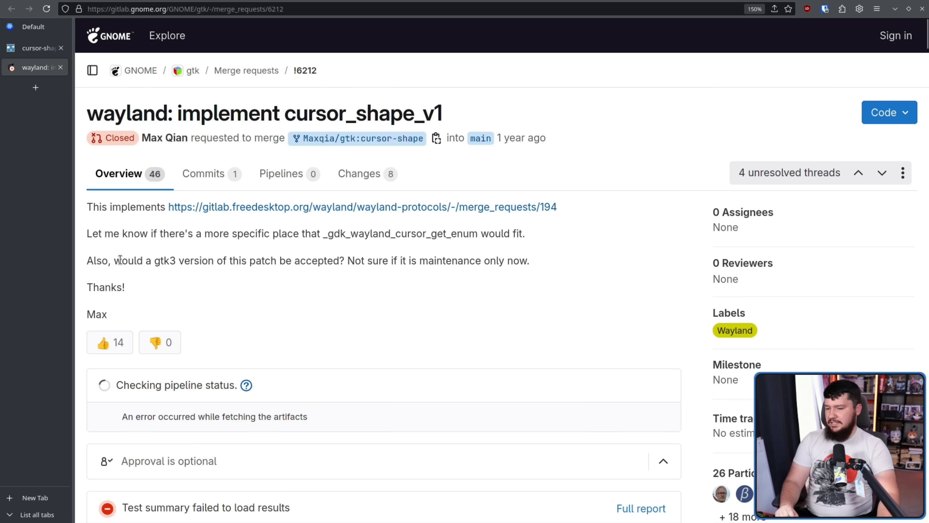
{"action": "mouse_move", "coordinate": [454, 287]}
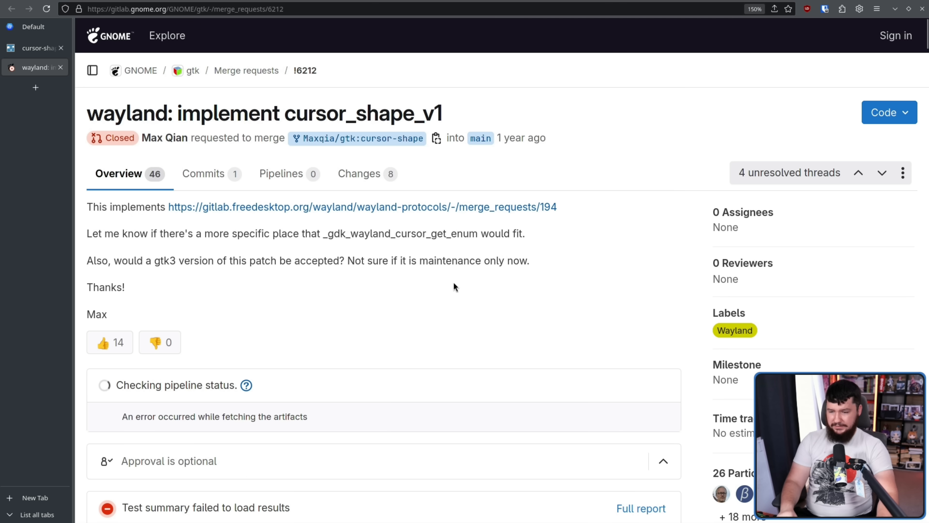
{"action": "mouse_move", "coordinate": [471, 285]}
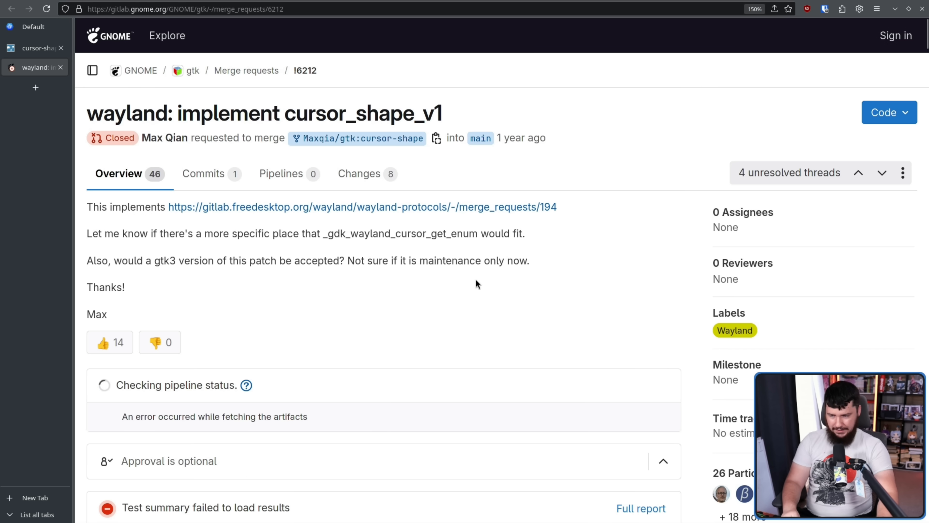
{"action": "mouse_move", "coordinate": [373, 258]}
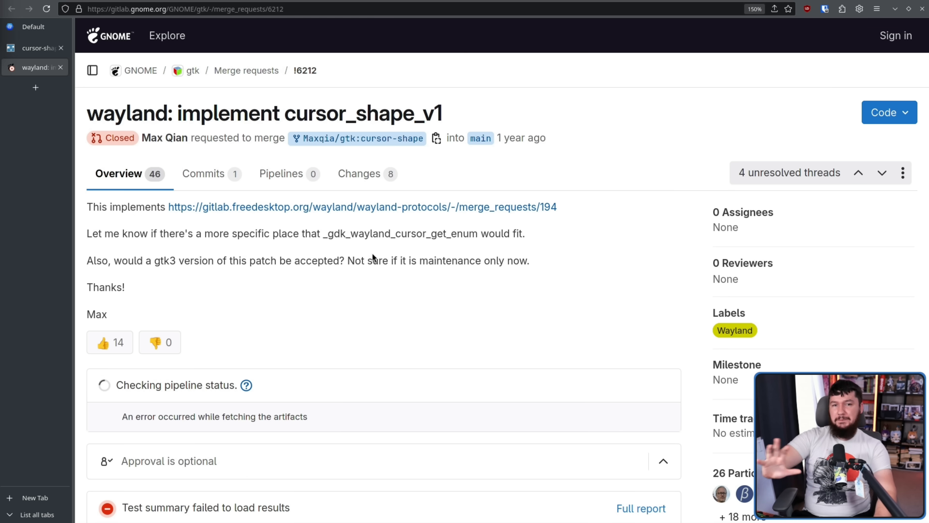
{"action": "mouse_move", "coordinate": [595, 248]}
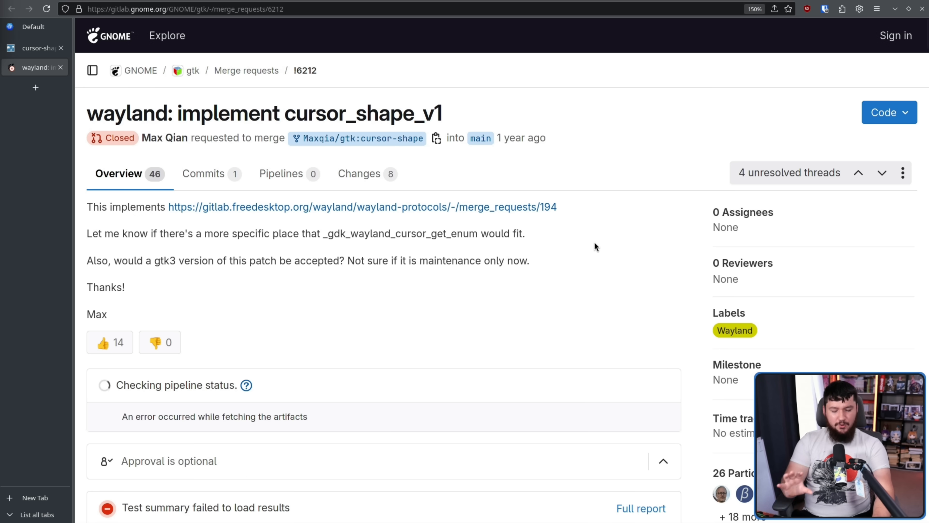
- Scroll GTK MR !6212's Overview to Matthias Clasen's 'Get it into mutter' comment
{"action": "scroll", "scroll_direction": "down", "scroll_amount": 3}
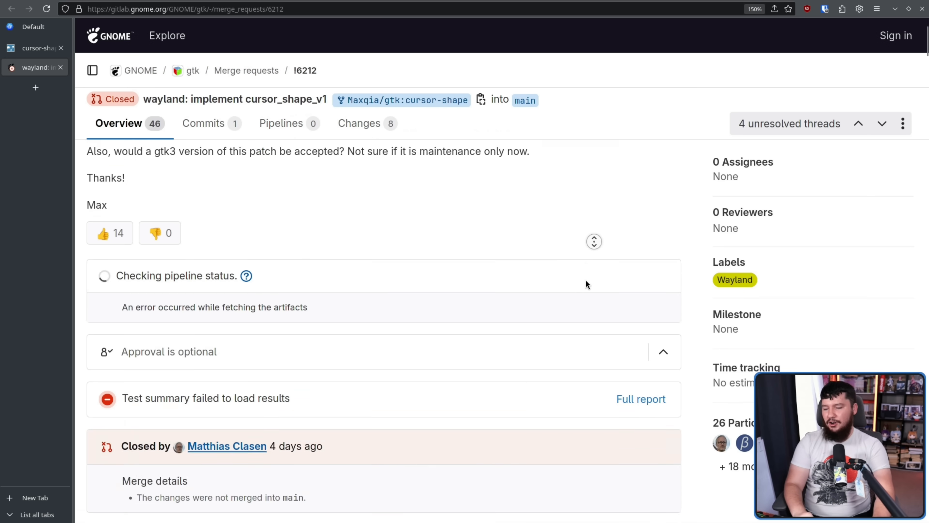
{"action": "scroll", "scroll_direction": "down", "scroll_amount": 3}
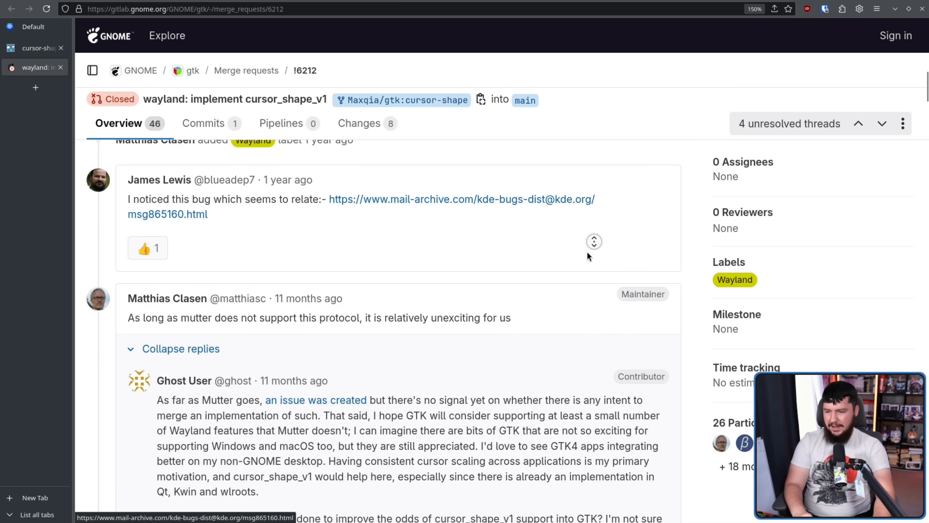
{"action": "scroll", "scroll_direction": "up", "scroll_amount": 3}
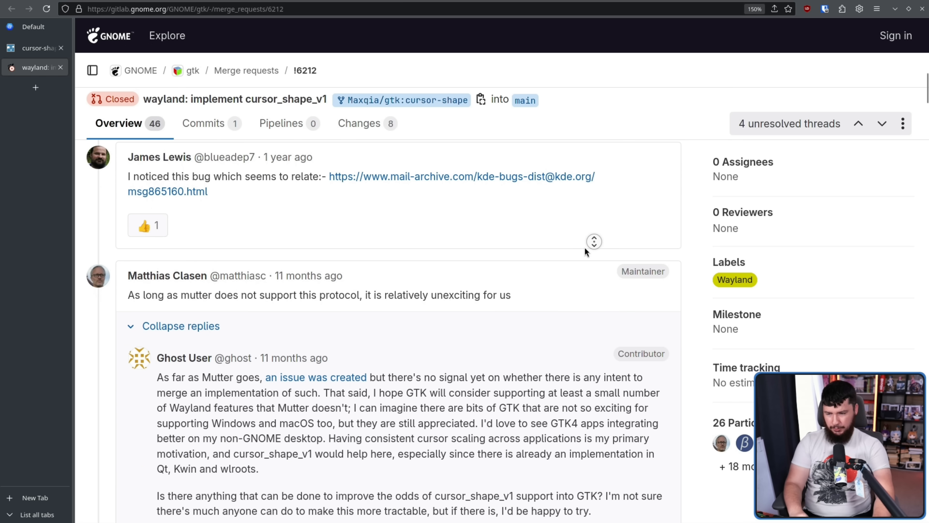
{"action": "mouse_move", "coordinate": [573, 267]}
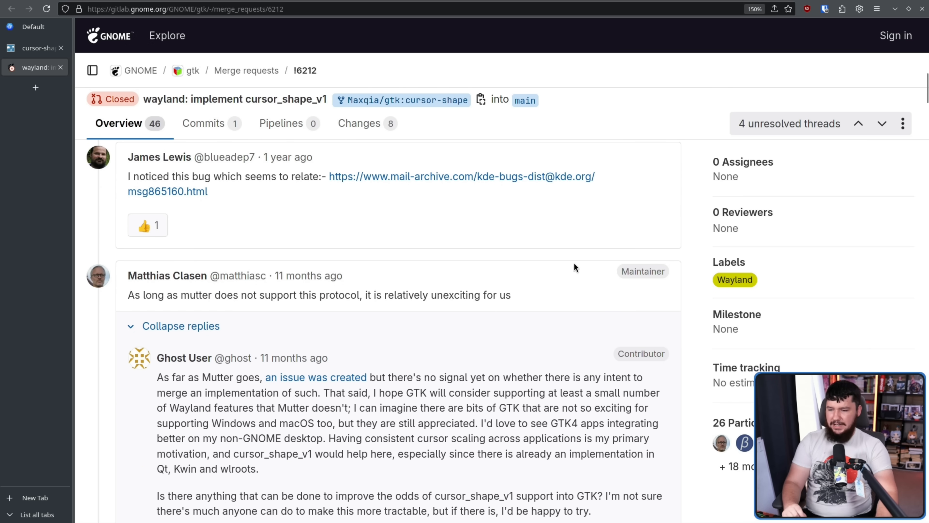
{"action": "scroll", "scroll_direction": "down", "scroll_amount": 3}
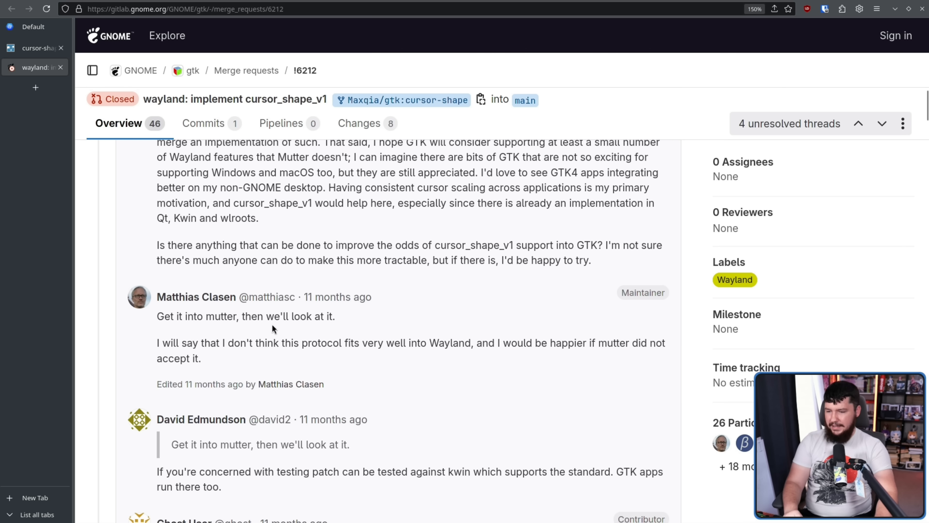
{"action": "mouse_move", "coordinate": [224, 333]}
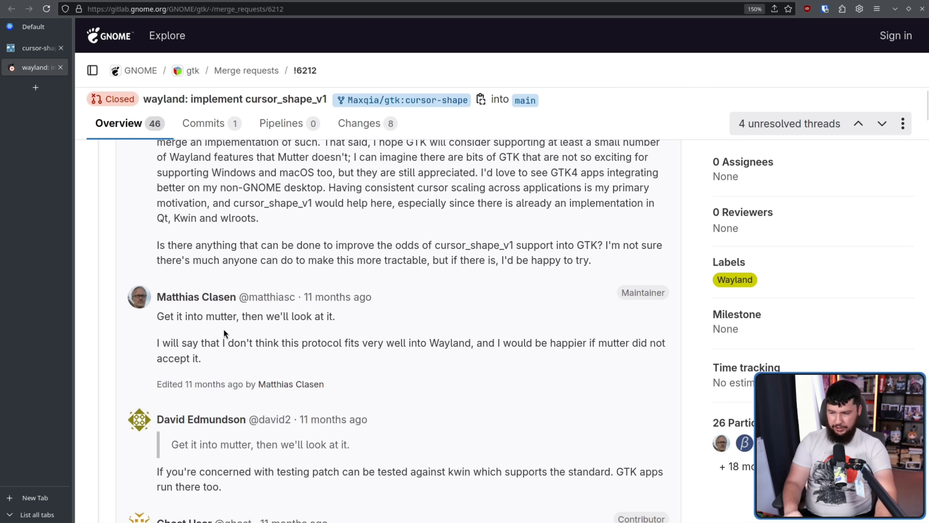
{"action": "mouse_move", "coordinate": [196, 340]}
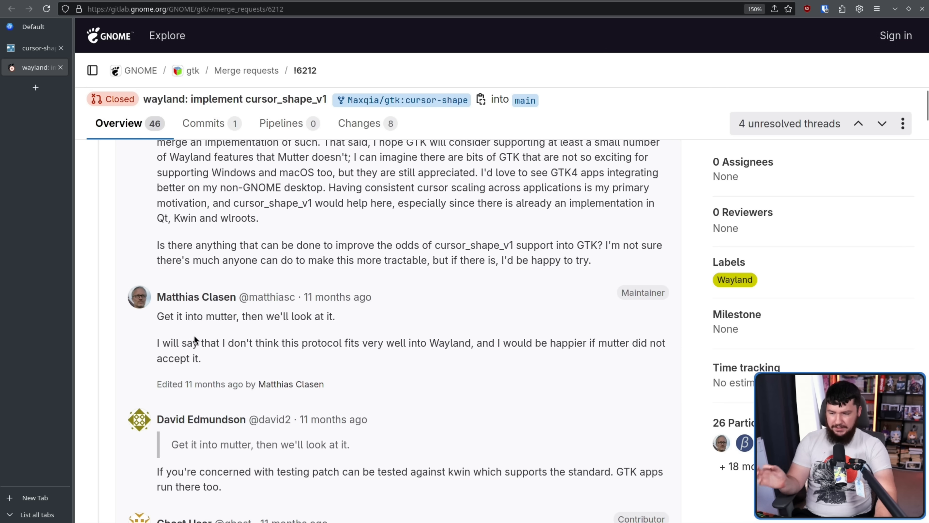
{"action": "mouse_move", "coordinate": [468, 362]}
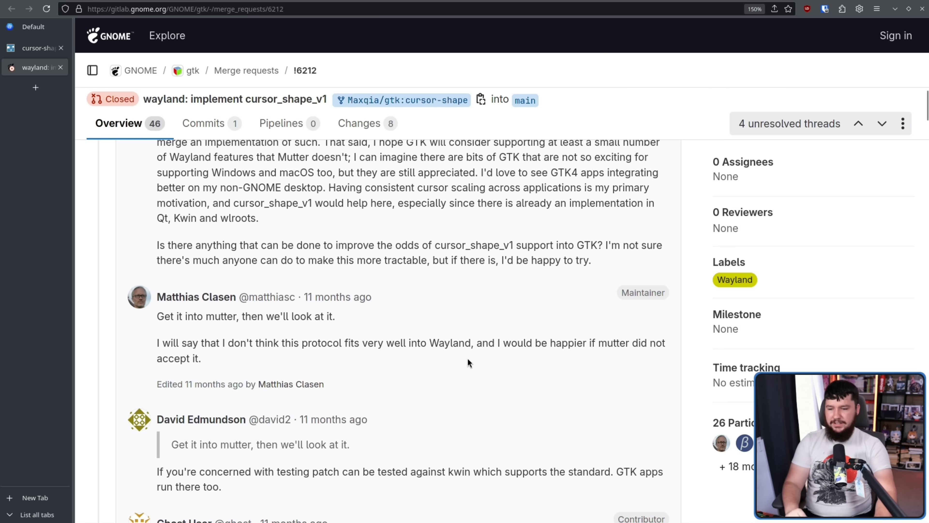
{"action": "mouse_move", "coordinate": [538, 343]}
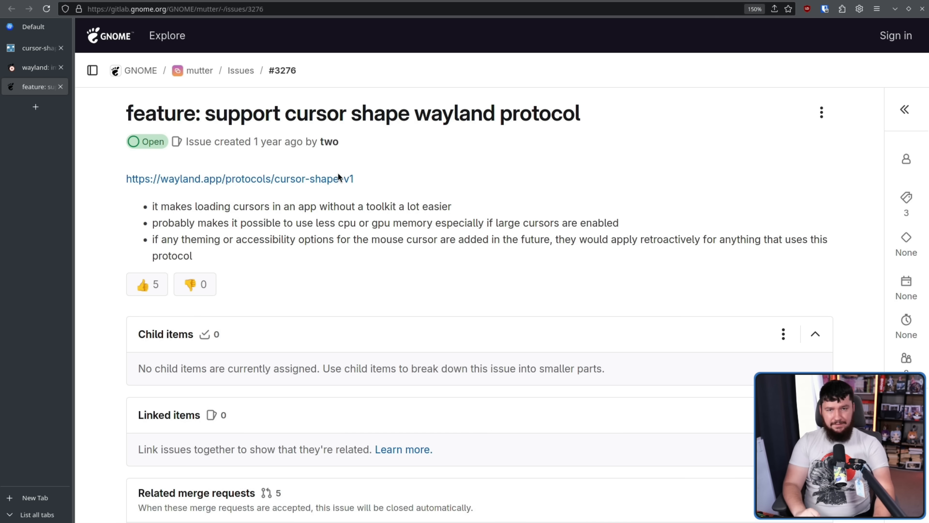
{"action": "mouse_move", "coordinate": [540, 151]}
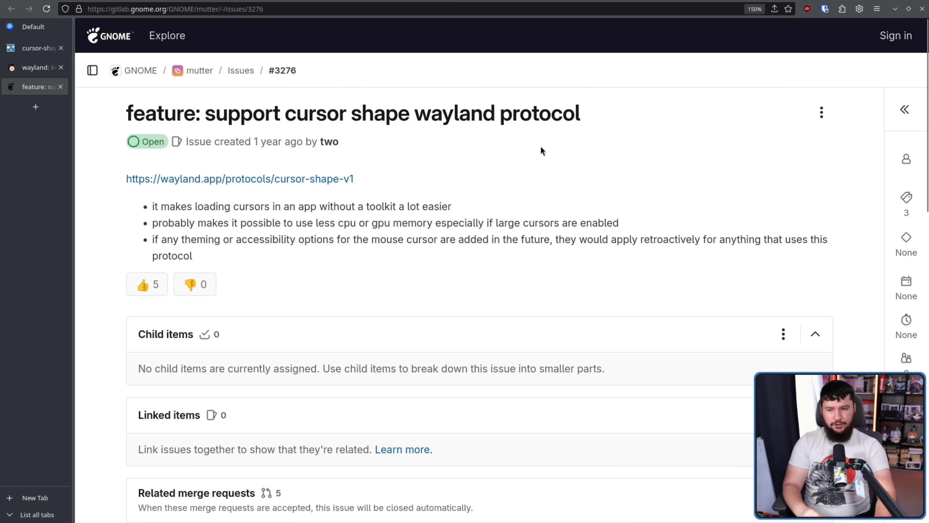
{"action": "scroll", "scroll_direction": "down", "scroll_amount": 3}
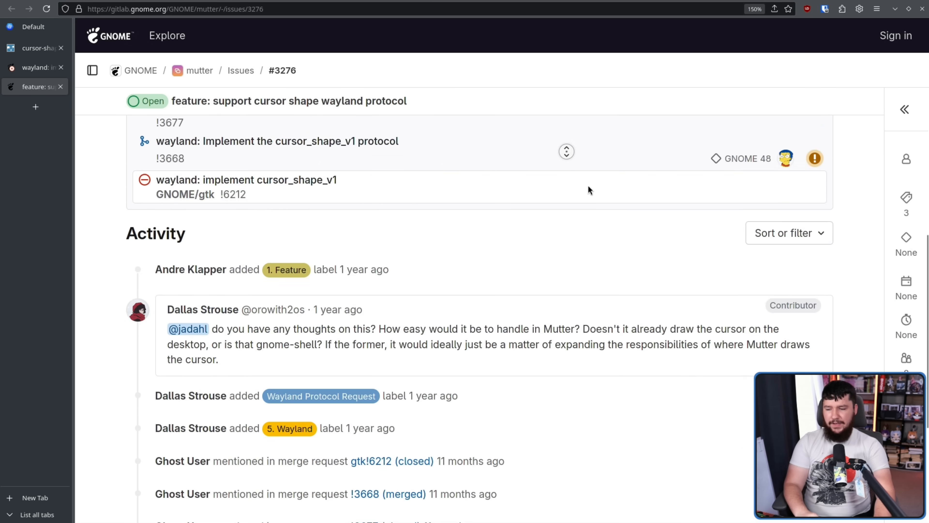
{"action": "scroll", "scroll_direction": "down", "scroll_amount": 3}
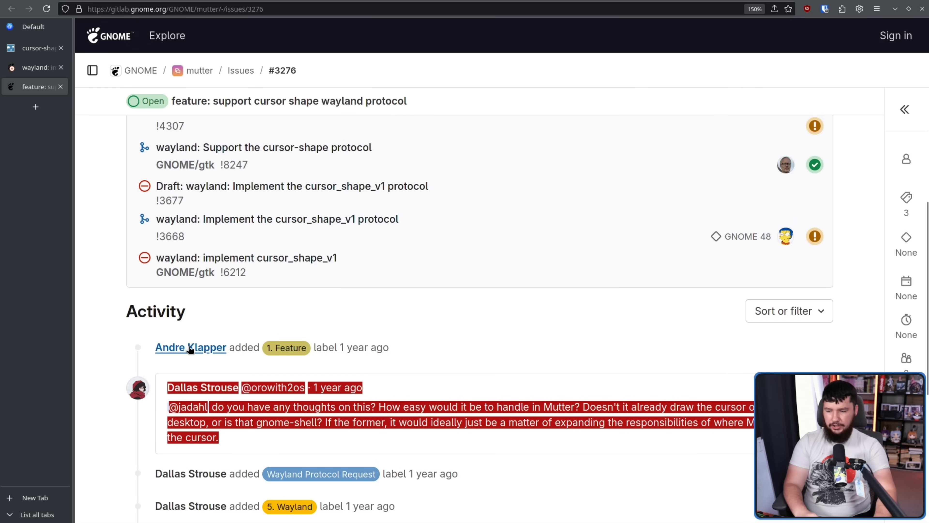
{"action": "scroll", "scroll_direction": "up", "scroll_amount": 3}
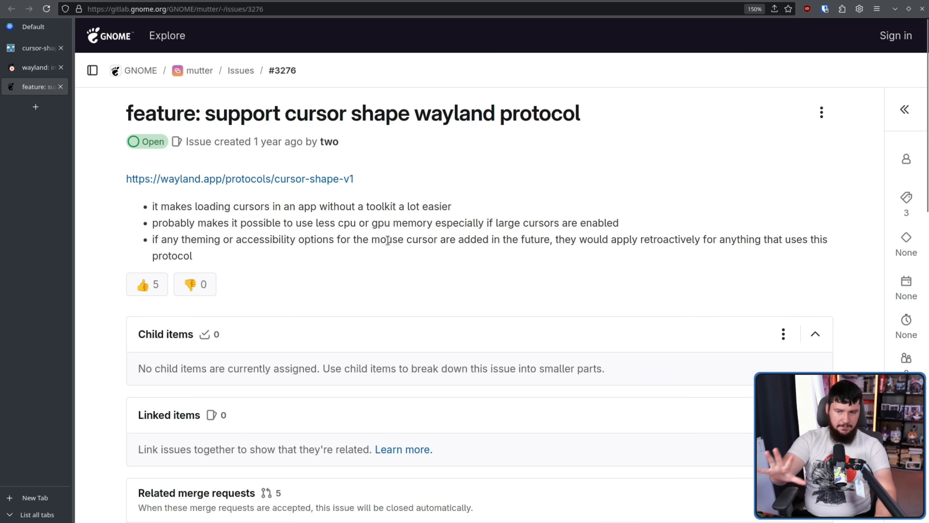
{"action": "mouse_move", "coordinate": [400, 242]}
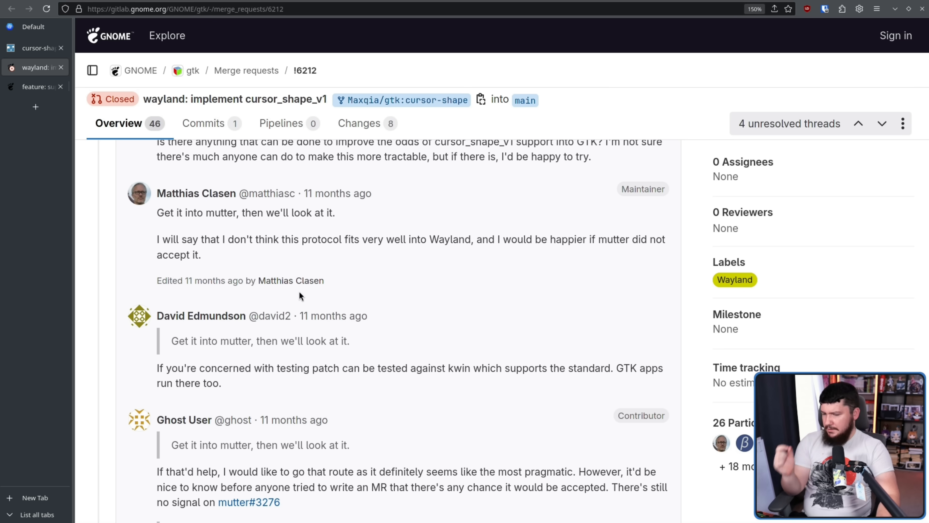
{"action": "mouse_move", "coordinate": [342, 295]}
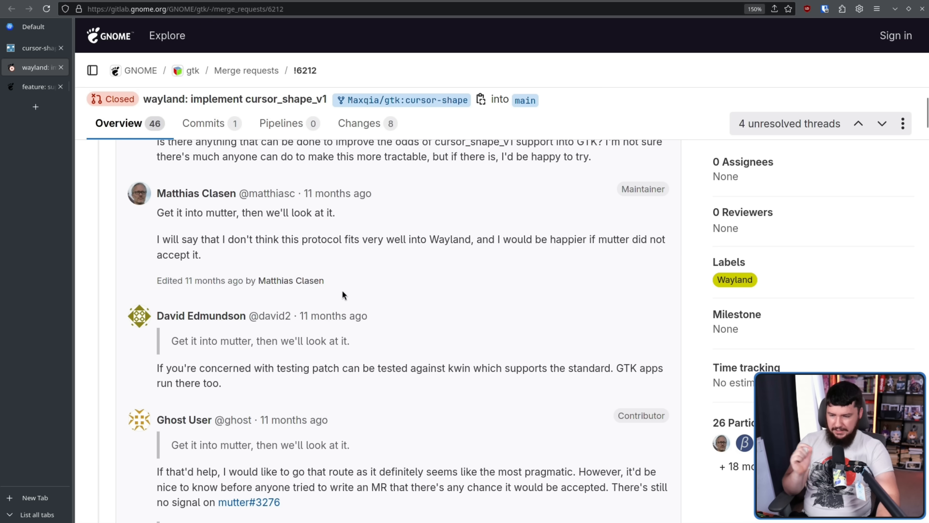
{"action": "mouse_move", "coordinate": [407, 306]}
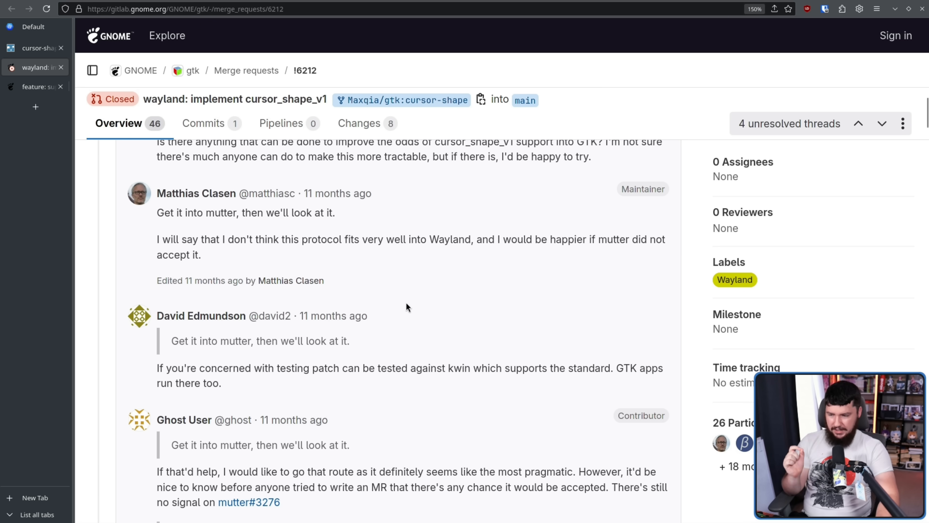
{"action": "mouse_move", "coordinate": [422, 296]}
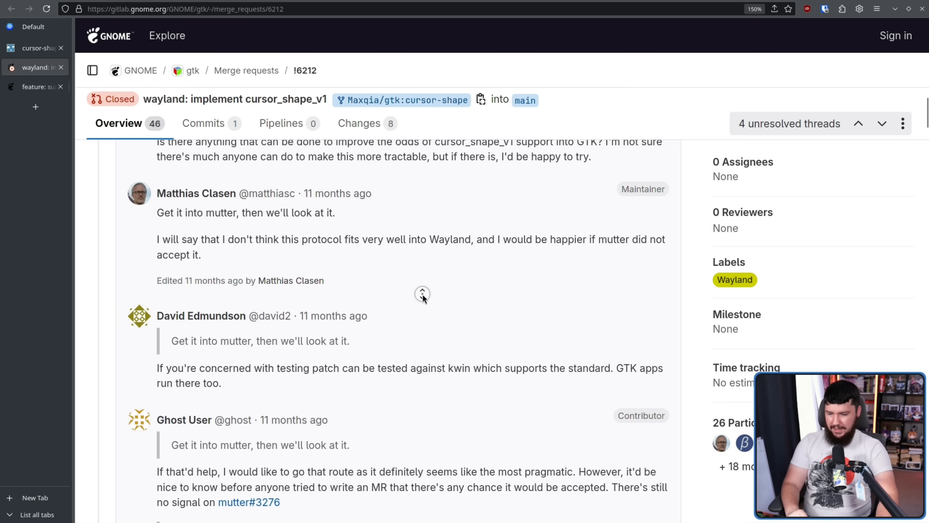
{"action": "scroll", "scroll_direction": "down", "scroll_amount": 3}
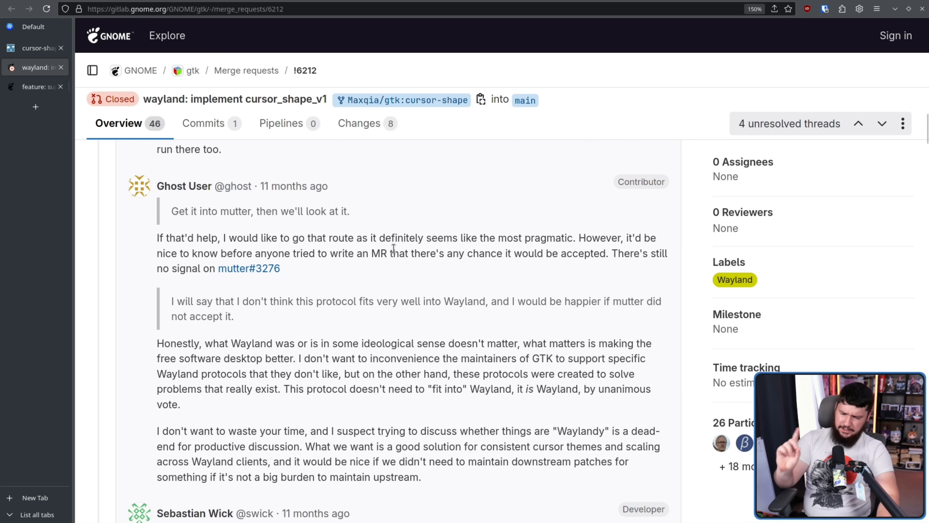
{"action": "mouse_move", "coordinate": [335, 186]}
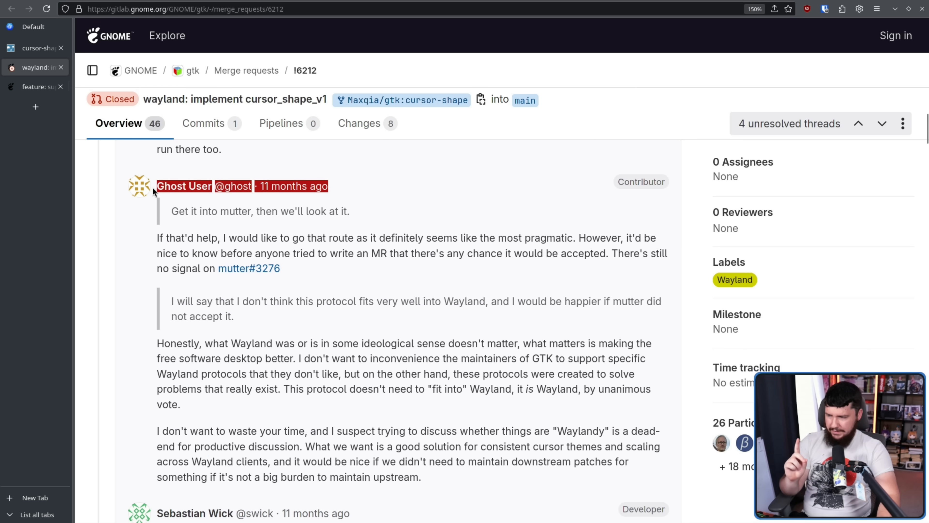
{"action": "mouse_move", "coordinate": [358, 200]}
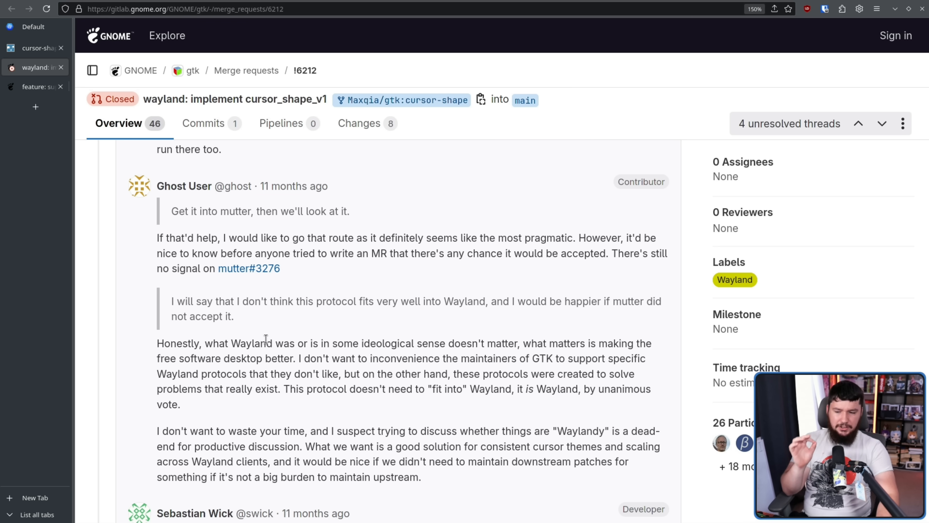
{"action": "mouse_move", "coordinate": [607, 356]}
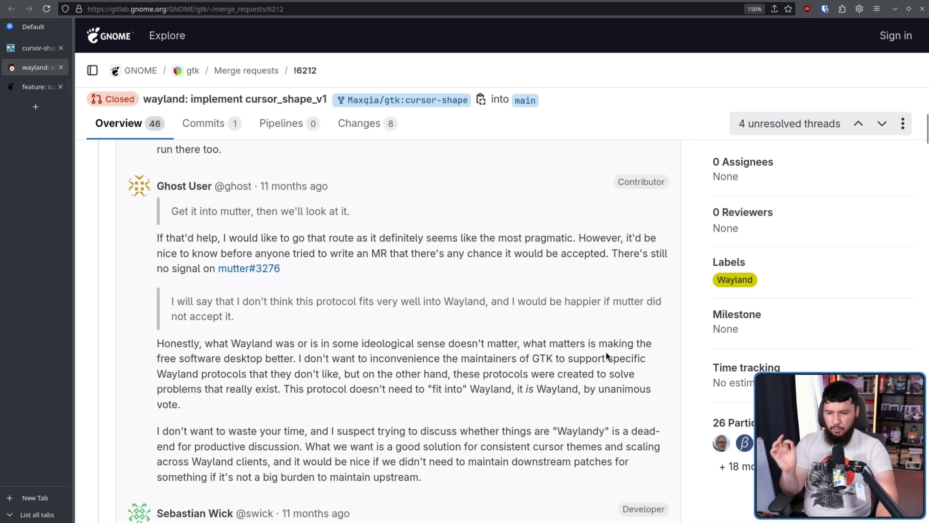
{"action": "mouse_move", "coordinate": [630, 345]}
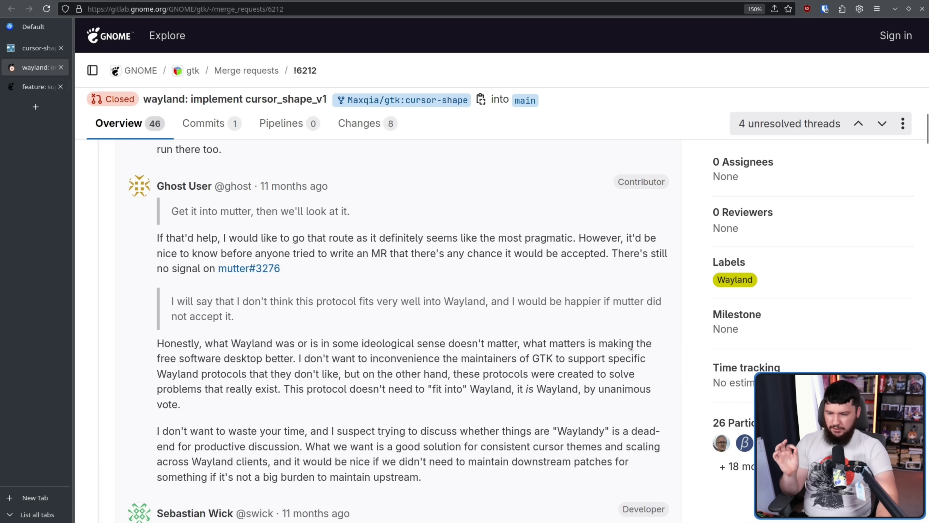
{"action": "mouse_move", "coordinate": [410, 353]}
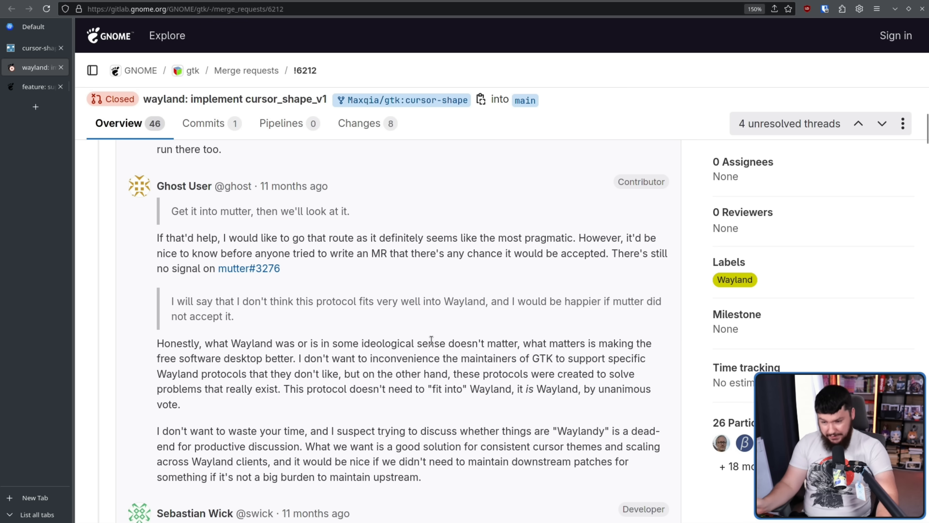
{"action": "mouse_move", "coordinate": [455, 353]}
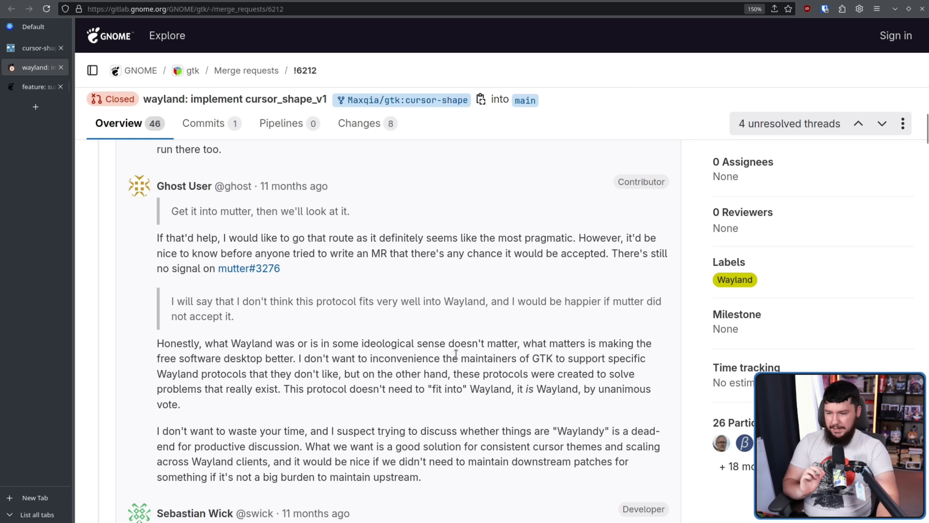
{"action": "mouse_move", "coordinate": [567, 361]}
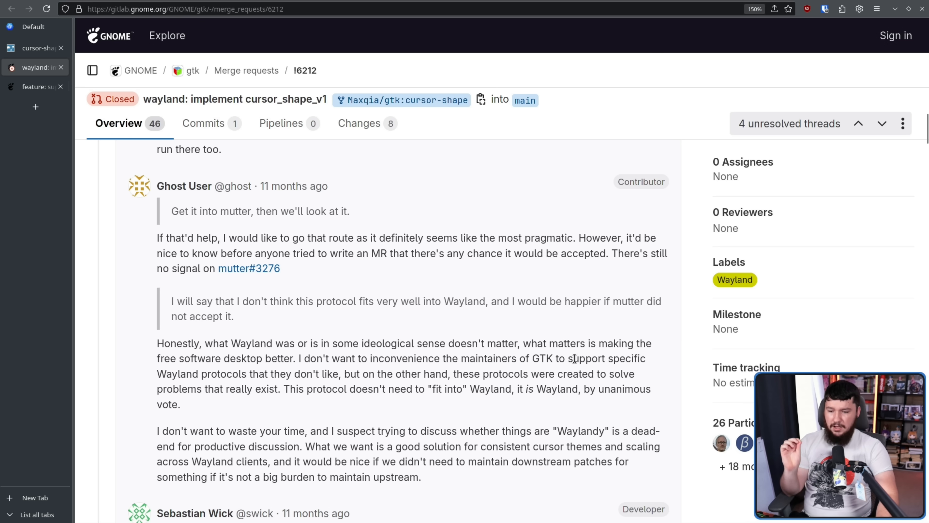
{"action": "scroll", "scroll_direction": "down", "scroll_amount": 3}
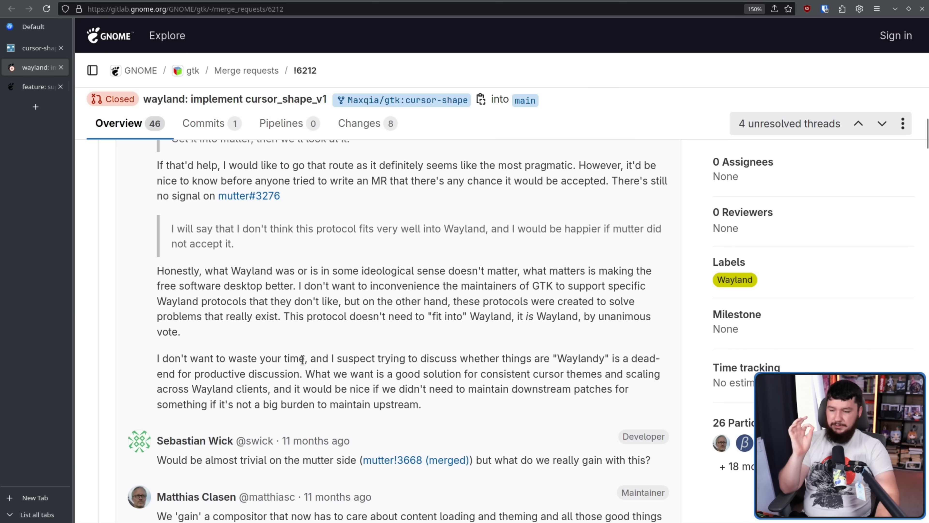
{"action": "mouse_move", "coordinate": [373, 370]}
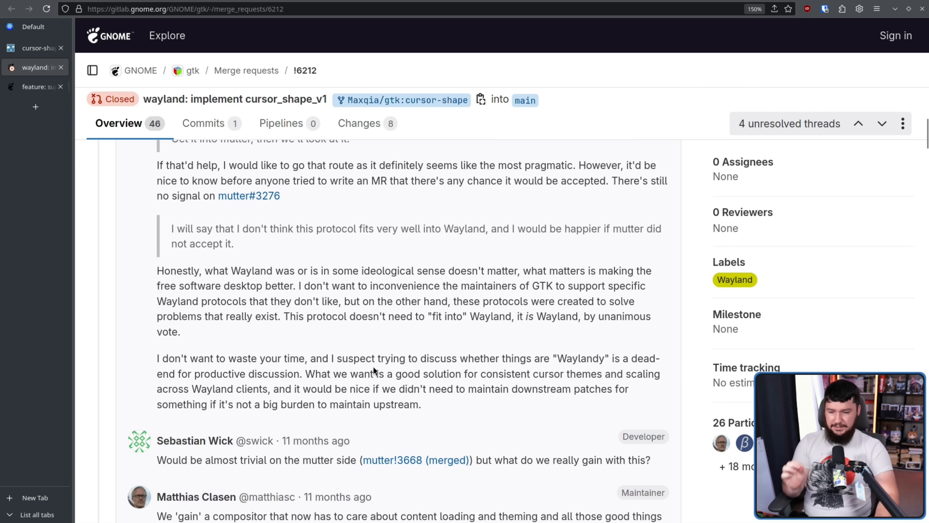
{"action": "mouse_move", "coordinate": [304, 375]}
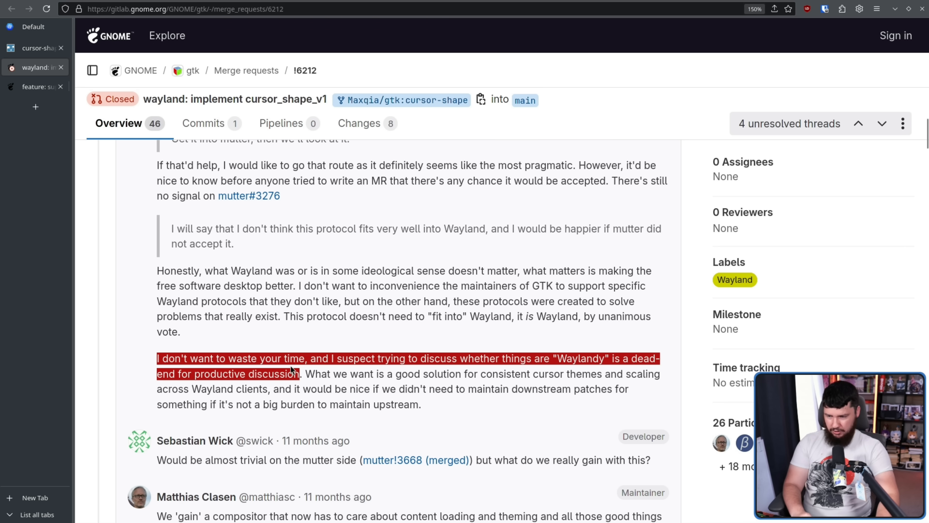
{"action": "mouse_move", "coordinate": [302, 377]}
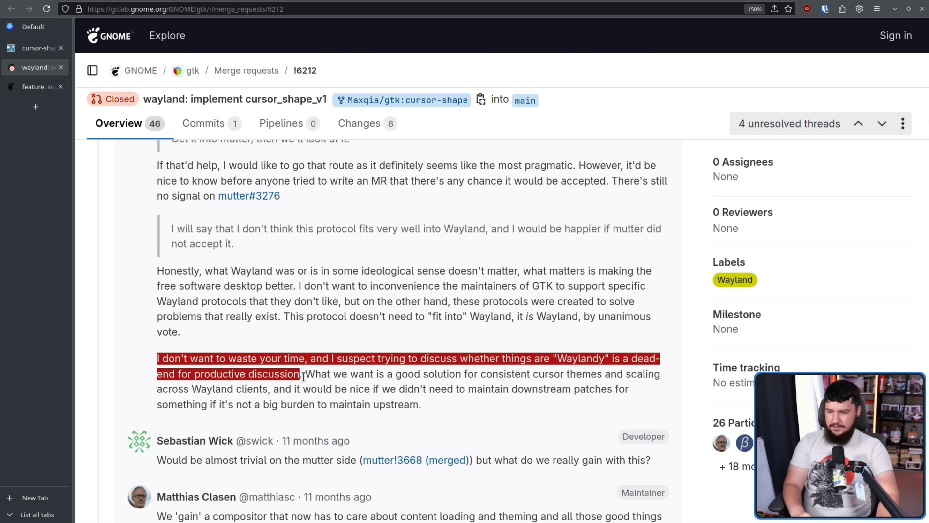
{"action": "mouse_move", "coordinate": [155, 353]}
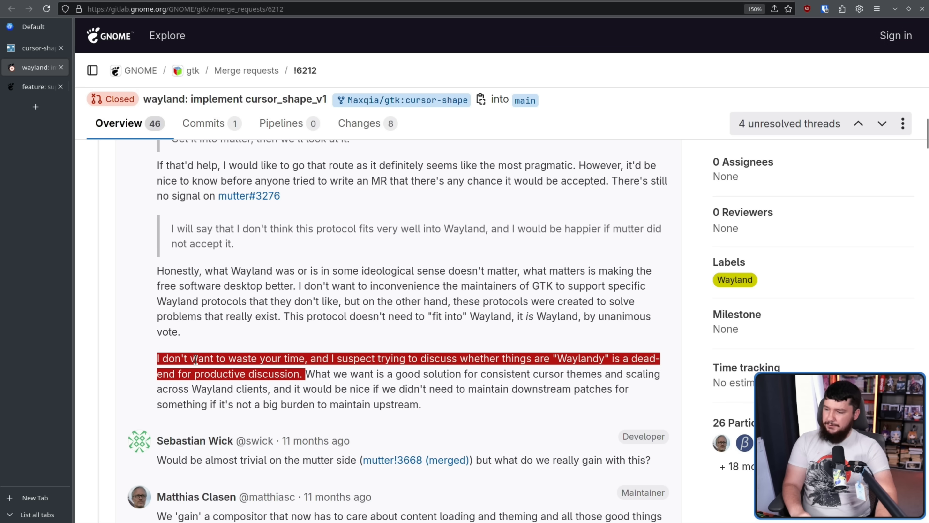
{"action": "left_click", "coordinate": [292, 366]}
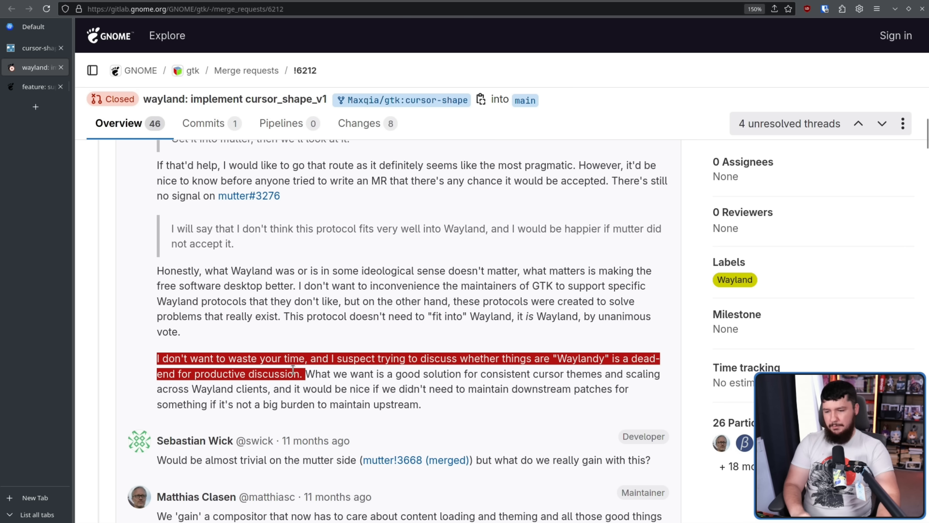
{"action": "left_click", "coordinate": [461, 359]}
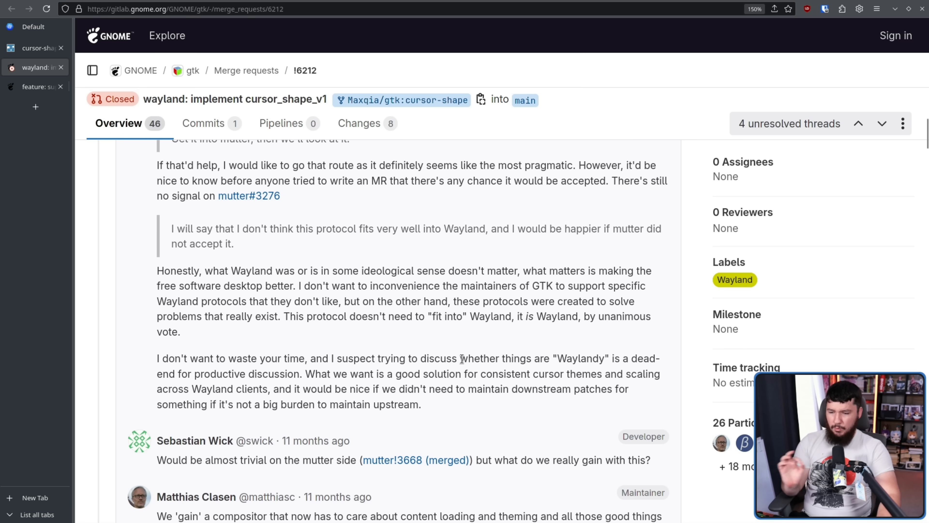
{"action": "mouse_move", "coordinate": [536, 410]}
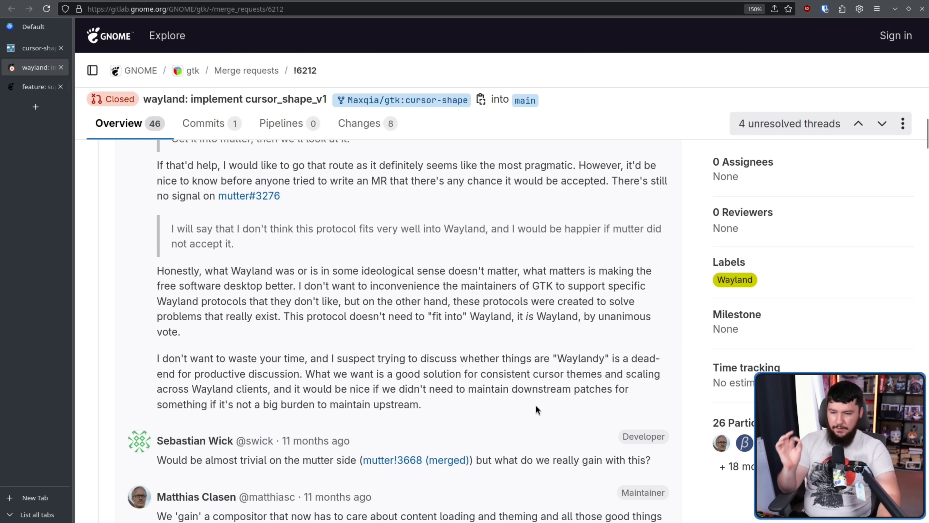
{"action": "mouse_move", "coordinate": [532, 407]}
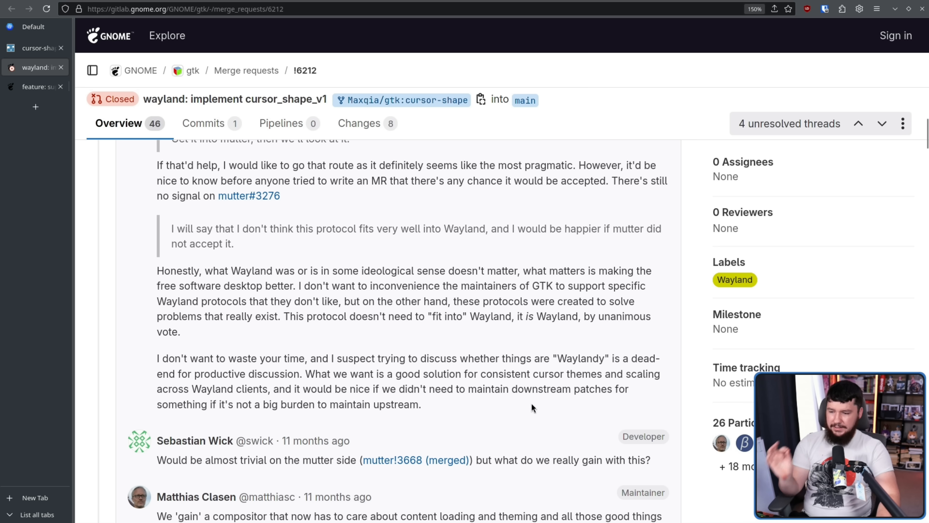
{"action": "mouse_move", "coordinate": [409, 383]}
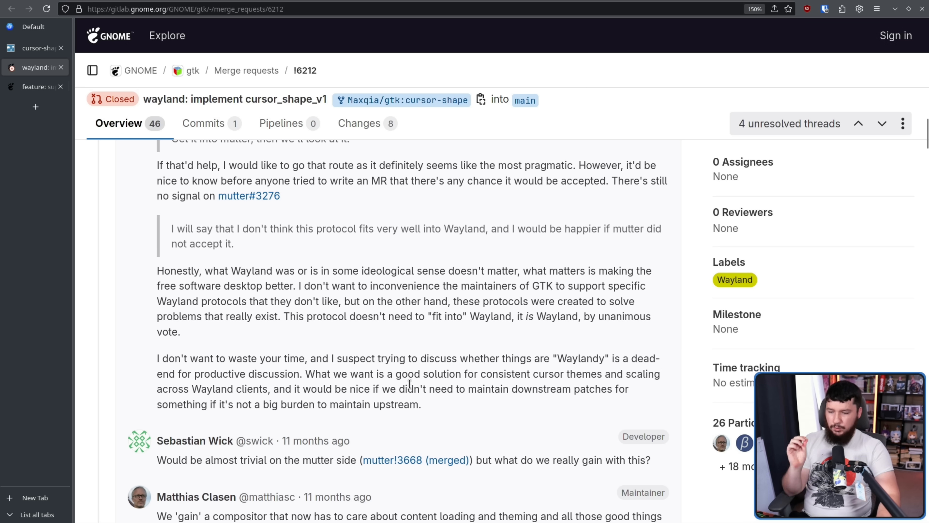
{"action": "mouse_move", "coordinate": [588, 393]}
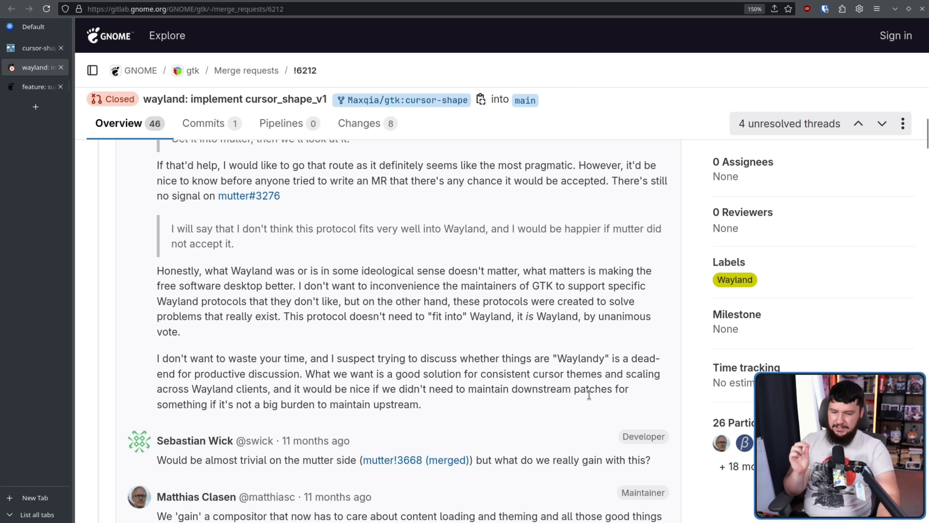
{"action": "mouse_move", "coordinate": [340, 389]}
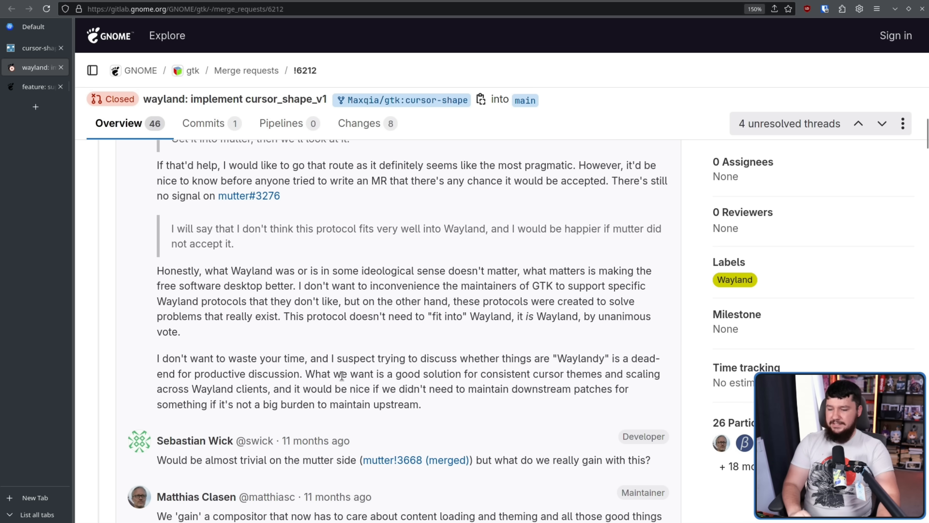
{"action": "scroll", "scroll_direction": "down", "scroll_amount": 3}
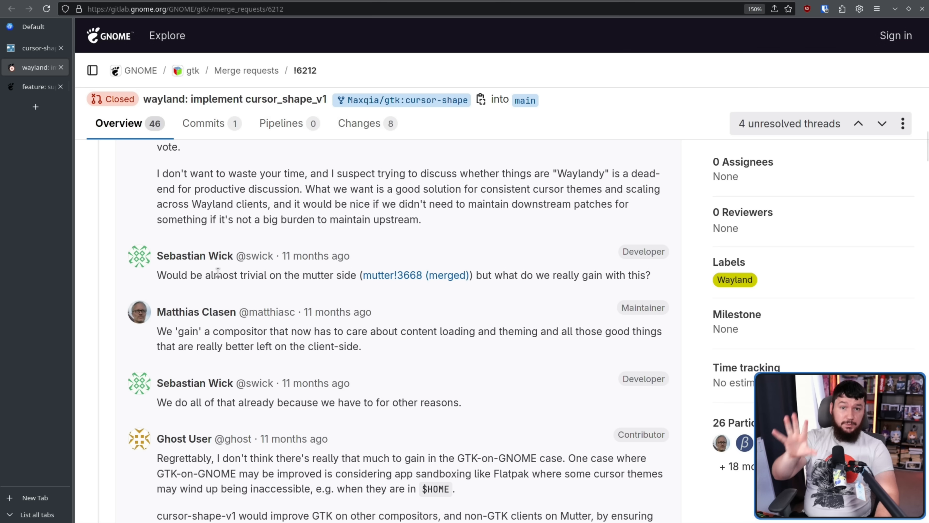
{"action": "mouse_move", "coordinate": [514, 289]}
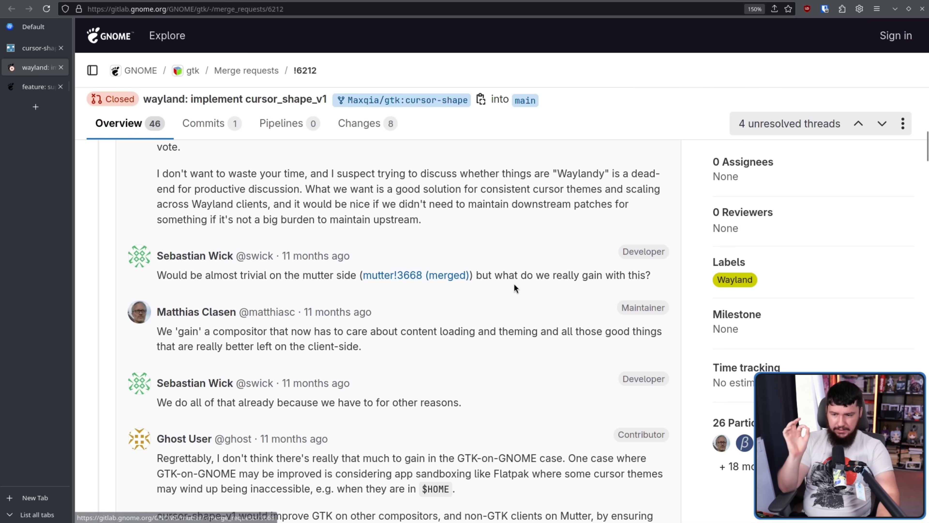
{"action": "mouse_move", "coordinate": [385, 322]}
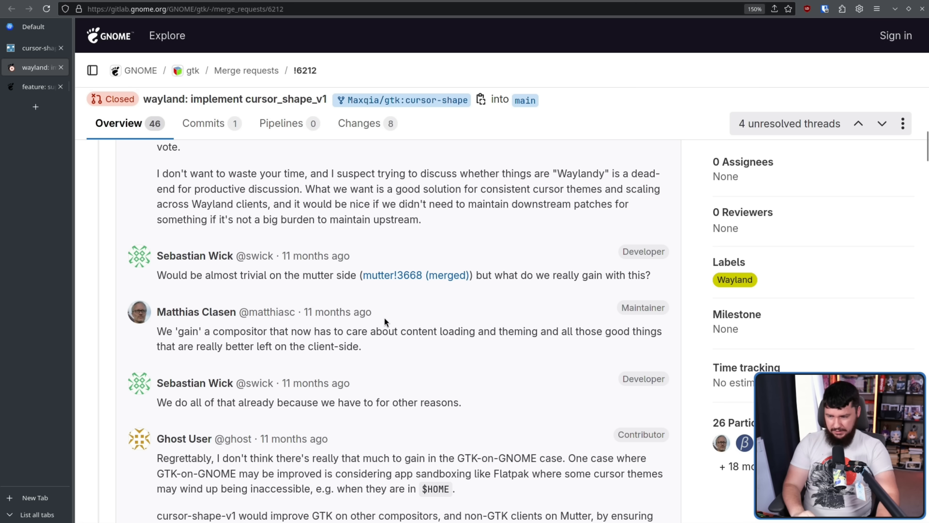
{"action": "mouse_move", "coordinate": [319, 343]}
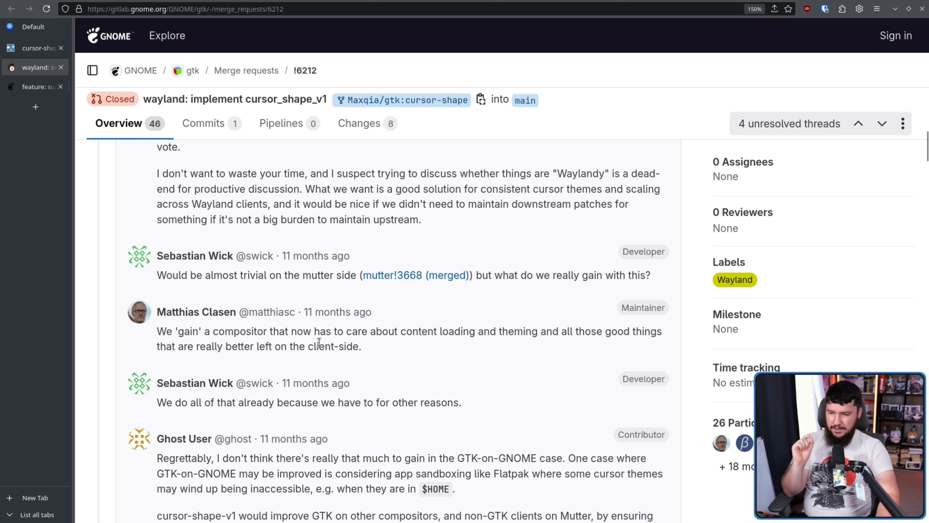
{"action": "mouse_move", "coordinate": [480, 328]}
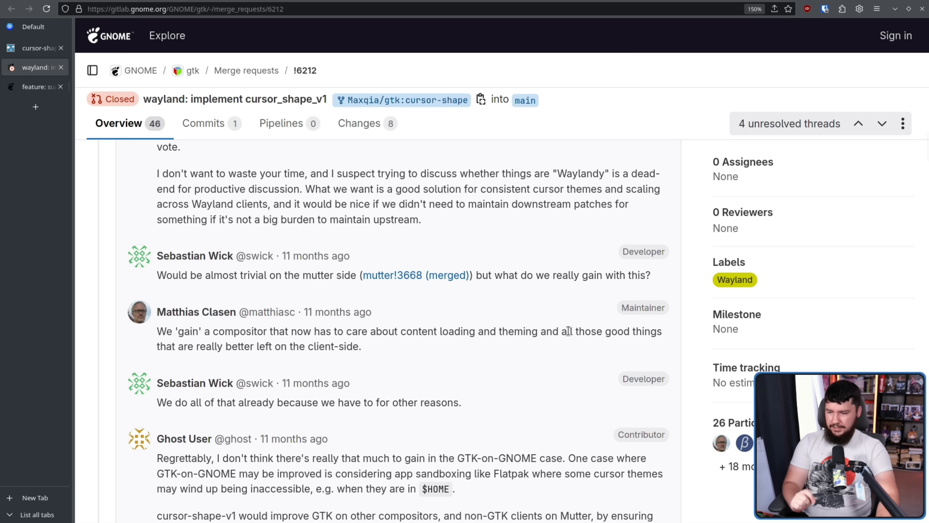
{"action": "mouse_move", "coordinate": [372, 352]}
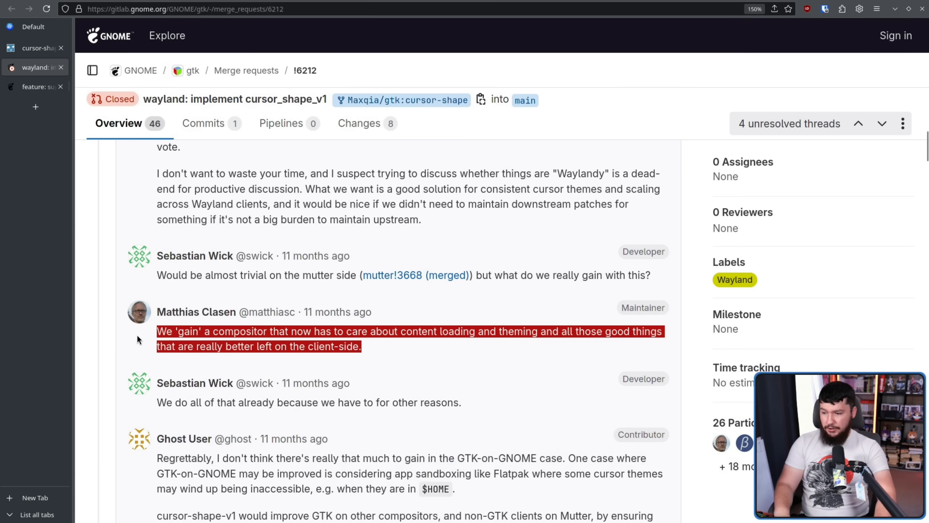
{"action": "mouse_move", "coordinate": [57, 333]}
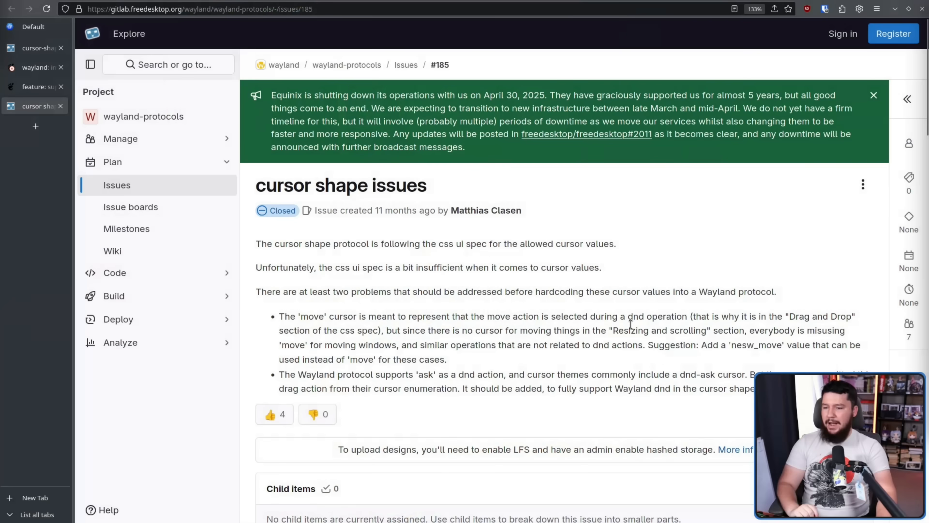
- Zoom in on issue #185 and read its two cursor value problems, clearing the bullet highlight
{"action": "key", "text": "ctrl+plus"}
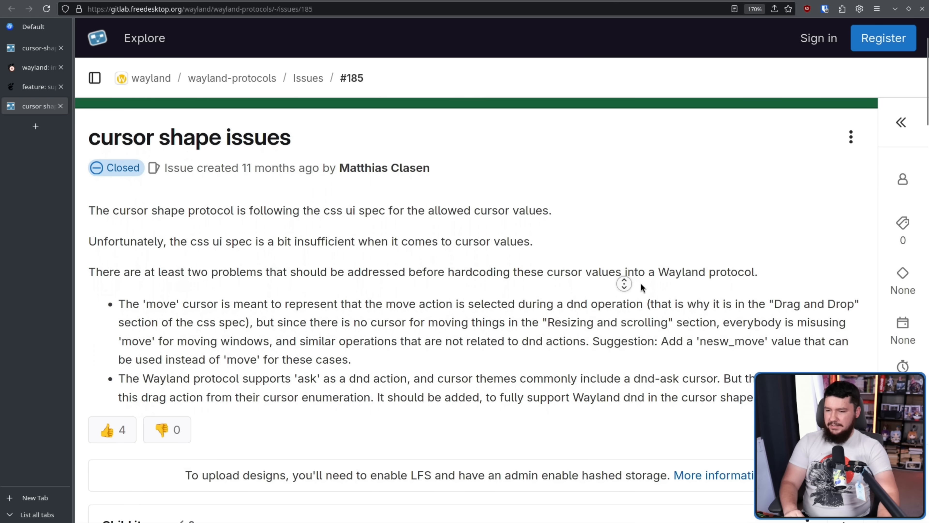
{"action": "mouse_move", "coordinate": [673, 278]}
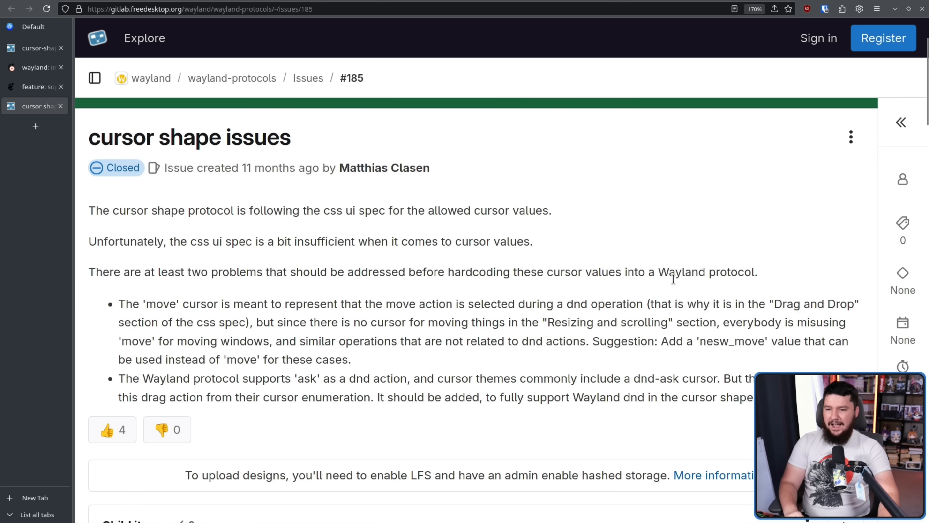
{"action": "mouse_move", "coordinate": [206, 247]}
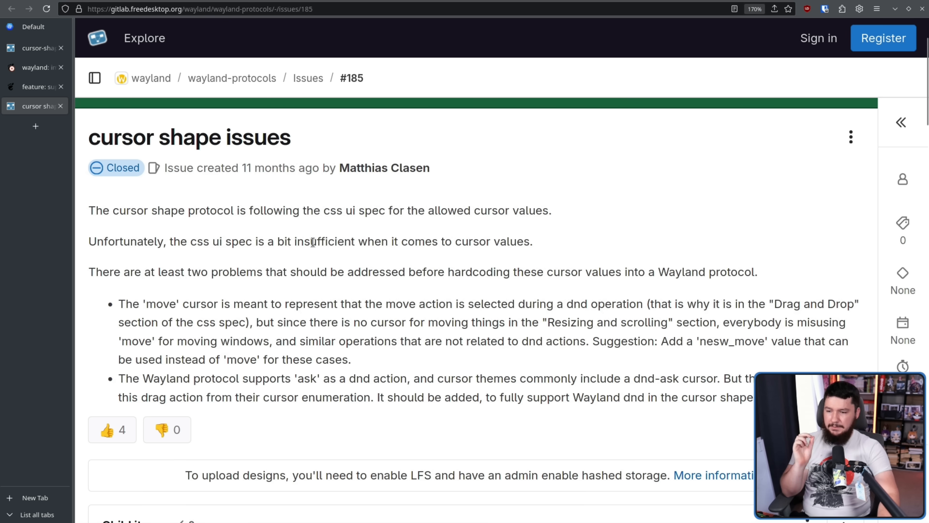
{"action": "mouse_move", "coordinate": [424, 245]}
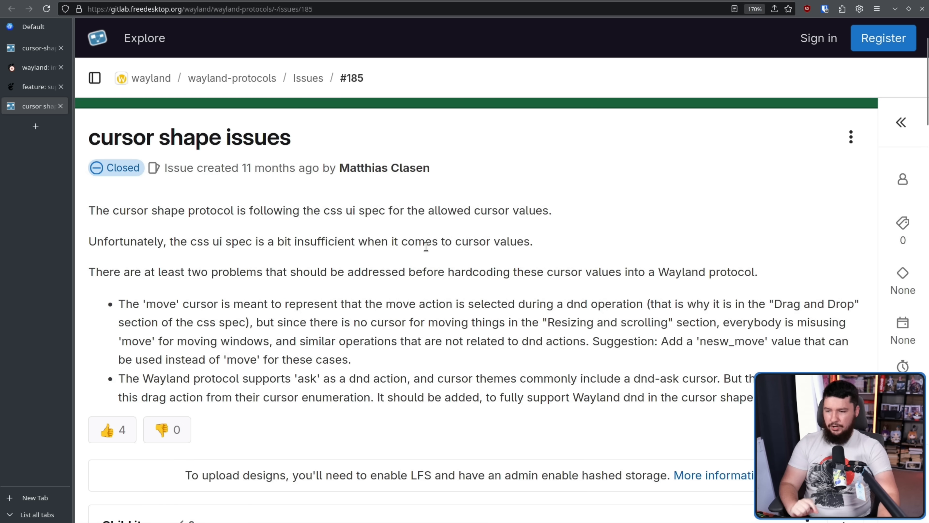
{"action": "mouse_move", "coordinate": [465, 262]}
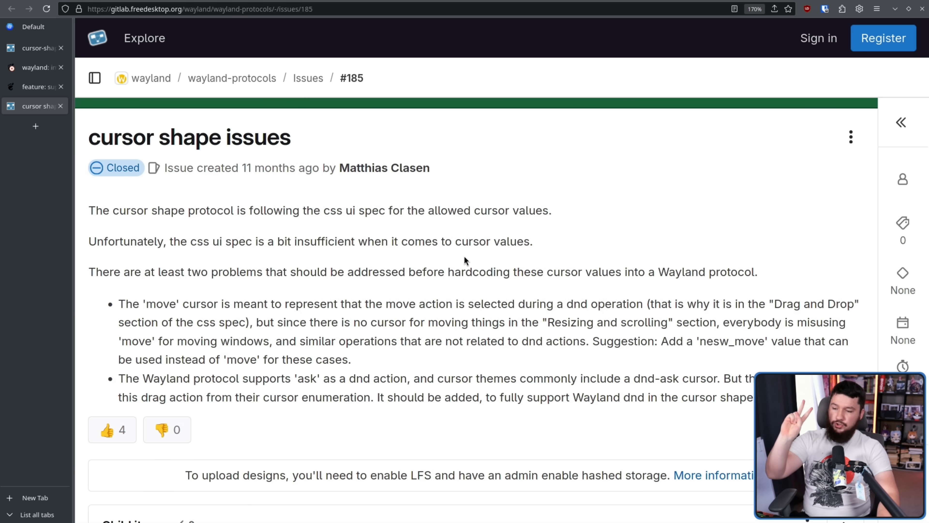
{"action": "mouse_move", "coordinate": [528, 287]}
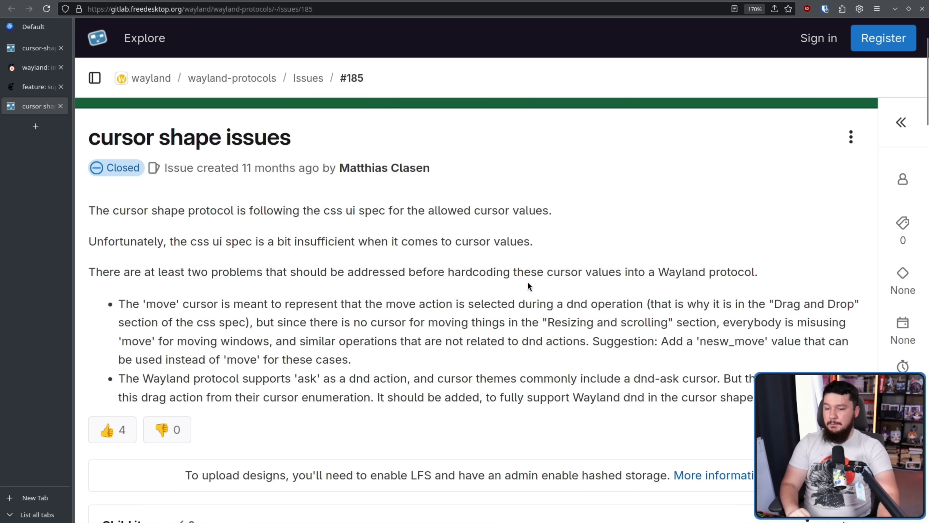
{"action": "mouse_move", "coordinate": [647, 269]}
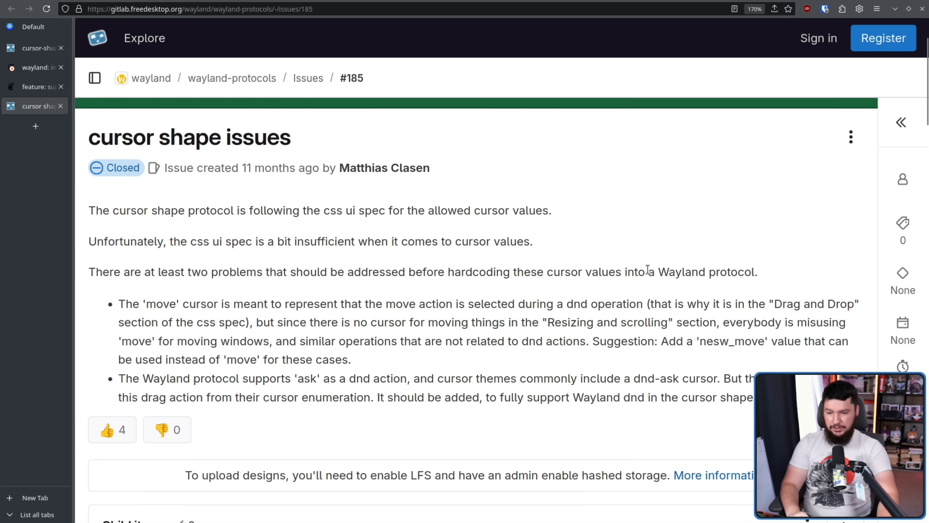
{"action": "scroll", "scroll_direction": "down", "scroll_amount": 3}
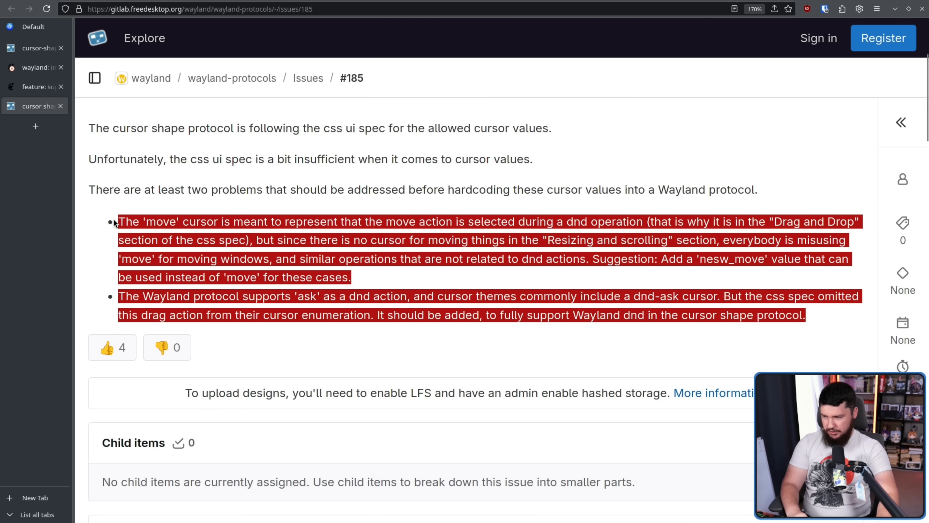
{"action": "left_click", "coordinate": [124, 221]}
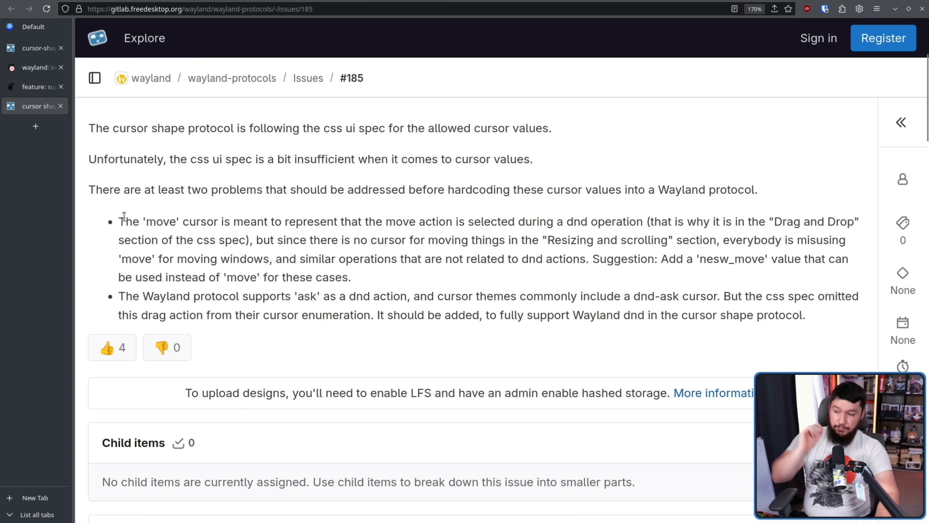
{"action": "mouse_move", "coordinate": [309, 251]}
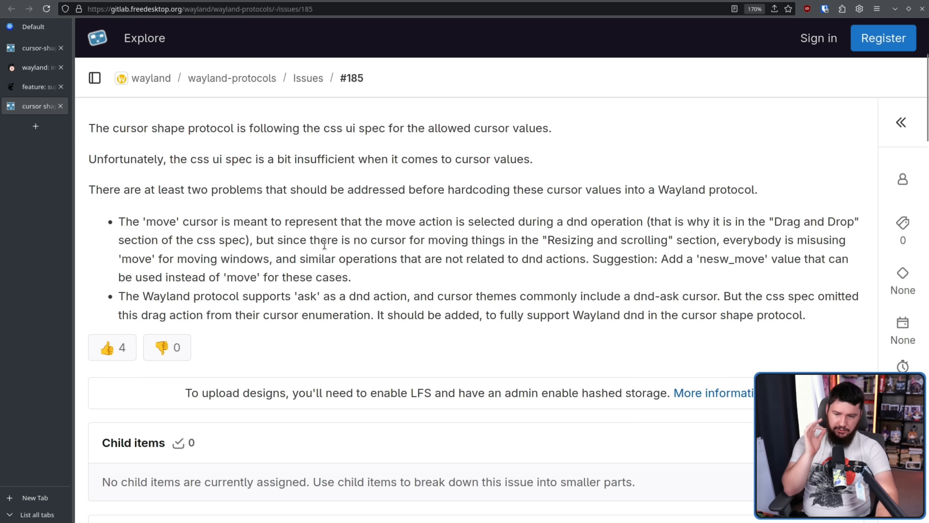
{"action": "mouse_move", "coordinate": [705, 219]}
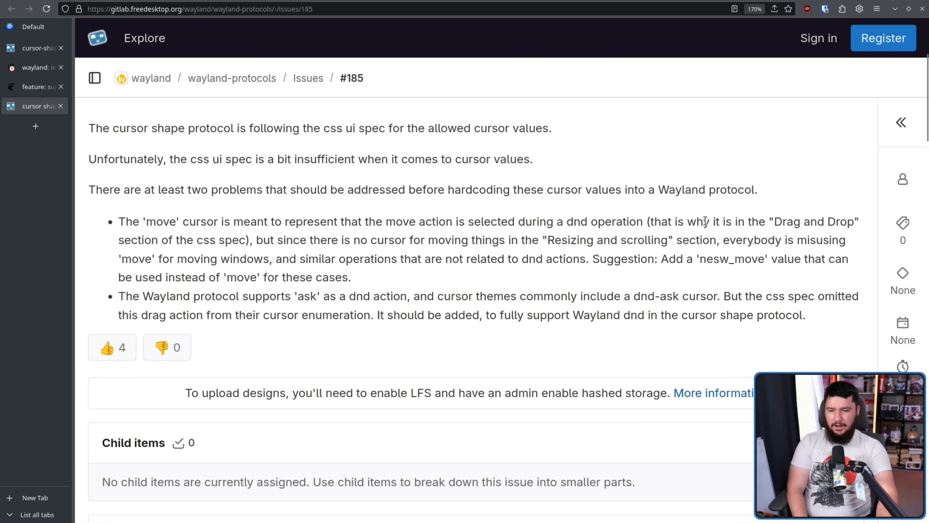
{"action": "mouse_move", "coordinate": [731, 243]}
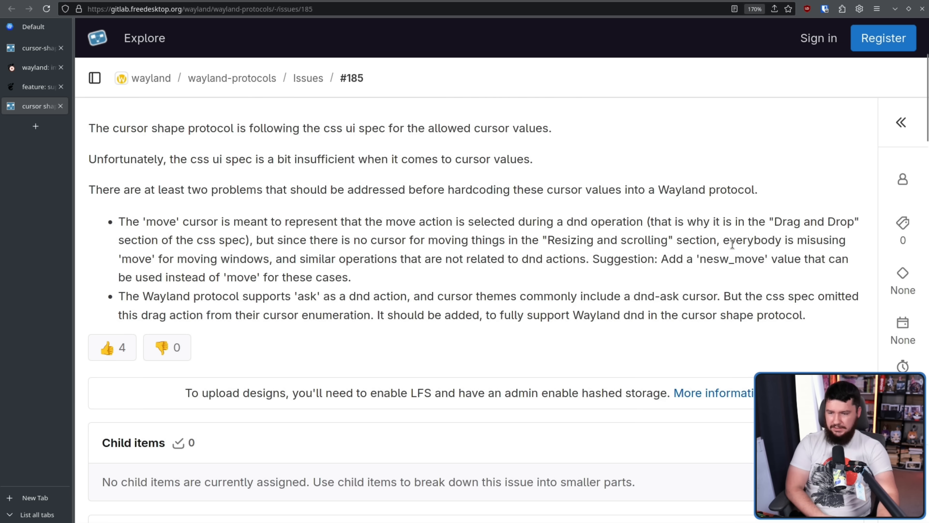
{"action": "mouse_move", "coordinate": [461, 220]}
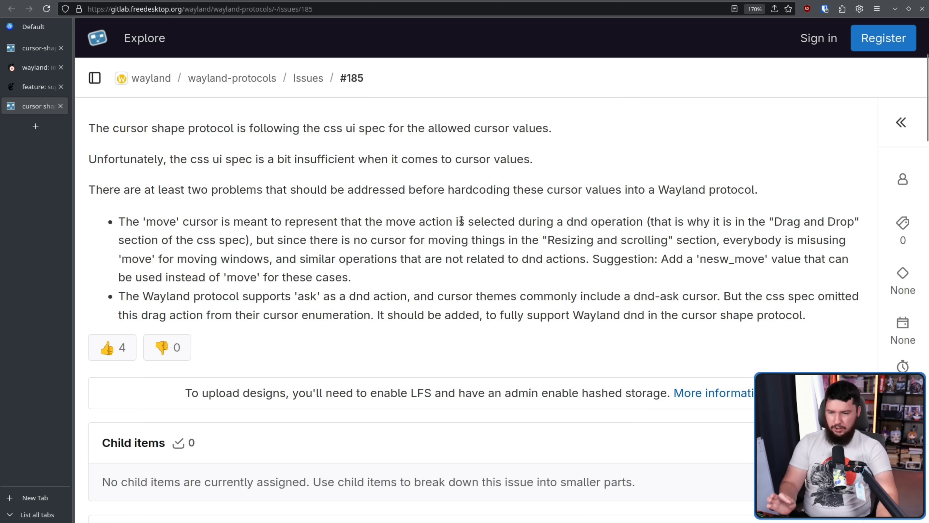
{"action": "mouse_move", "coordinate": [469, 219]}
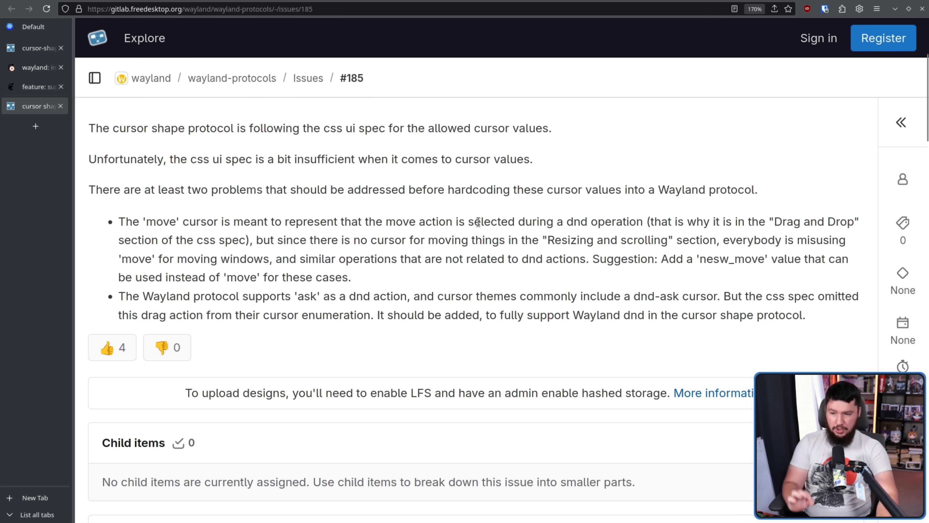
{"action": "mouse_move", "coordinate": [489, 206]}
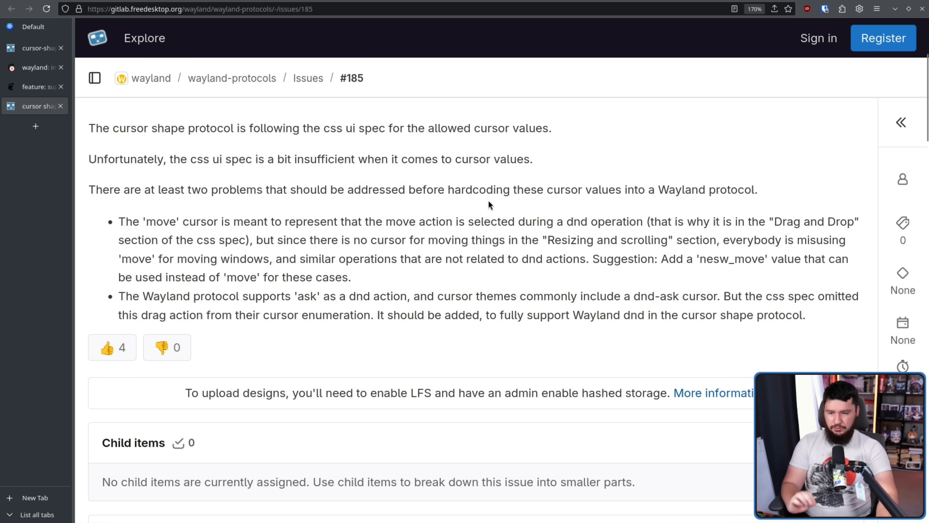
{"action": "mouse_move", "coordinate": [646, 252]}
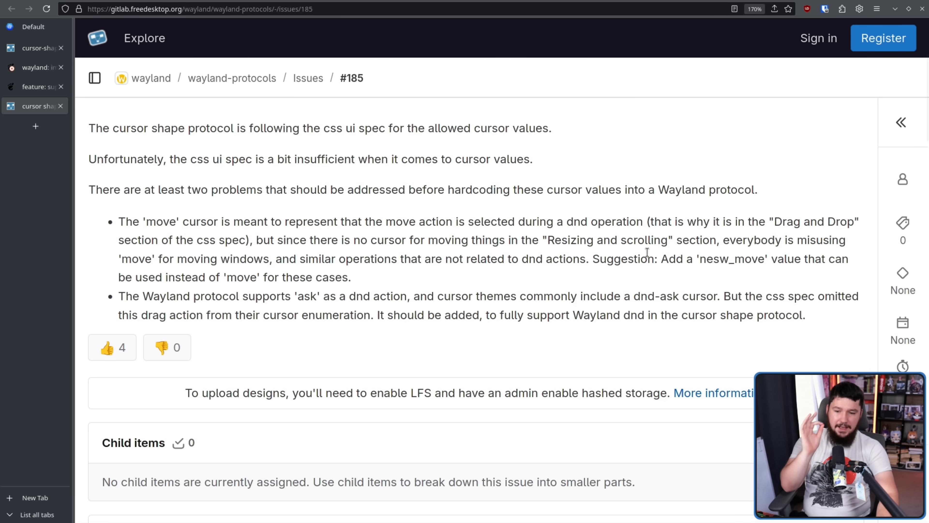
{"action": "mouse_move", "coordinate": [657, 283]}
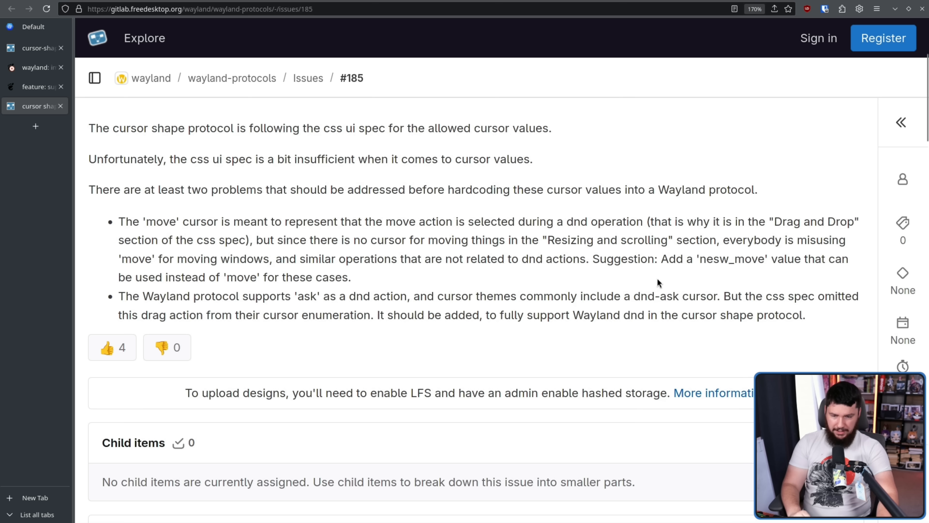
{"action": "mouse_move", "coordinate": [514, 257]}
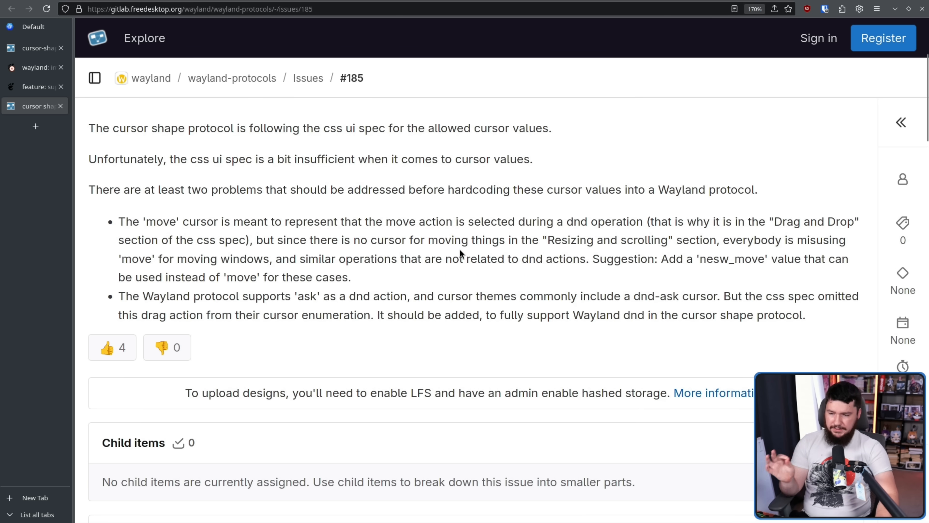
{"action": "mouse_move", "coordinate": [462, 279]}
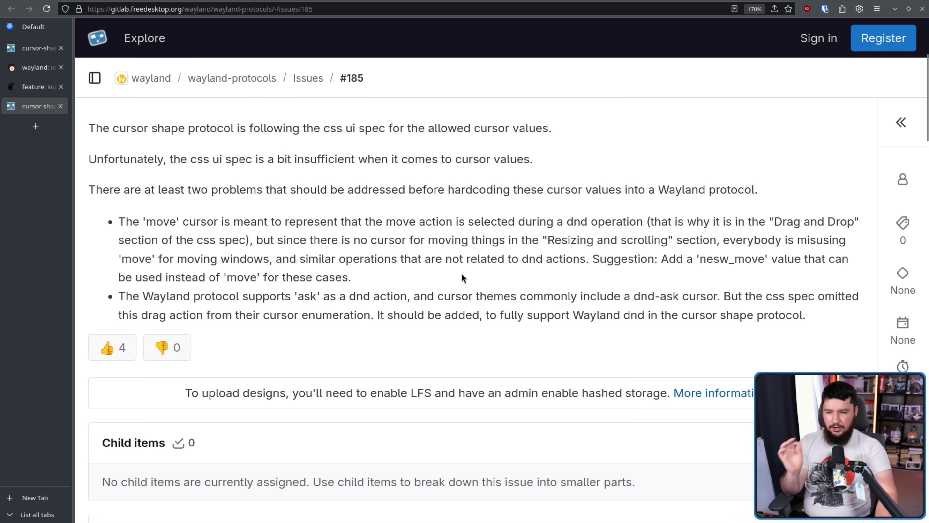
{"action": "mouse_move", "coordinate": [641, 260]}
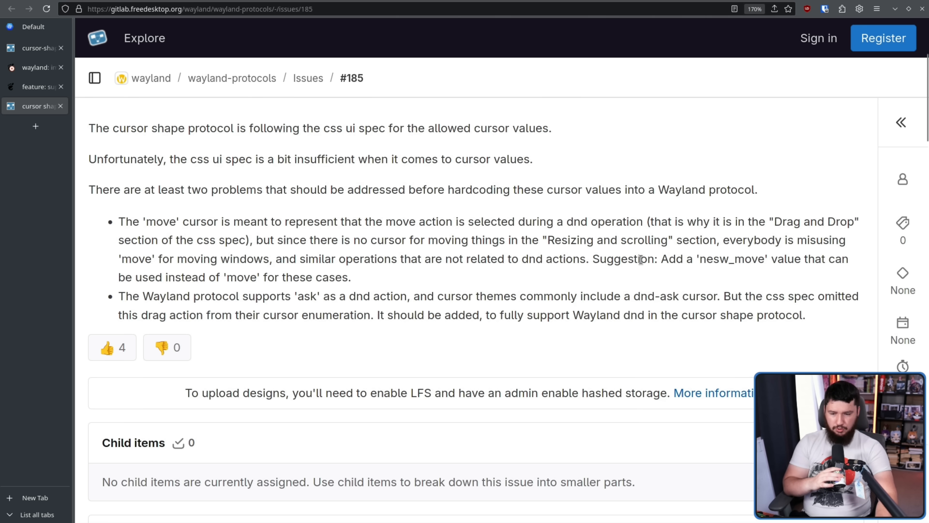
{"action": "mouse_move", "coordinate": [679, 266]}
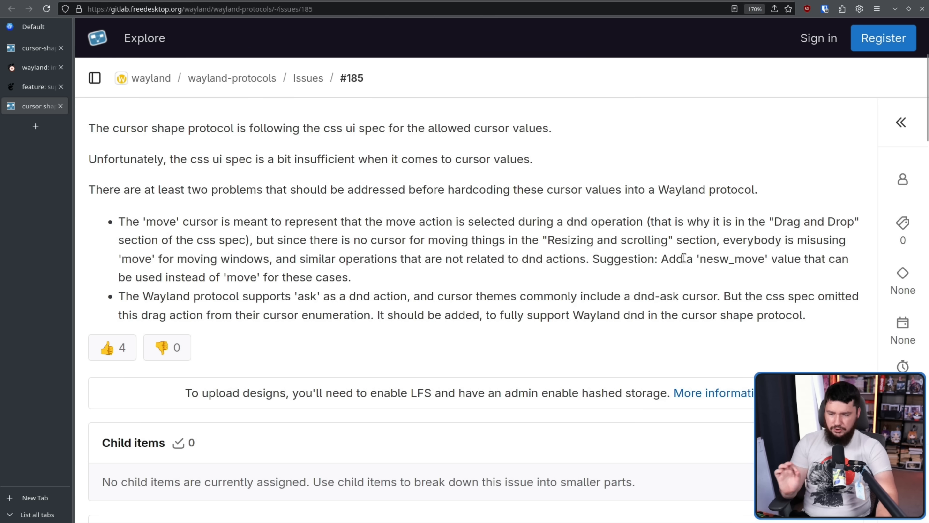
{"action": "mouse_move", "coordinate": [687, 256]}
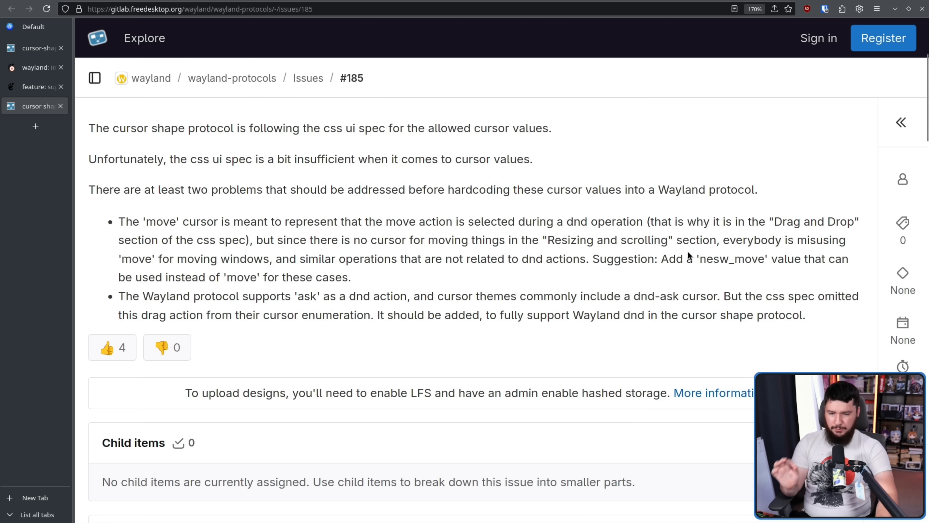
{"action": "mouse_move", "coordinate": [702, 249]}
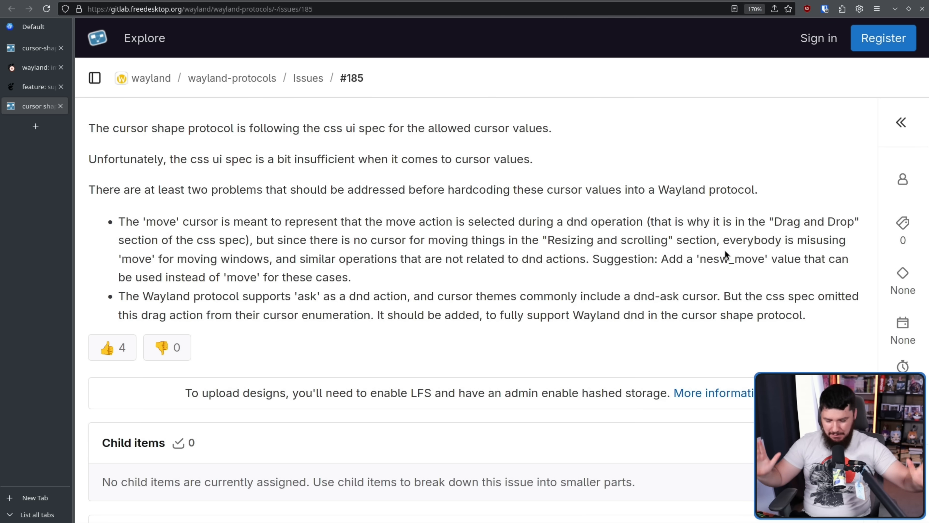
{"action": "mouse_move", "coordinate": [819, 248]}
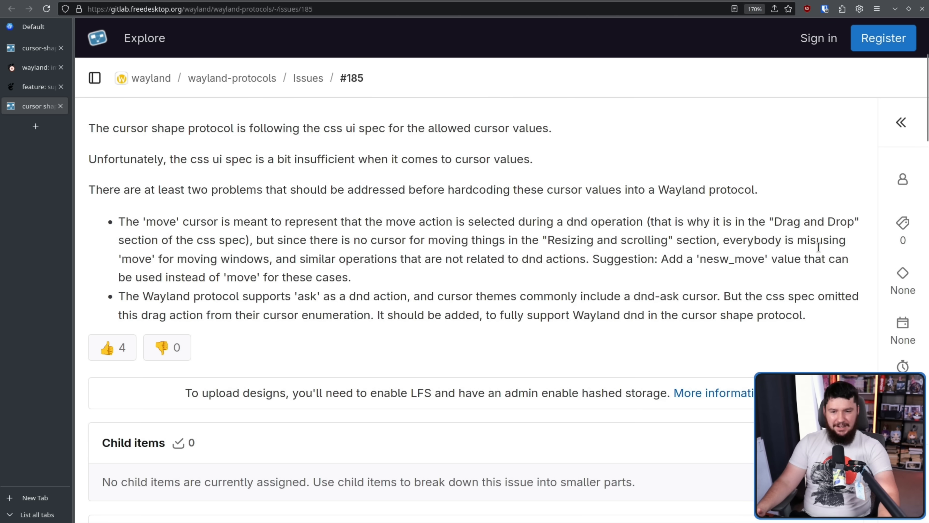
{"action": "scroll", "scroll_direction": "down", "scroll_amount": 3}
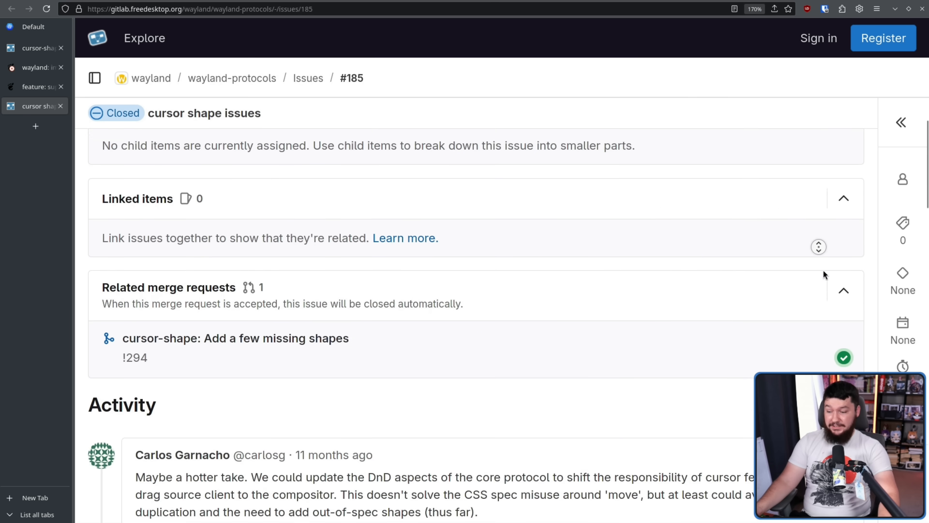
{"action": "scroll", "scroll_direction": "down", "scroll_amount": 3}
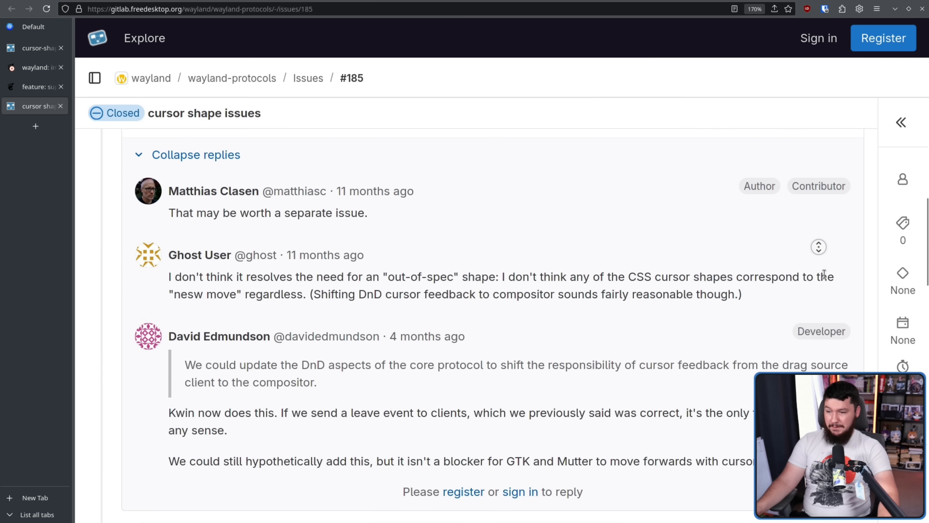
{"action": "scroll", "scroll_direction": "up", "scroll_amount": 3}
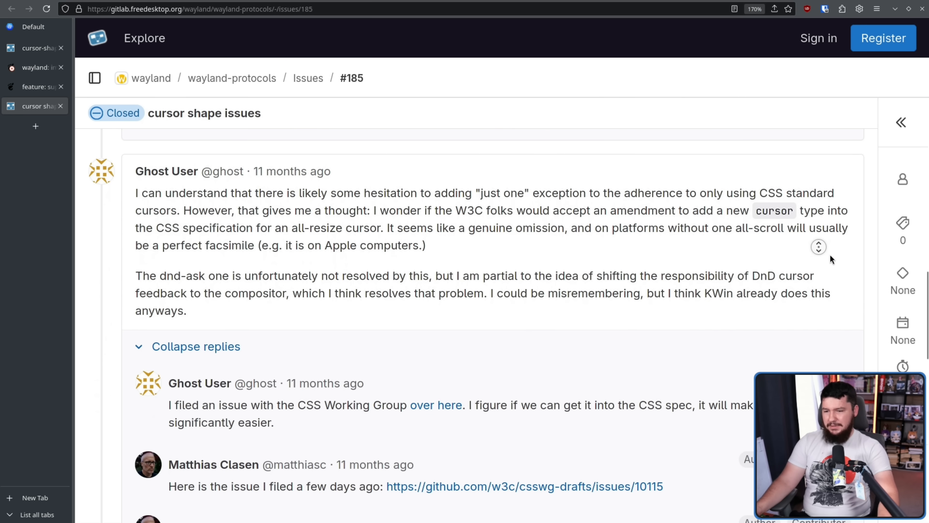
{"action": "scroll", "scroll_direction": "down", "scroll_amount": 3}
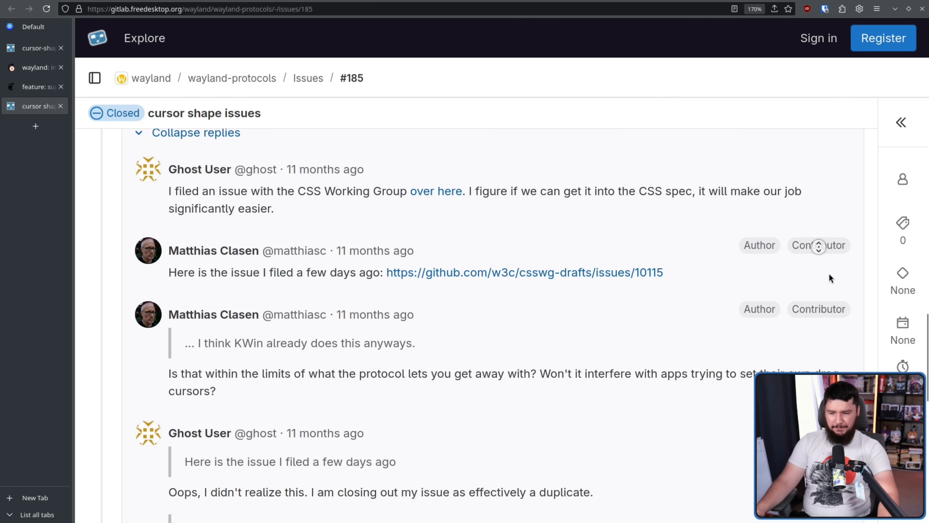
{"action": "scroll", "scroll_direction": "down", "scroll_amount": 3}
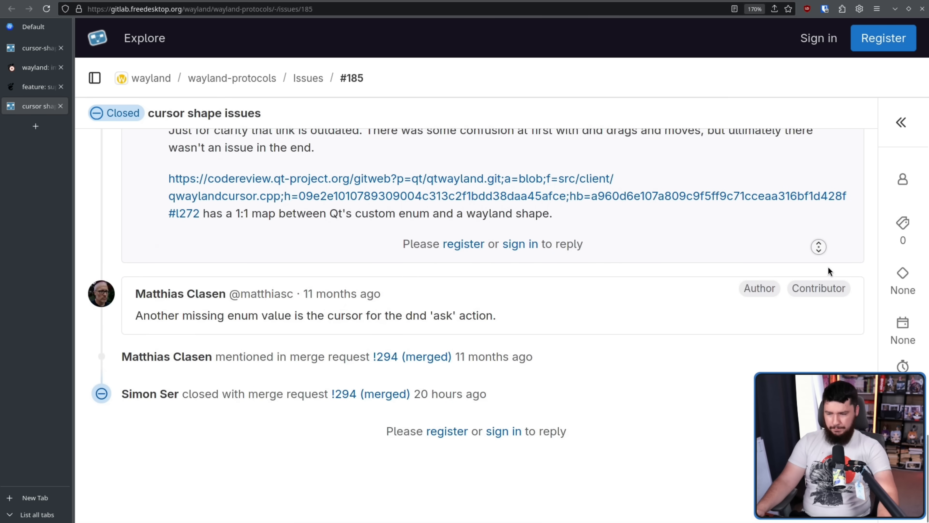
{"action": "scroll", "scroll_direction": "up", "scroll_amount": 3}
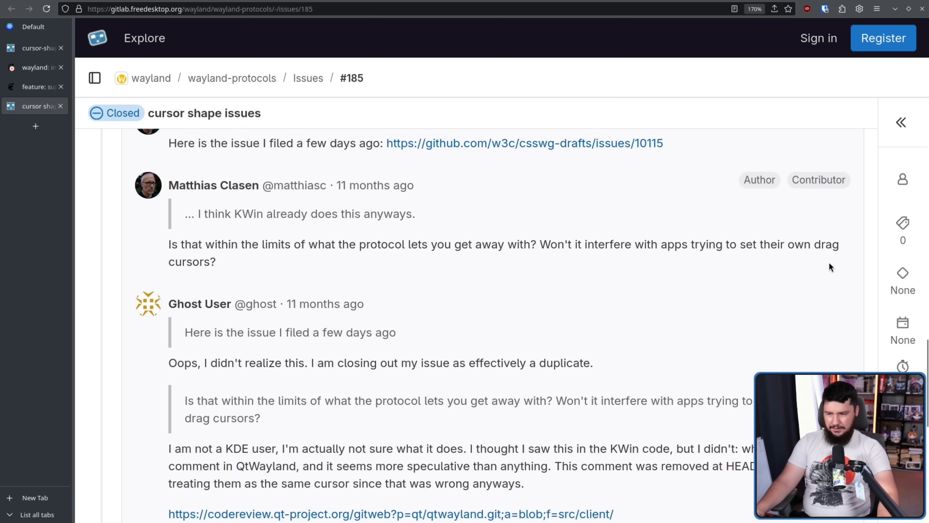
{"action": "scroll", "scroll_direction": "up", "scroll_amount": 3}
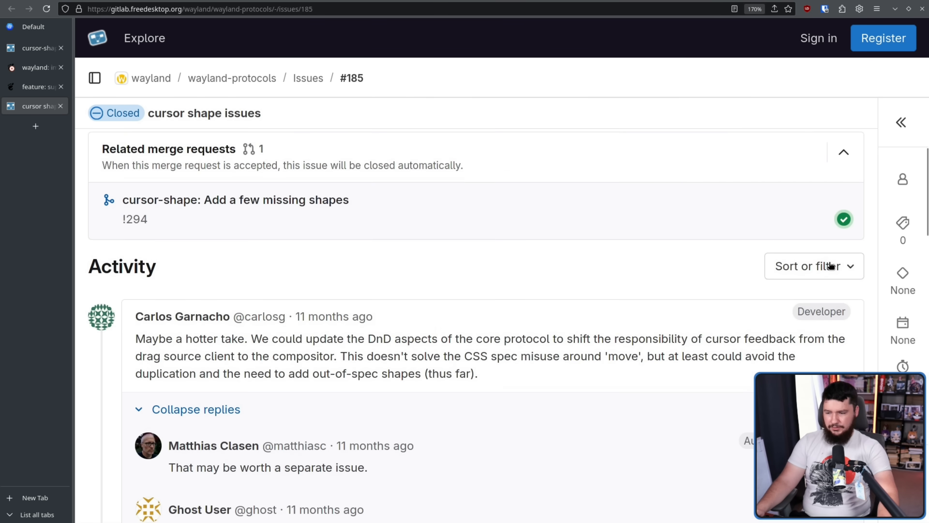
{"action": "scroll", "scroll_direction": "up", "scroll_amount": 3}
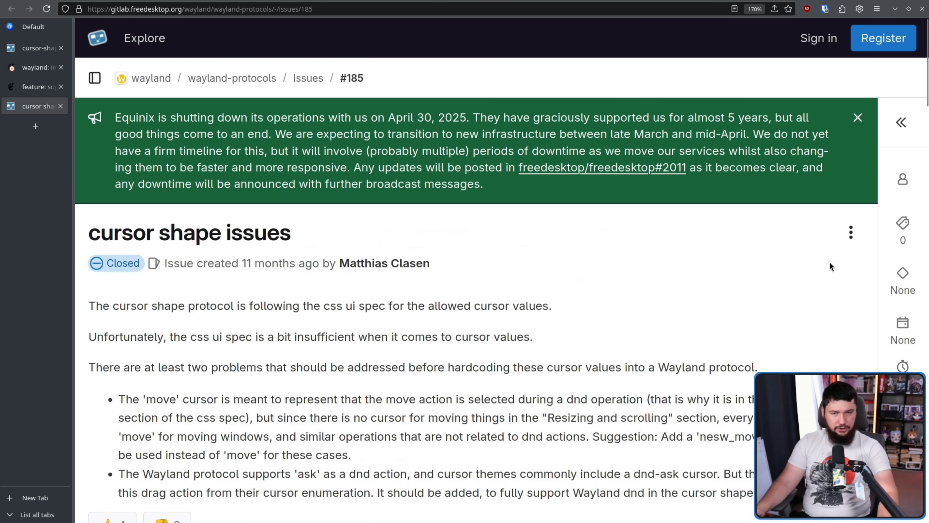
{"action": "scroll", "scroll_direction": "down", "scroll_amount": 3}
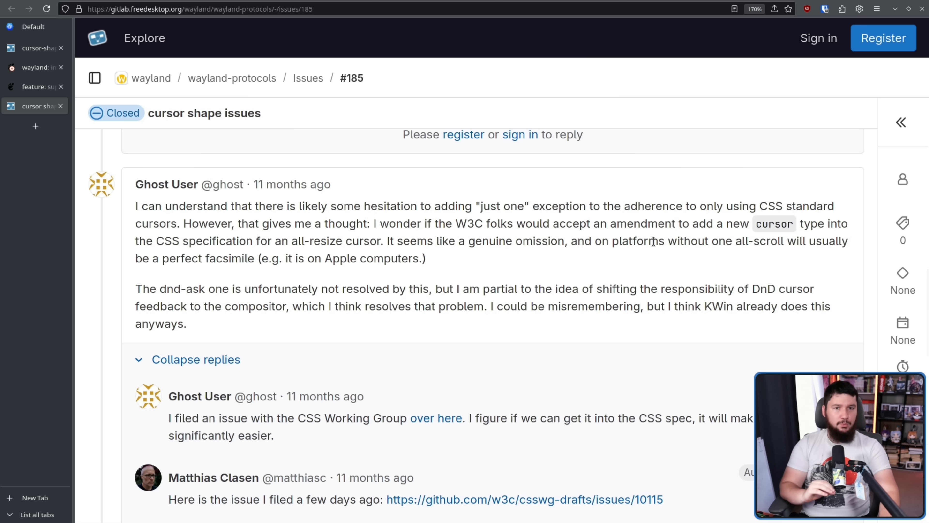
{"action": "mouse_move", "coordinate": [685, 337]}
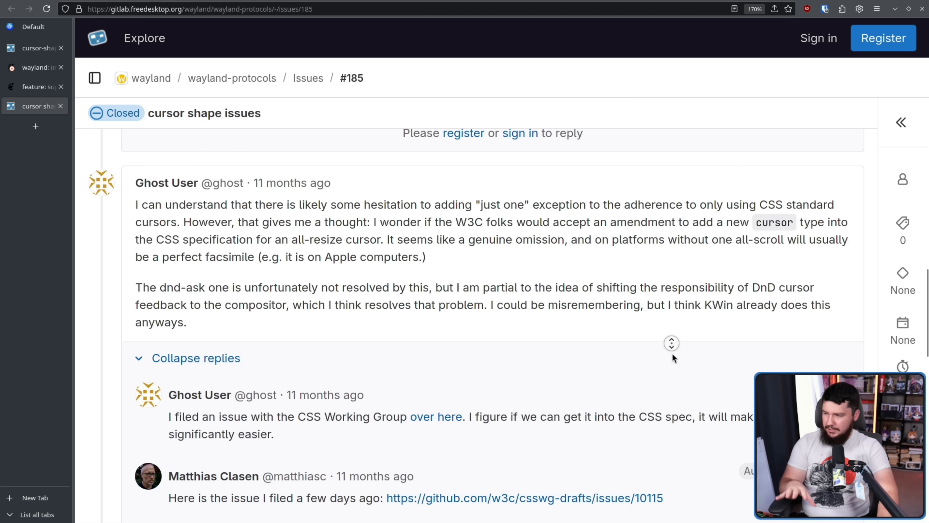
{"action": "scroll", "scroll_direction": "down", "scroll_amount": 3}
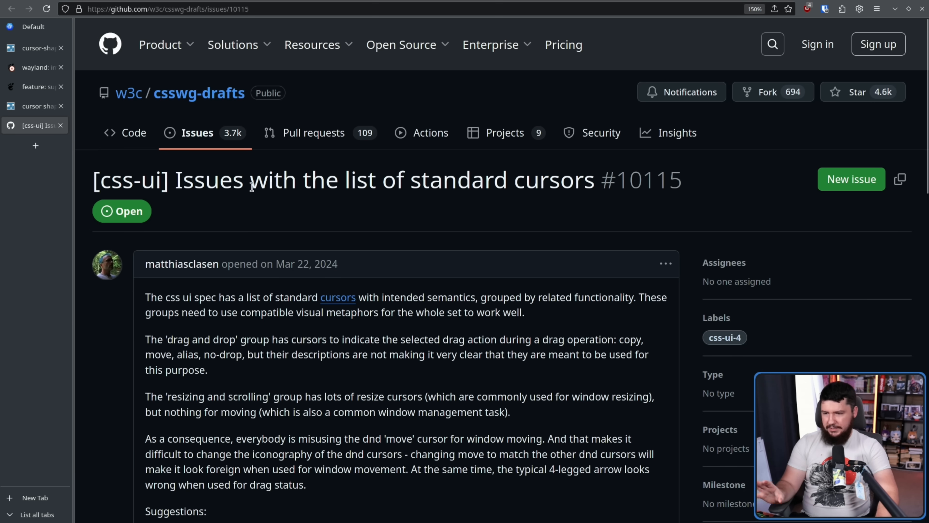
- Read through the csswg-drafts issue #10115 comments and return to the top of the page
{"action": "scroll", "scroll_direction": "down", "scroll_amount": 3}
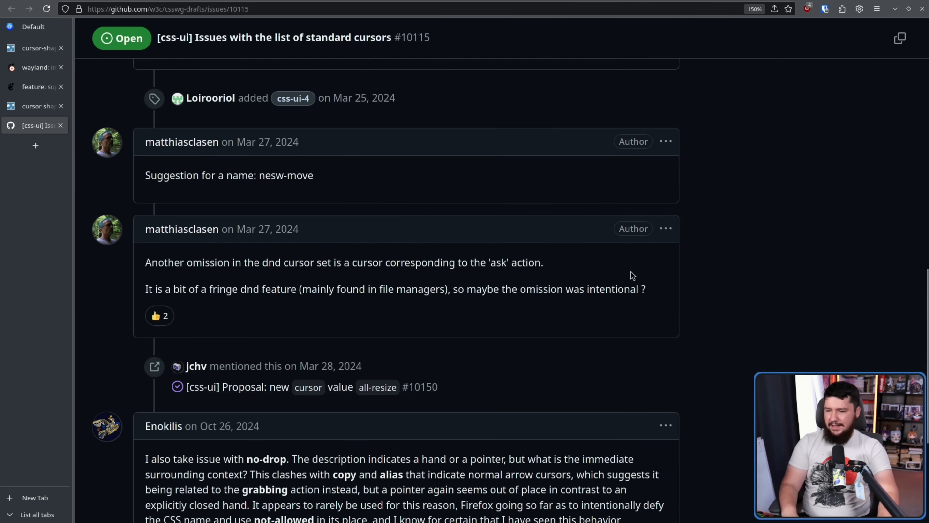
{"action": "scroll", "scroll_direction": "down", "scroll_amount": 3}
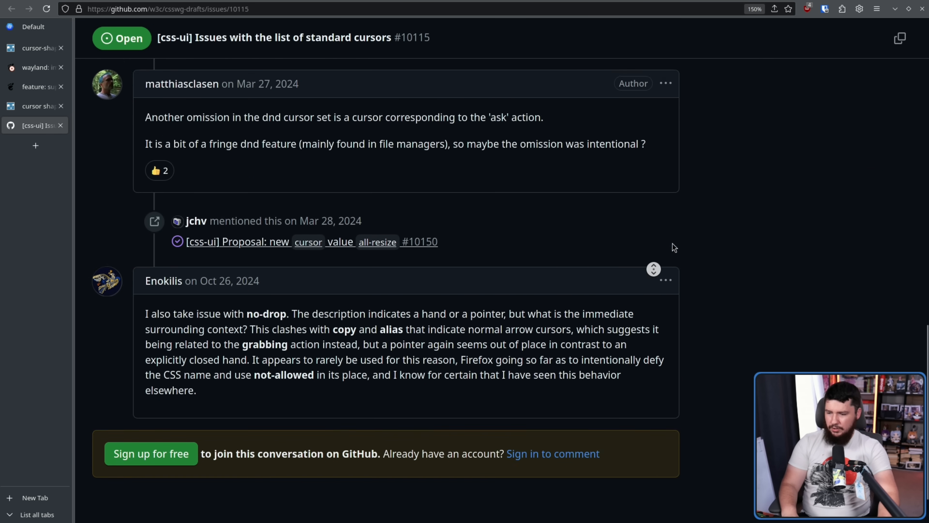
{"action": "scroll", "scroll_direction": "up", "scroll_amount": 3}
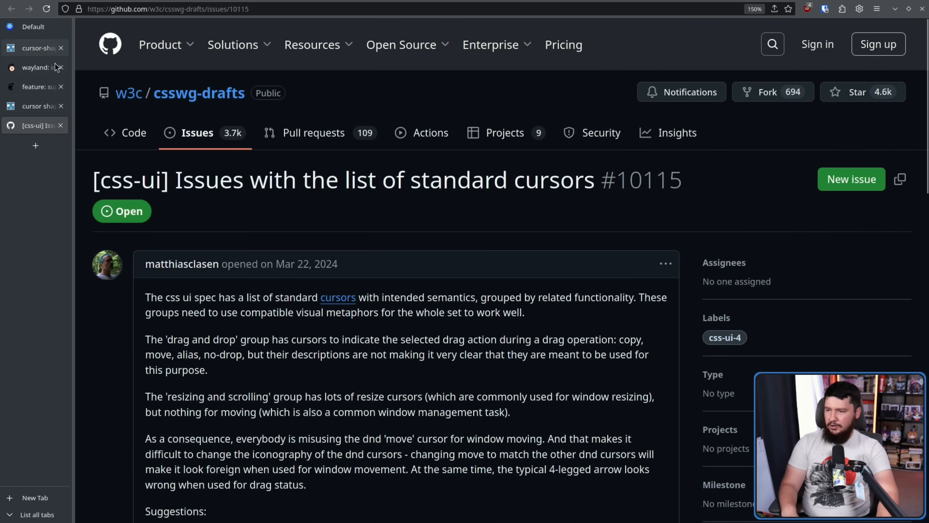
{"action": "left_click", "coordinate": [30, 106]}
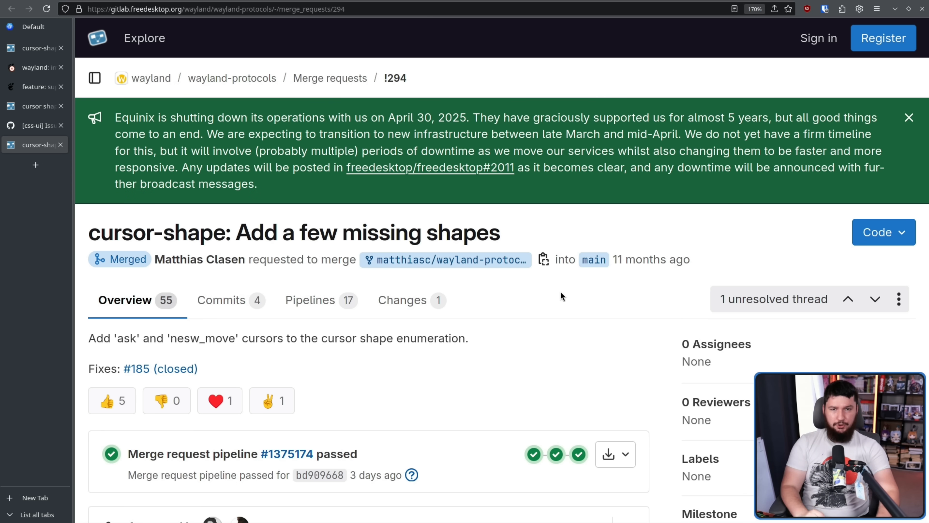
{"action": "mouse_move", "coordinate": [511, 286]}
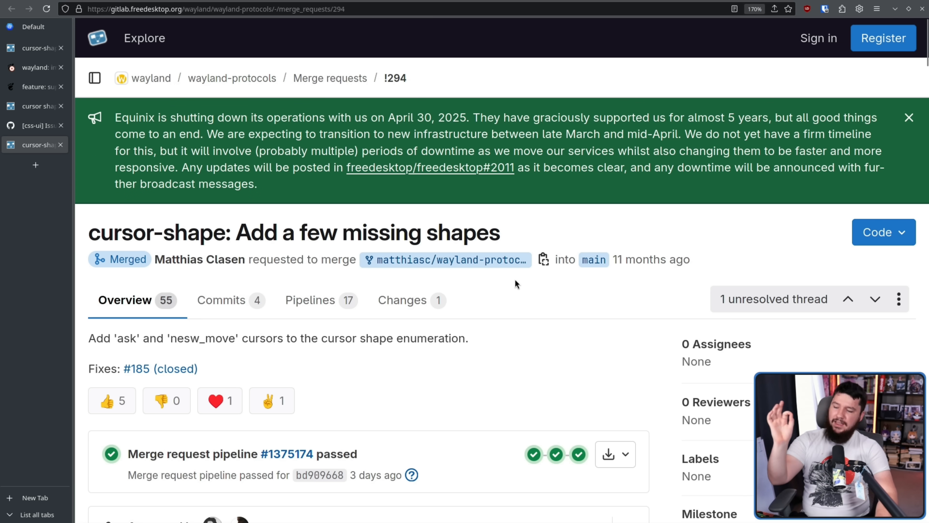
{"action": "mouse_move", "coordinate": [520, 330]}
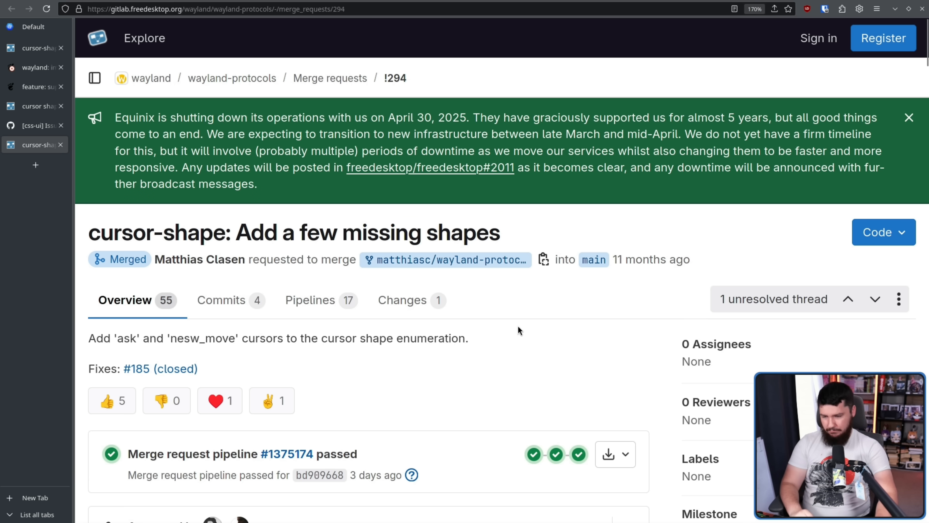
- Expand MR !294's first review thread and reach Julian Orth's question and Carlos Garnacho's reply
{"action": "scroll", "scroll_direction": "down", "scroll_amount": 3}
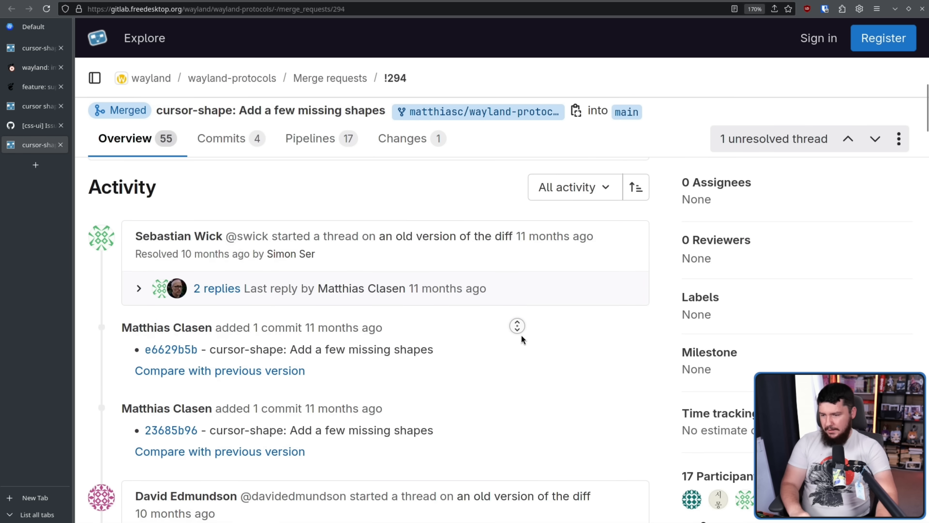
{"action": "scroll", "scroll_direction": "down", "scroll_amount": 3}
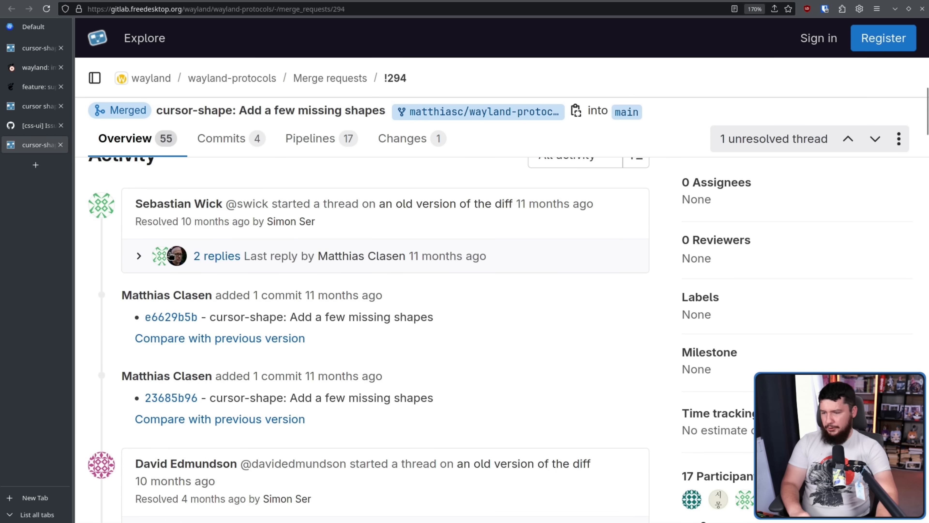
{"action": "left_click", "coordinate": [139, 255]}
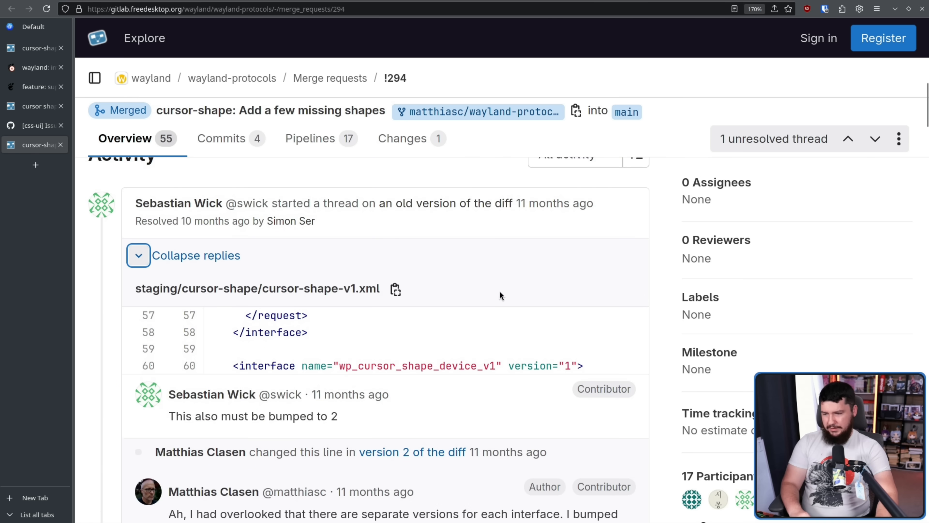
{"action": "scroll", "scroll_direction": "down", "scroll_amount": 3}
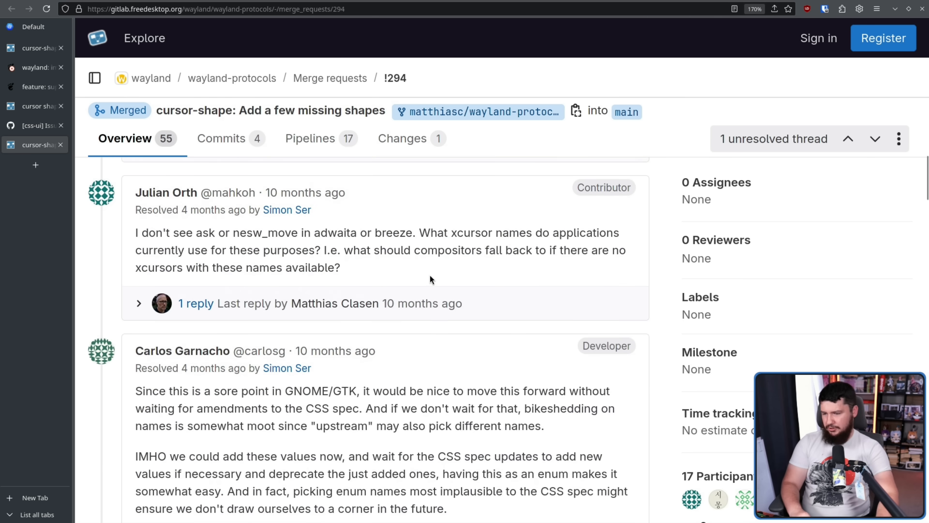
{"action": "mouse_move", "coordinate": [423, 273]}
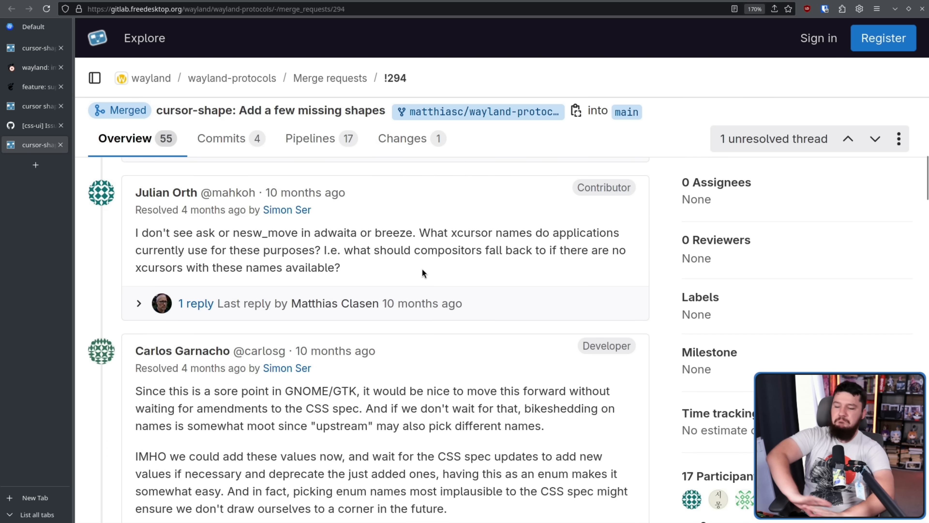
{"action": "scroll", "scroll_direction": "down", "scroll_amount": 3}
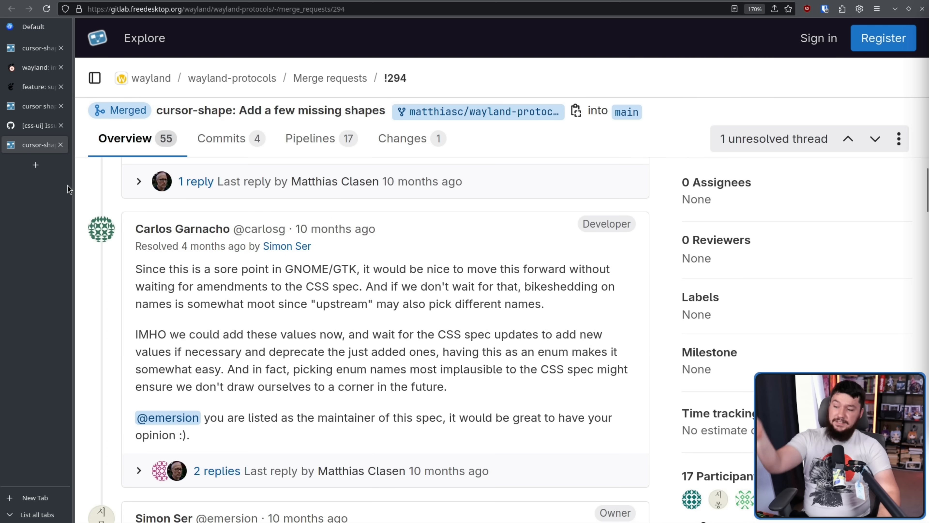
{"action": "mouse_move", "coordinate": [138, 155]}
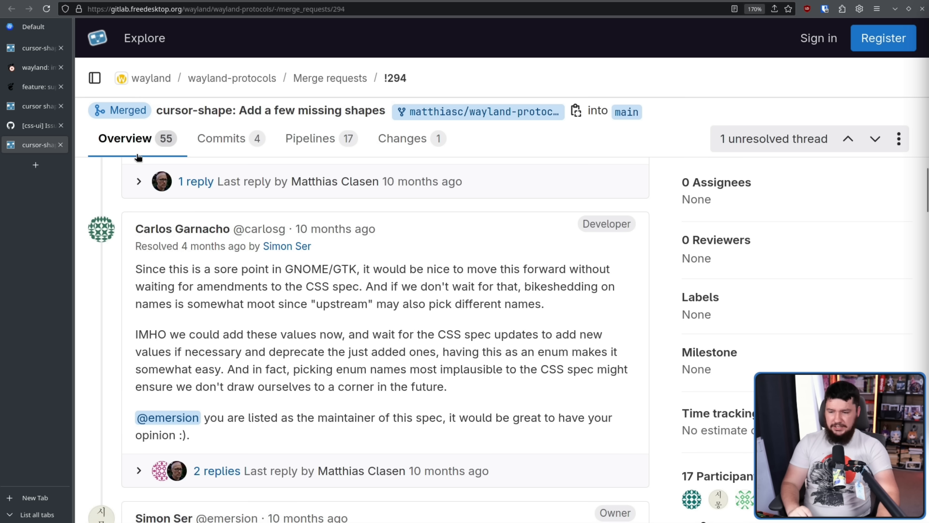
{"action": "mouse_move", "coordinate": [97, 177]}
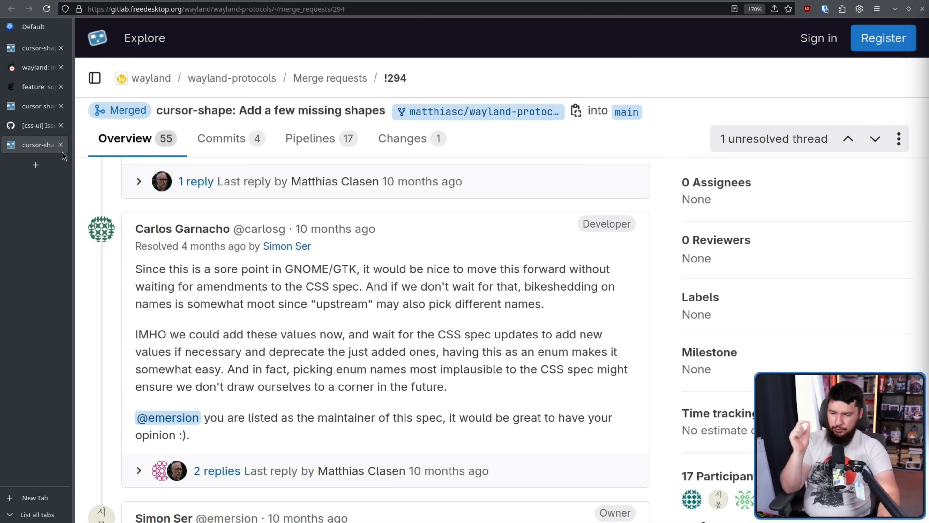
{"action": "left_click", "coordinate": [95, 77]}
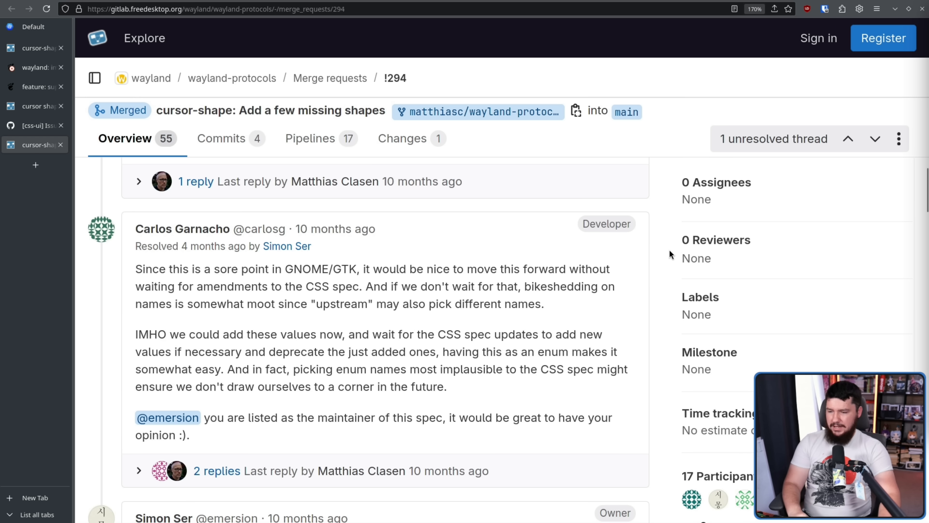
{"action": "mouse_move", "coordinate": [671, 251]}
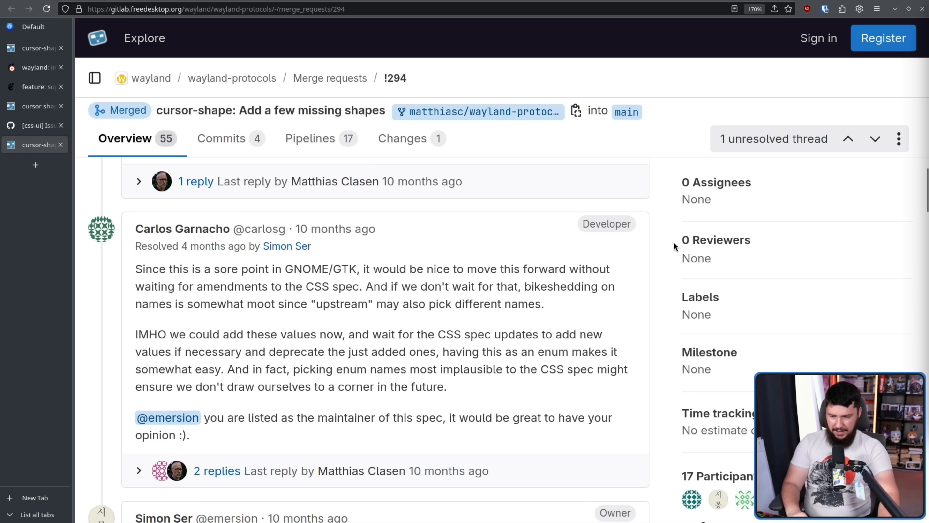
{"action": "mouse_move", "coordinate": [679, 243]}
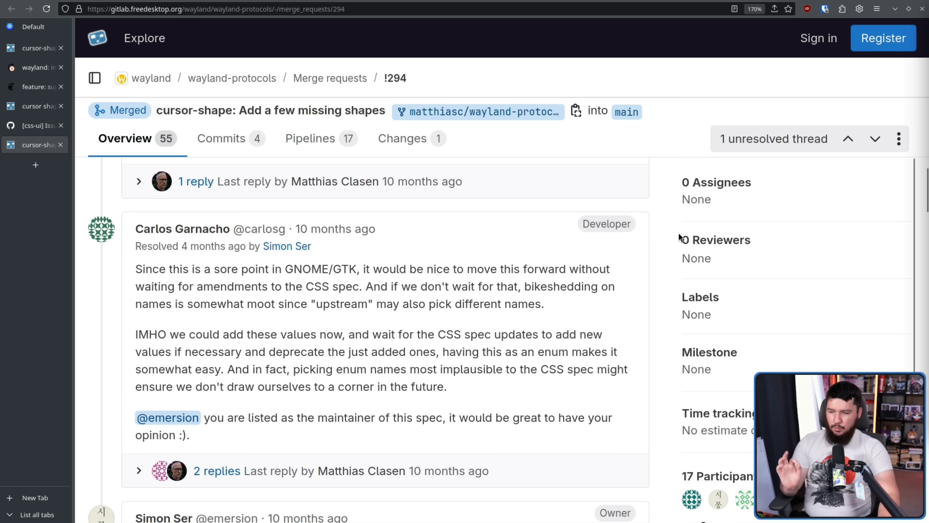
{"action": "mouse_move", "coordinate": [683, 236]}
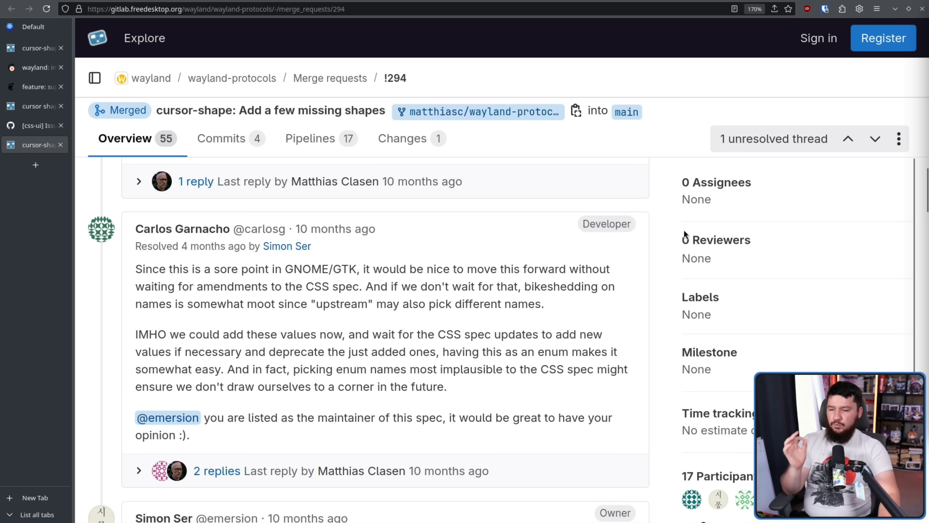
{"action": "mouse_move", "coordinate": [676, 243]}
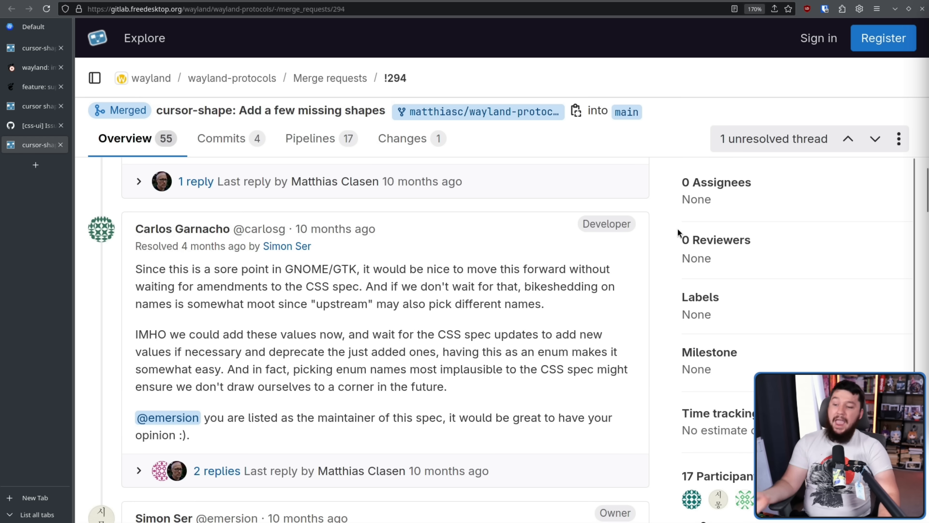
{"action": "mouse_move", "coordinate": [681, 227]}
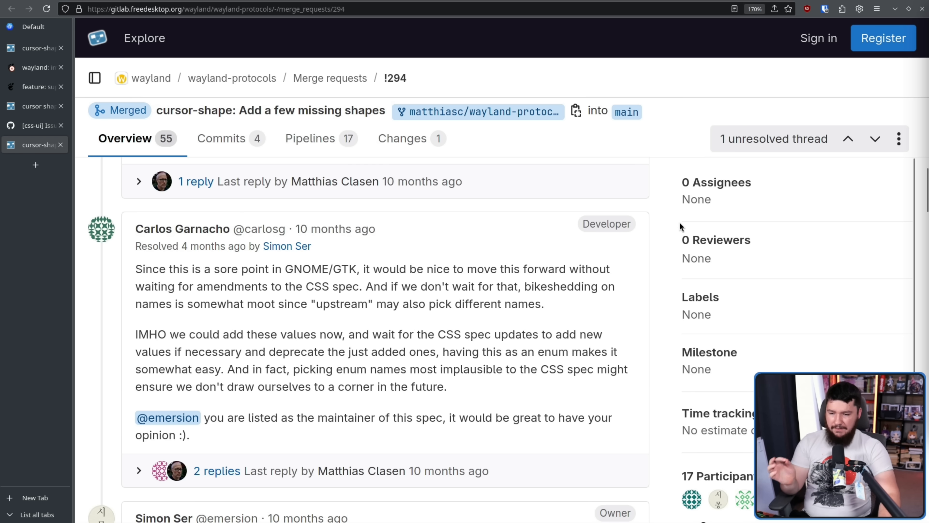
{"action": "mouse_move", "coordinate": [681, 234]}
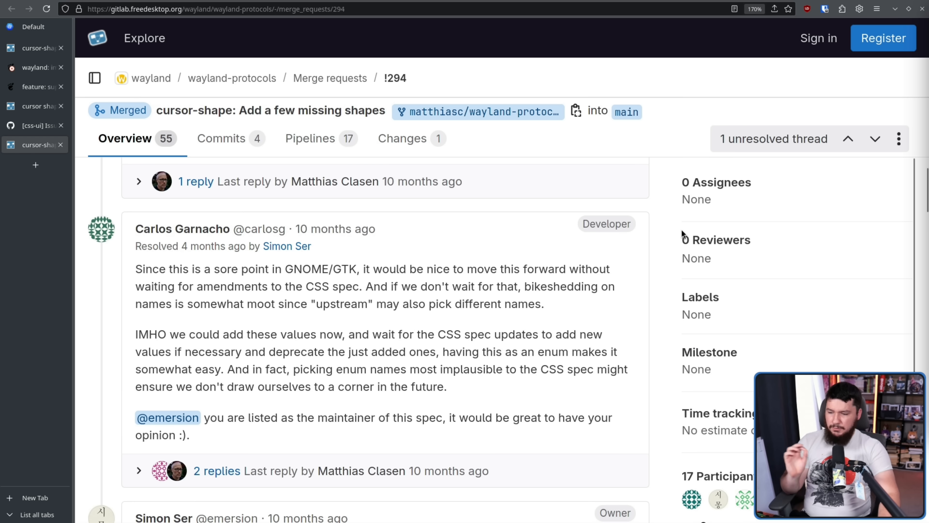
{"action": "mouse_move", "coordinate": [656, 257]}
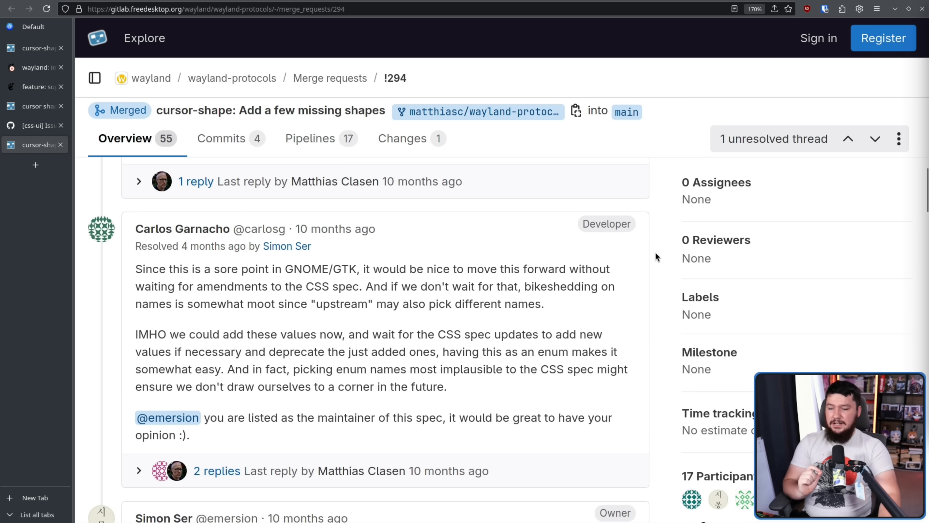
{"action": "mouse_move", "coordinate": [679, 243]}
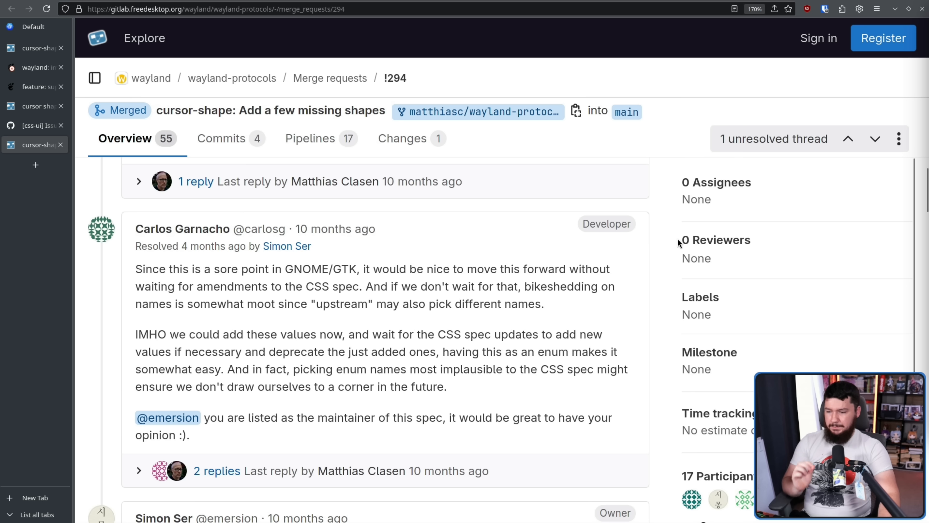
{"action": "mouse_move", "coordinate": [647, 280]}
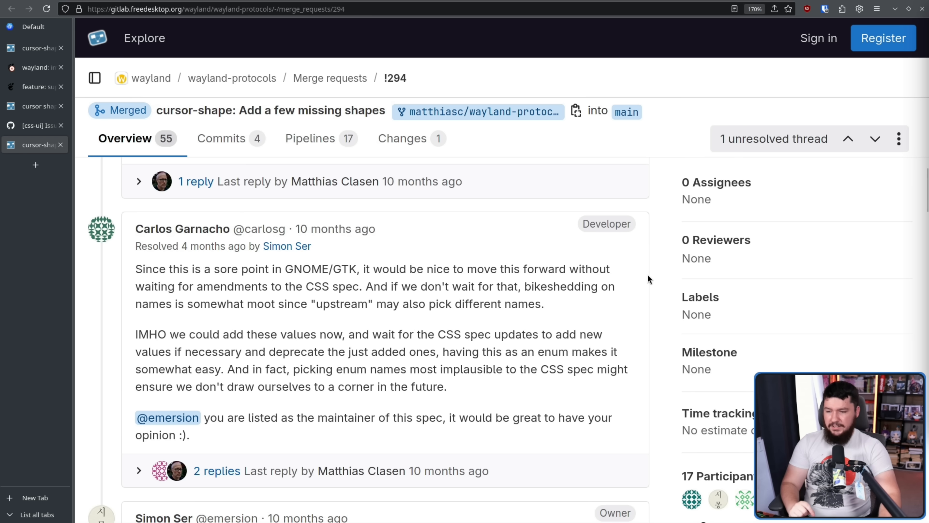
{"action": "mouse_move", "coordinate": [659, 285]}
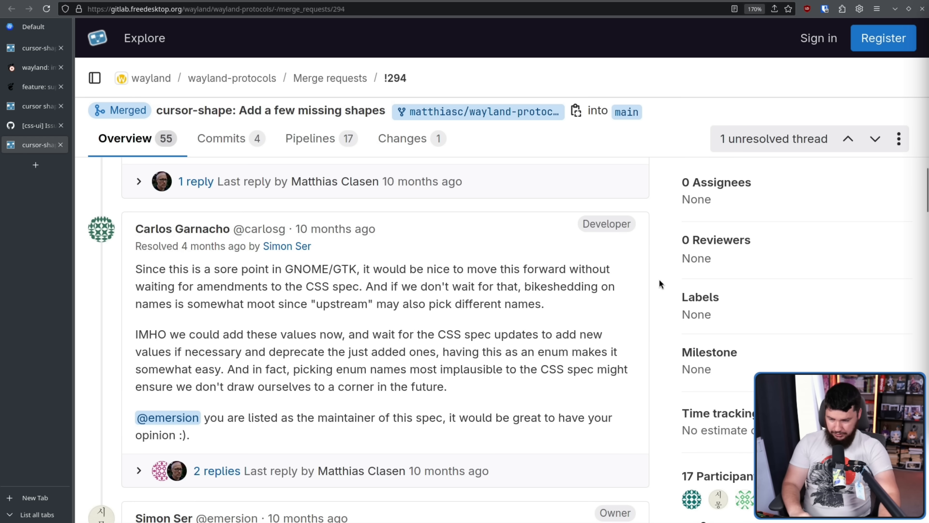
- Scroll to Simon Ser's comment preferring consistent names for shapes missing from CSS
{"action": "scroll", "scroll_direction": "down", "scroll_amount": 3}
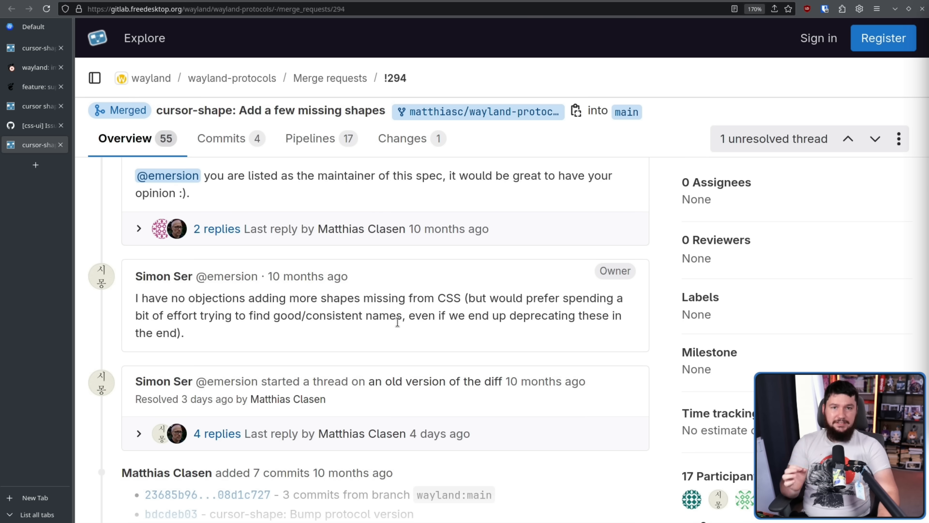
{"action": "mouse_move", "coordinate": [345, 354]}
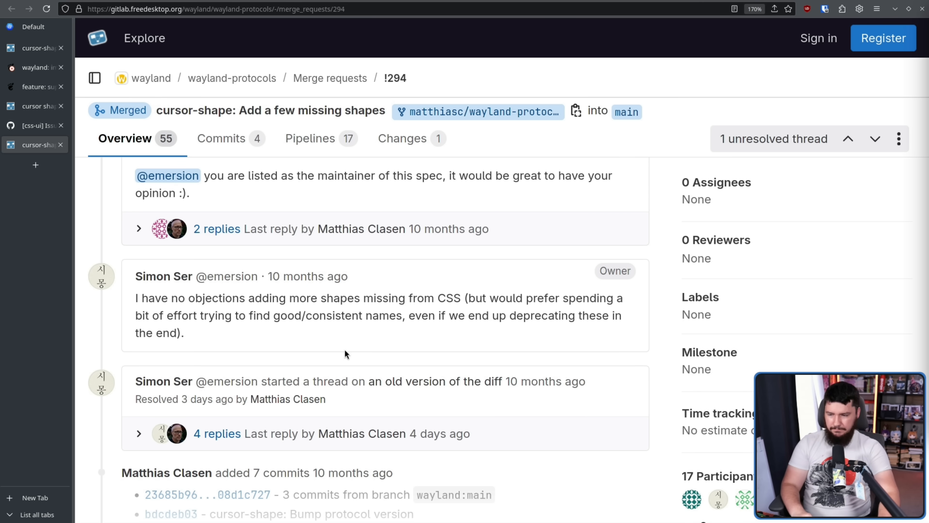
{"action": "mouse_move", "coordinate": [356, 338]}
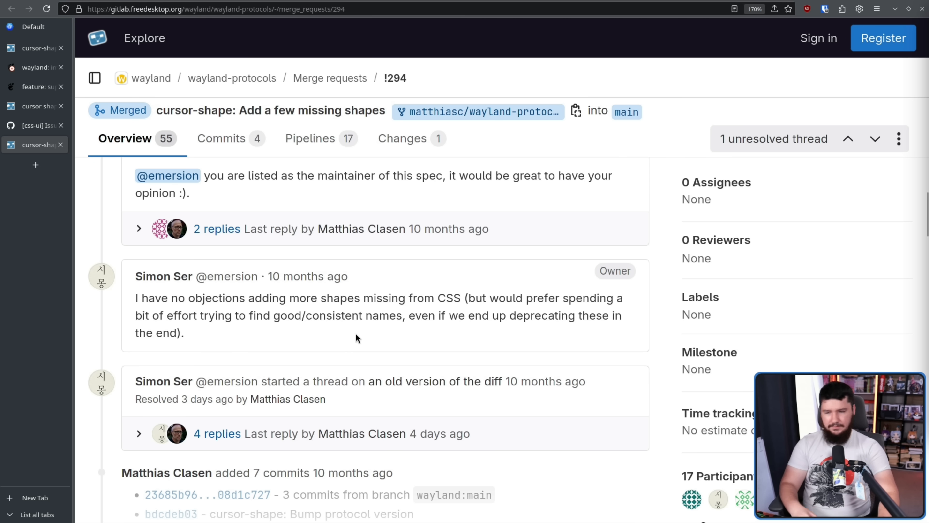
{"action": "mouse_move", "coordinate": [375, 462]}
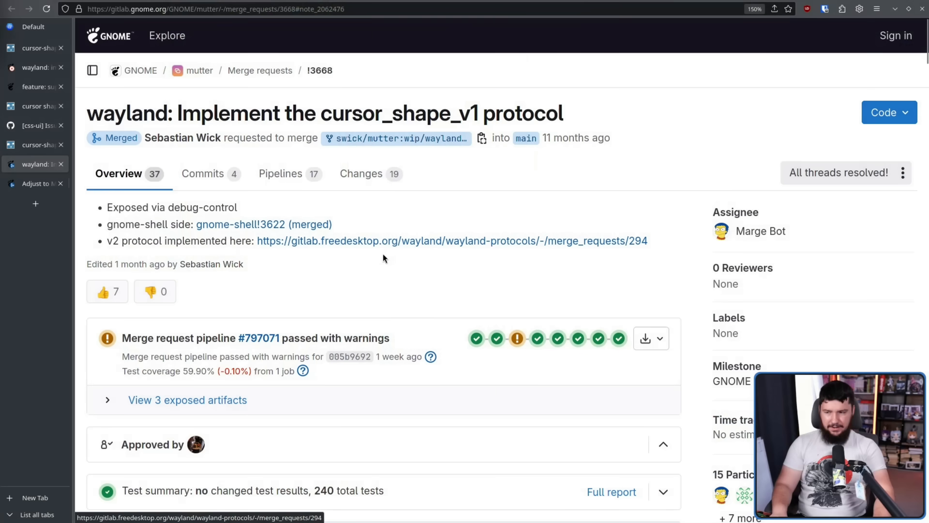
{"action": "mouse_move", "coordinate": [388, 240]}
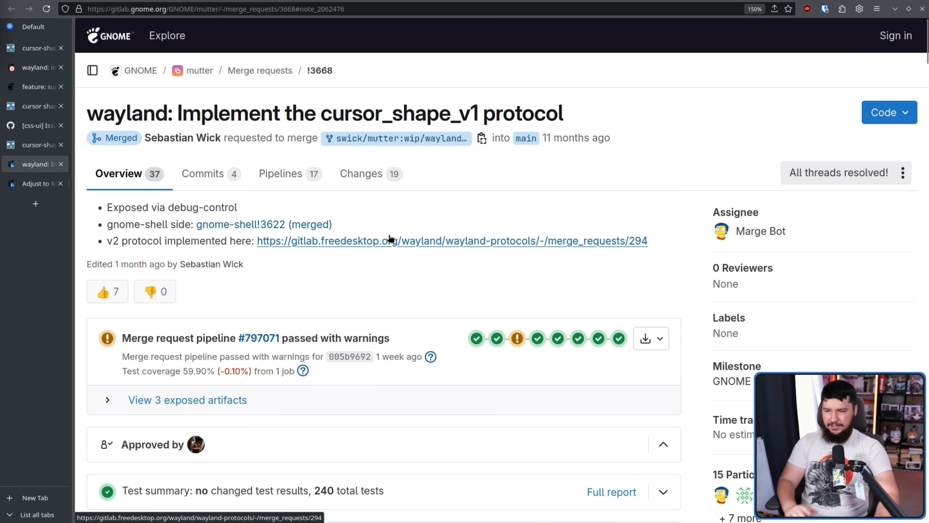
{"action": "mouse_move", "coordinate": [361, 174]}
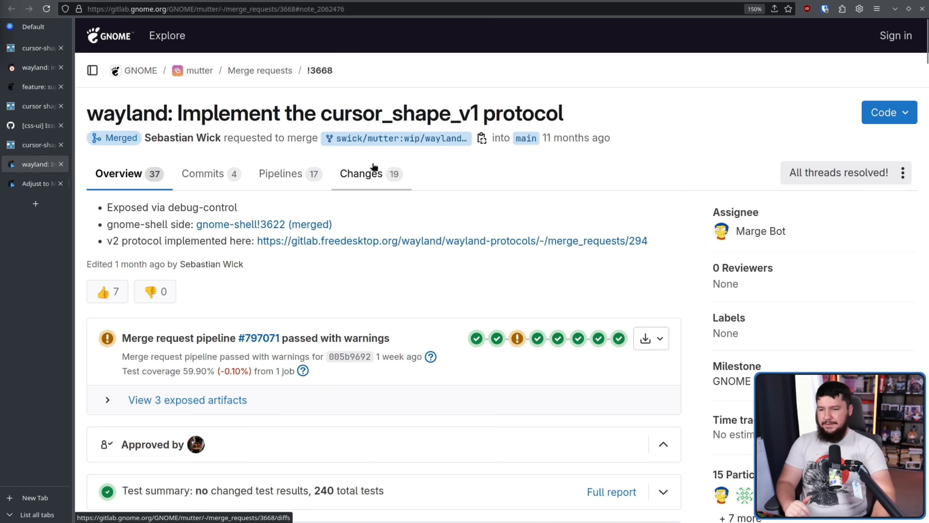
{"action": "mouse_move", "coordinate": [391, 70]}
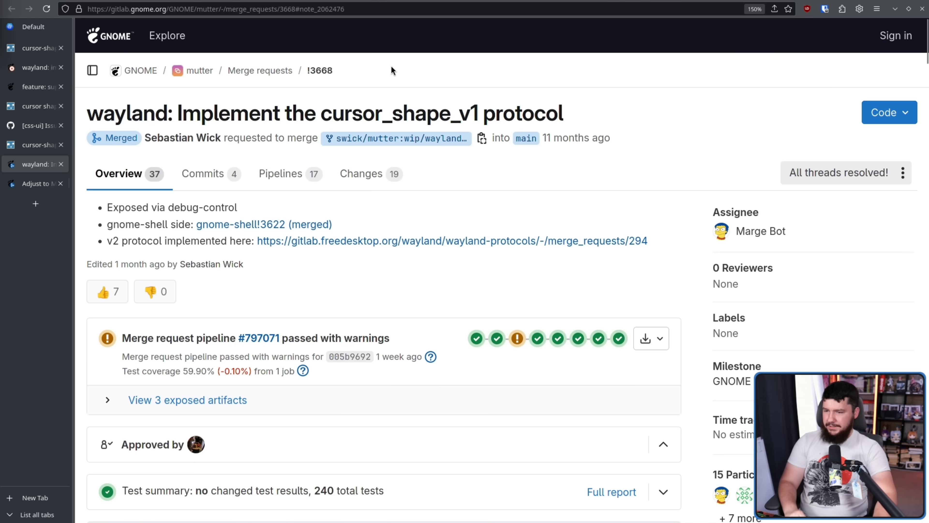
- Scroll mutter MR !3668's discussion to the Ghost User comment on app sandboxing, clearing the $HOME highlight
{"action": "scroll", "scroll_direction": "down", "scroll_amount": 3}
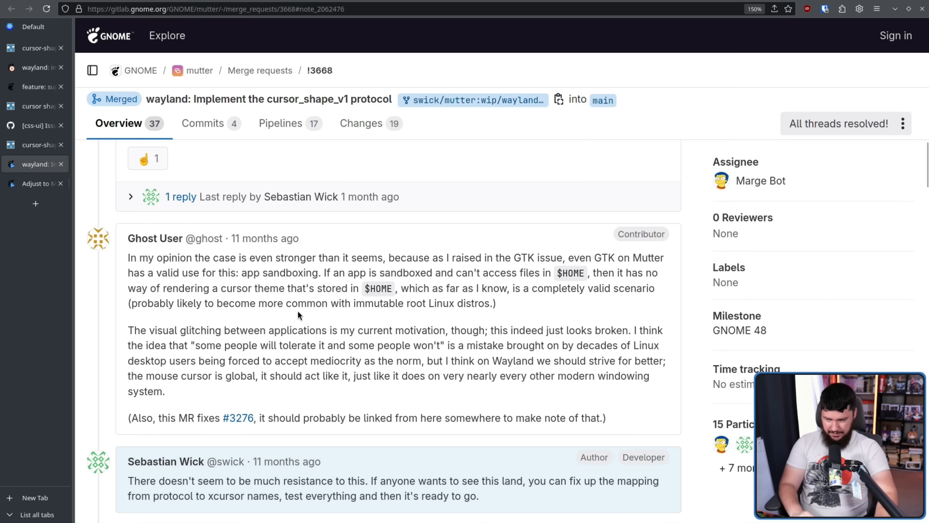
{"action": "mouse_move", "coordinate": [306, 308]}
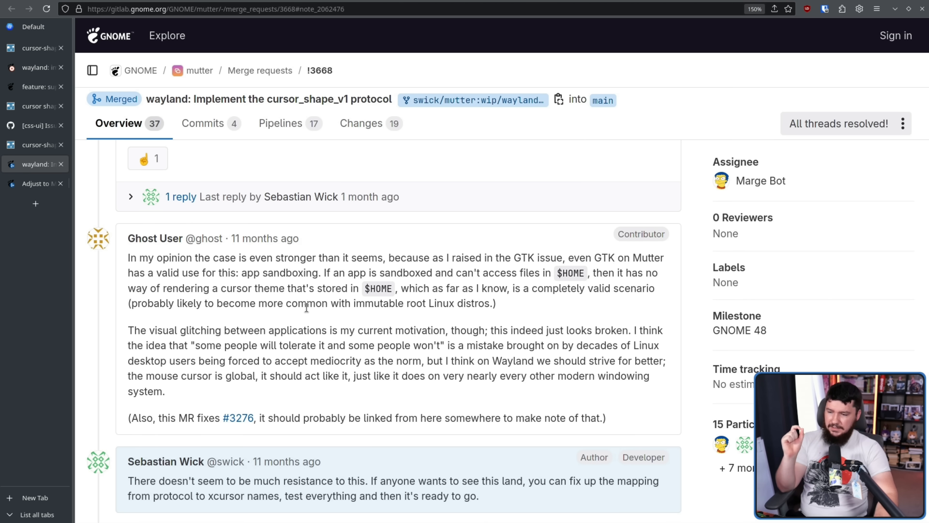
{"action": "mouse_move", "coordinate": [389, 301]}
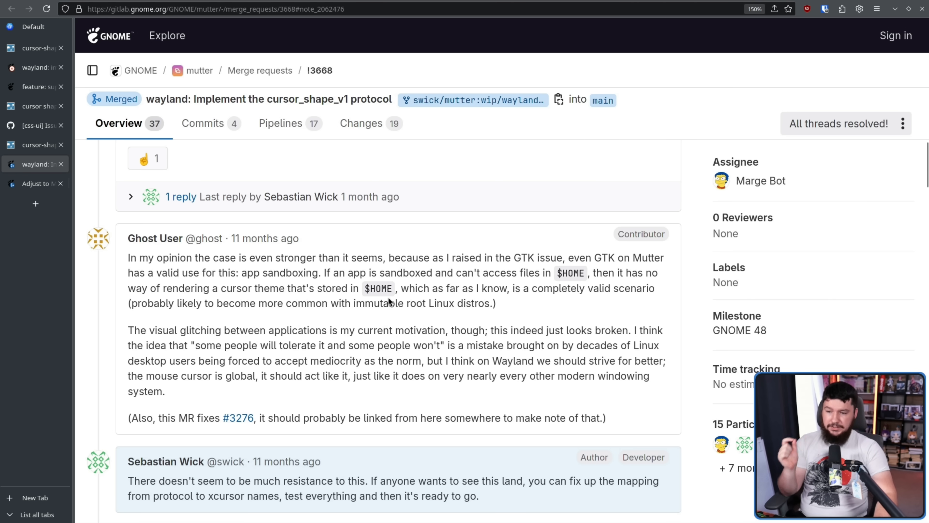
{"action": "mouse_move", "coordinate": [425, 286]}
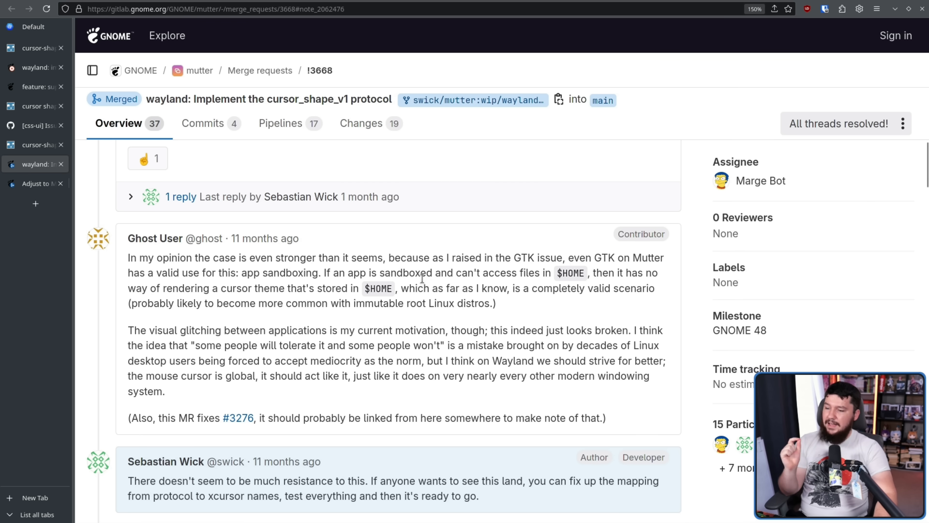
{"action": "mouse_move", "coordinate": [406, 261]}
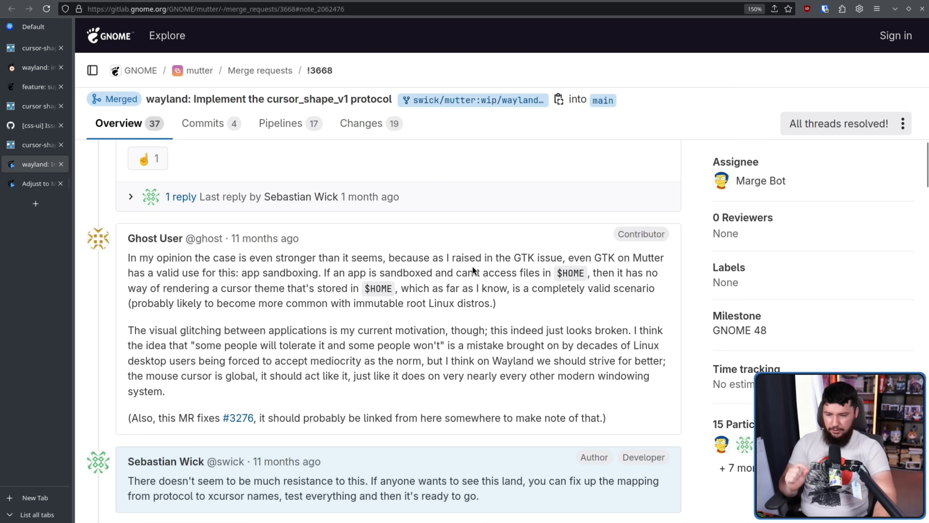
{"action": "mouse_move", "coordinate": [471, 262]}
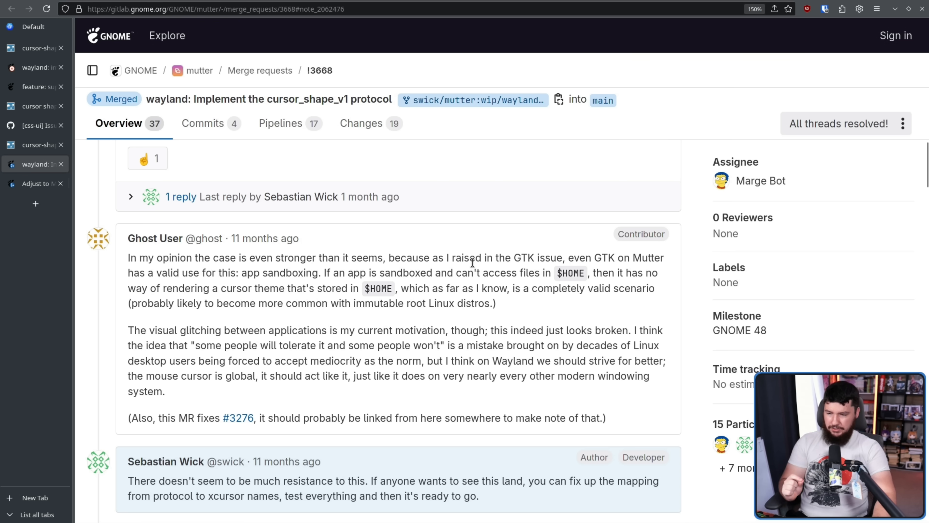
{"action": "mouse_move", "coordinate": [478, 268]}
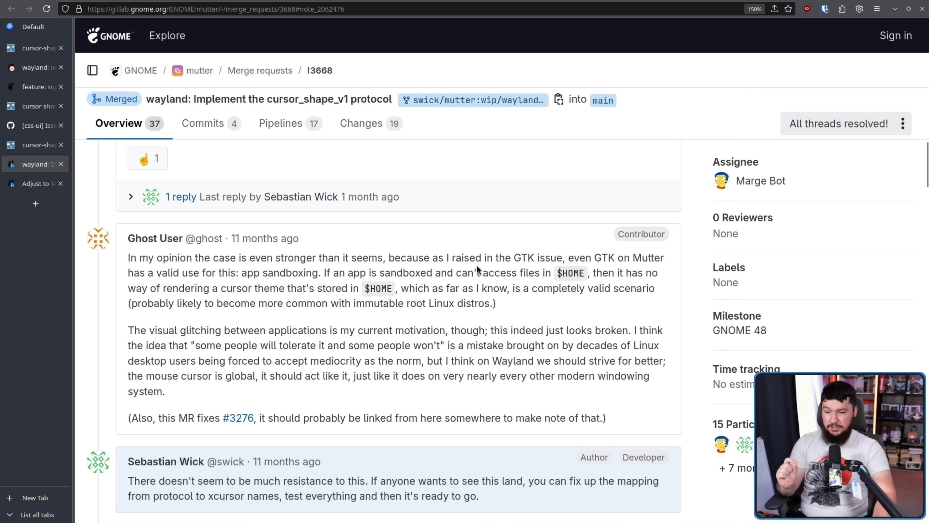
{"action": "mouse_move", "coordinate": [477, 260]}
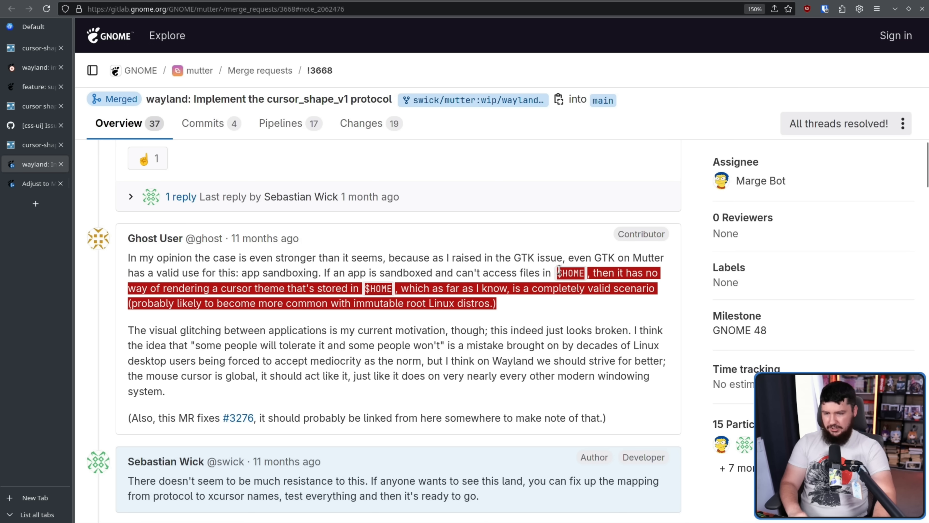
{"action": "mouse_move", "coordinate": [533, 313]}
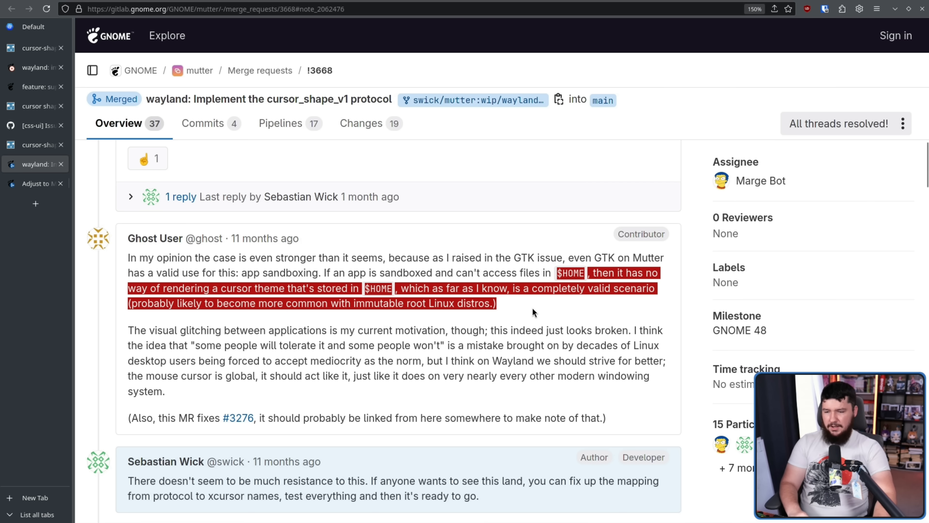
{"action": "mouse_move", "coordinate": [529, 306]}
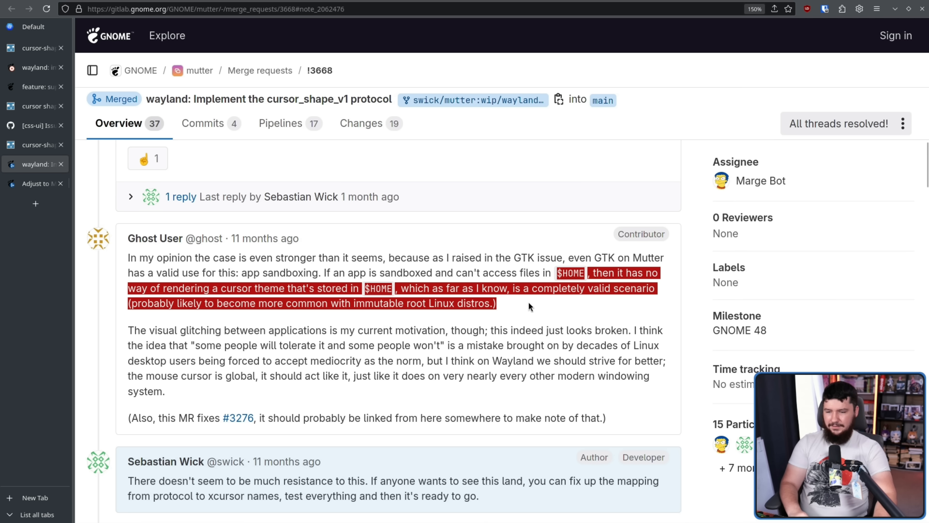
{"action": "mouse_move", "coordinate": [526, 305]}
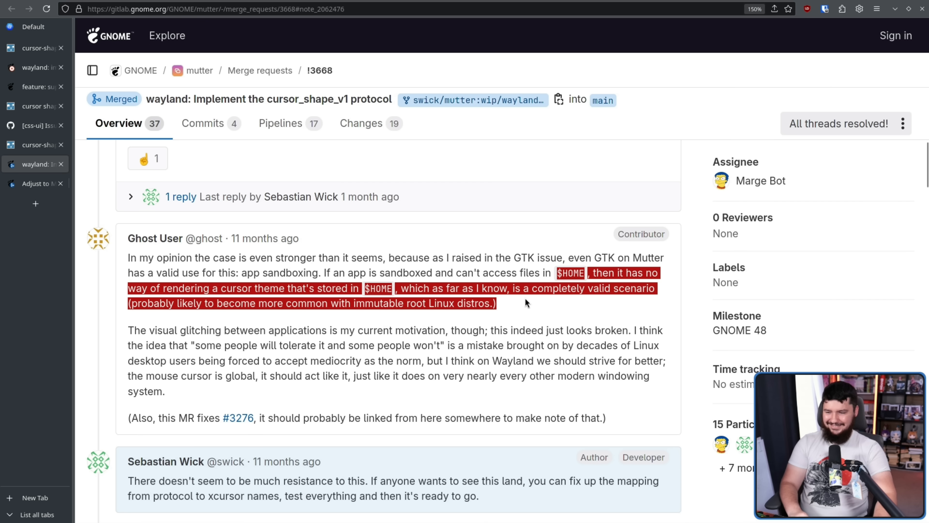
{"action": "left_click", "coordinate": [522, 308]}
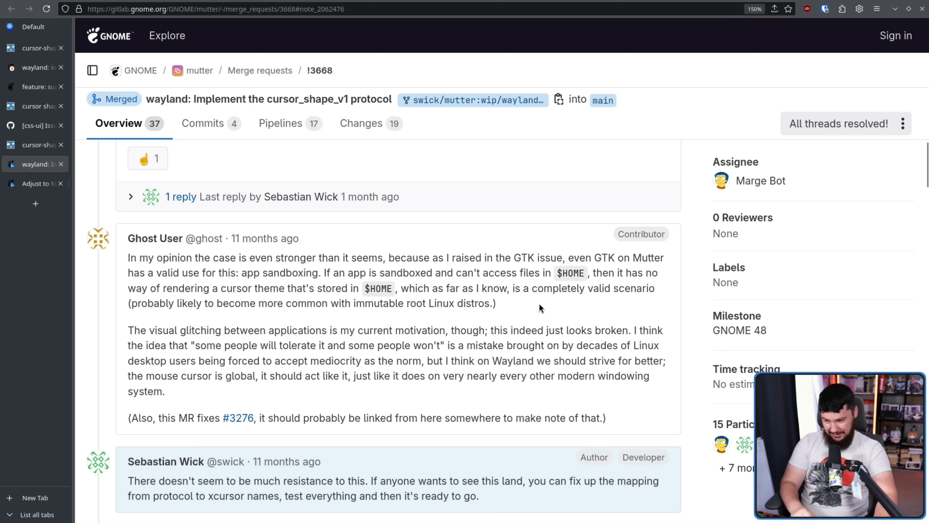
{"action": "mouse_move", "coordinate": [436, 322]}
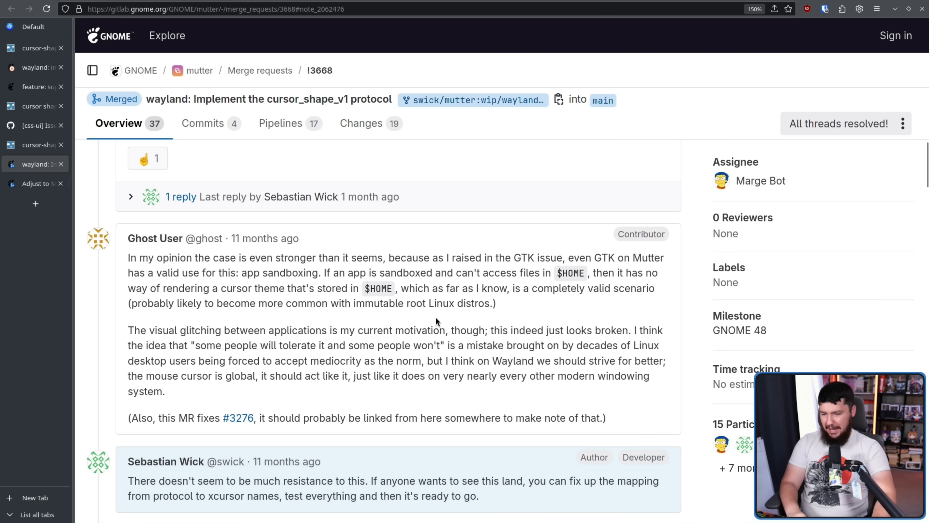
{"action": "scroll", "scroll_direction": "down", "scroll_amount": 3}
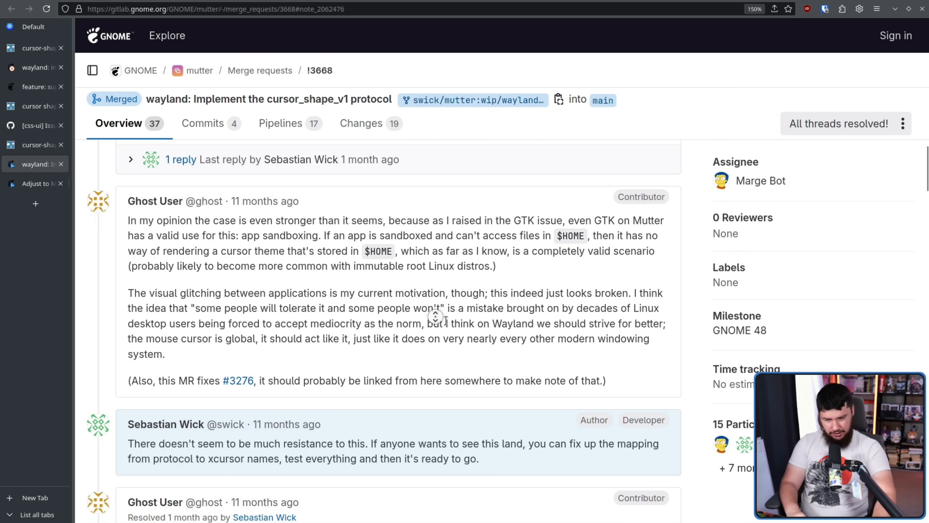
{"action": "mouse_move", "coordinate": [498, 328]}
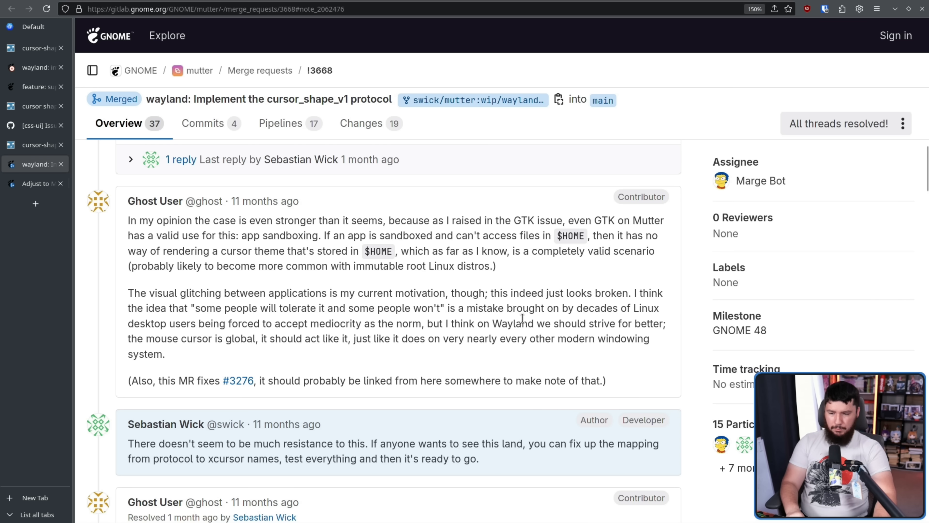
{"action": "mouse_move", "coordinate": [562, 319]}
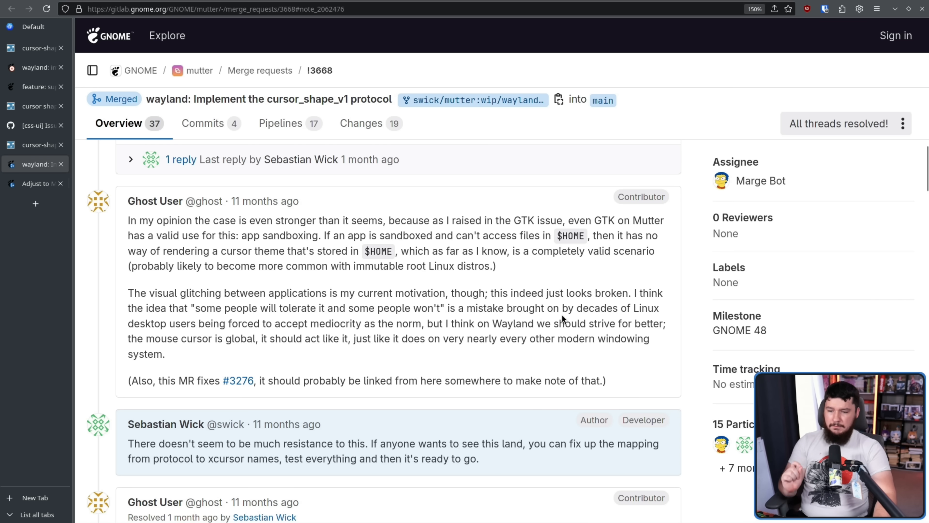
{"action": "mouse_move", "coordinate": [388, 321]}
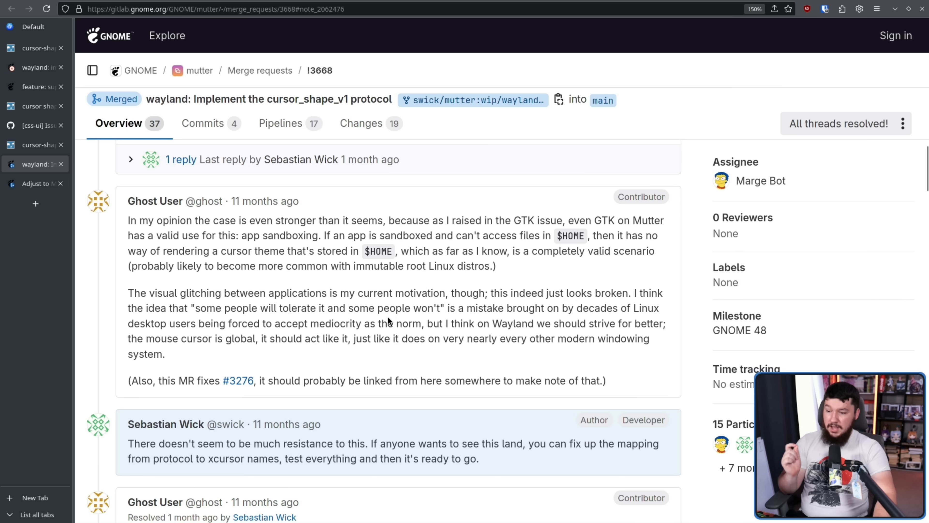
{"action": "mouse_move", "coordinate": [488, 310]}
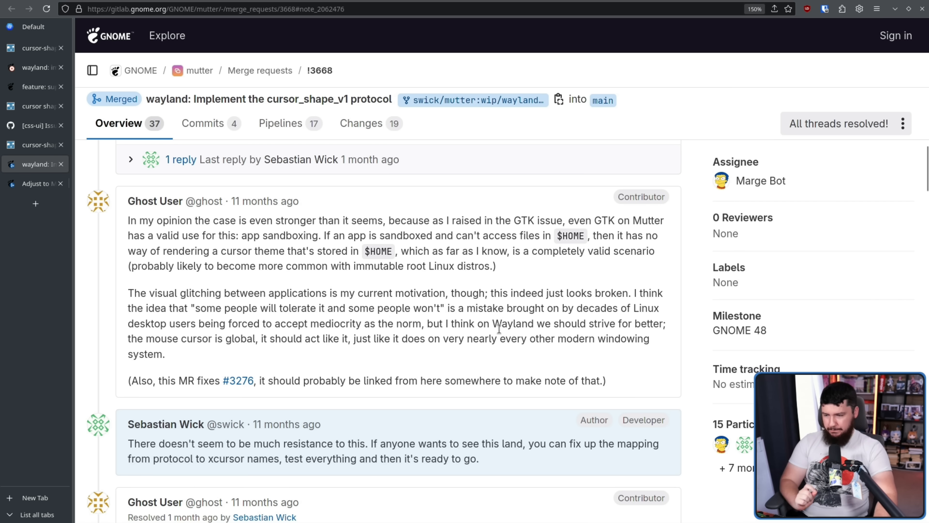
{"action": "mouse_move", "coordinate": [434, 326]}
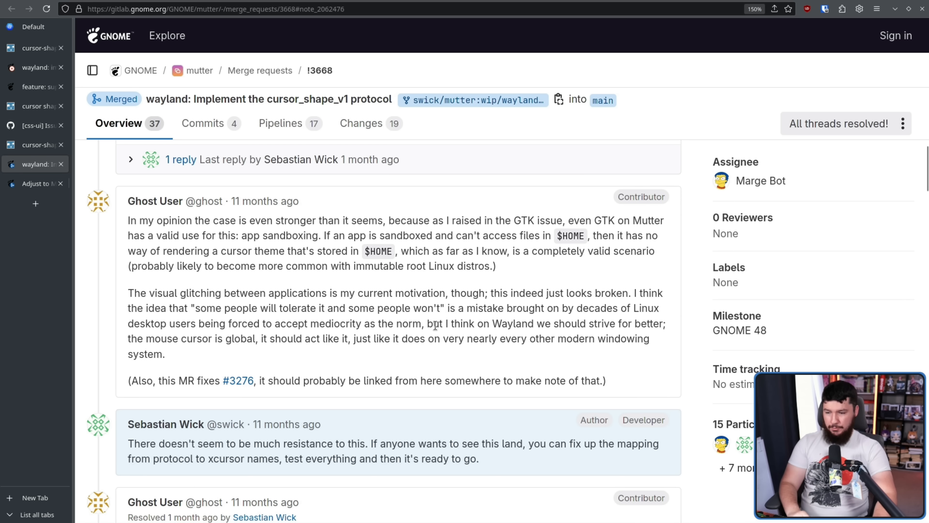
{"action": "mouse_move", "coordinate": [359, 336]}
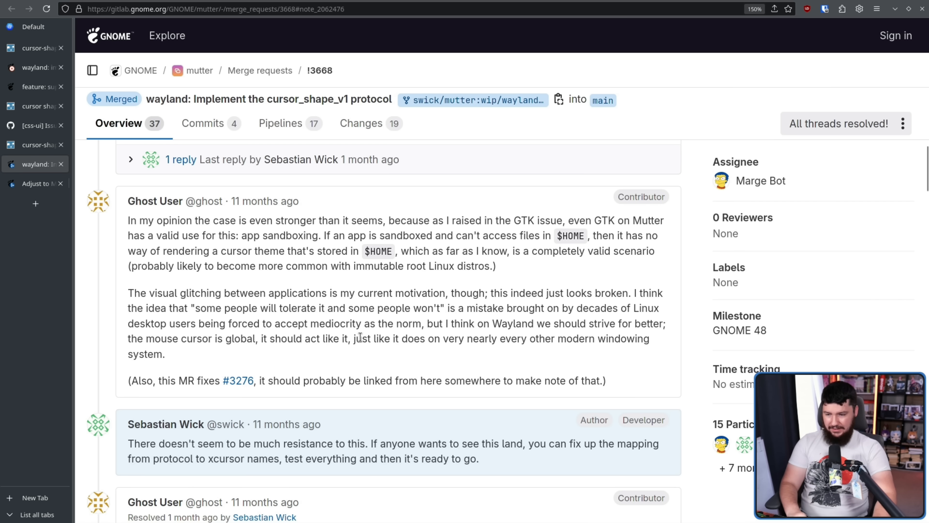
{"action": "mouse_move", "coordinate": [363, 330]}
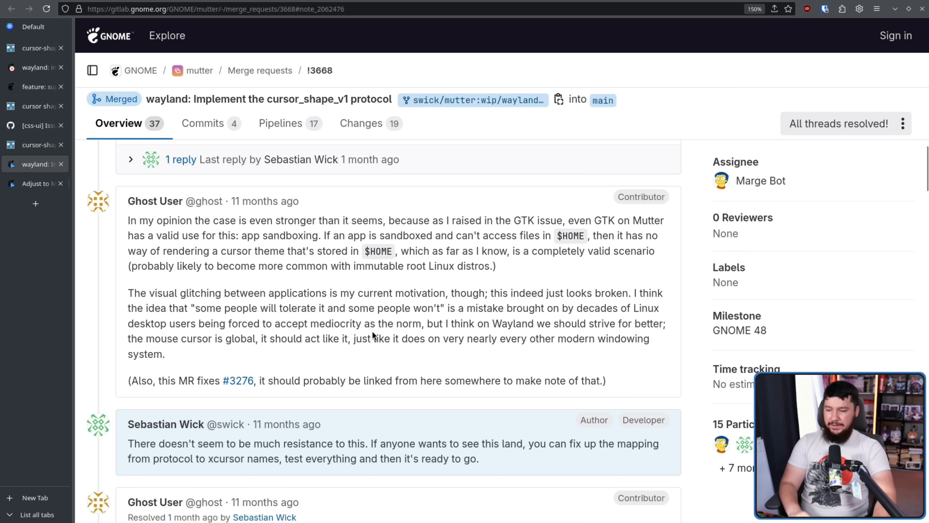
{"action": "mouse_move", "coordinate": [181, 161]}
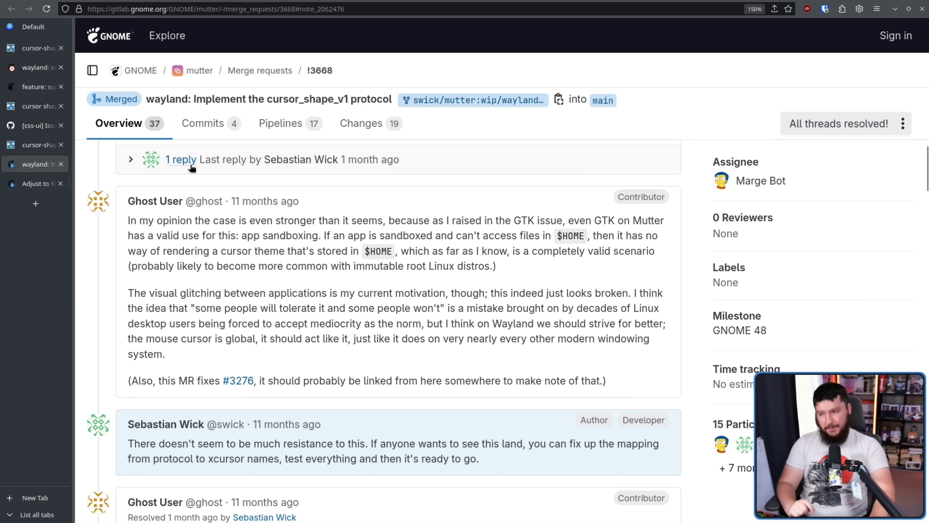
- View gnome-shell's 'Adjust to MetaCursor changes' MR, then follow its mutter!3668 link back
{"action": "left_click", "coordinate": [30, 183]}
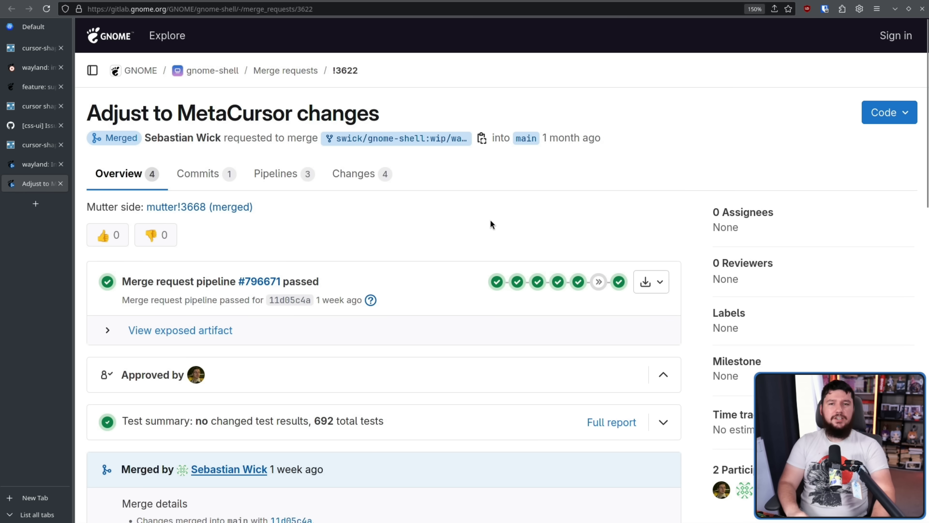
{"action": "mouse_move", "coordinate": [509, 200]}
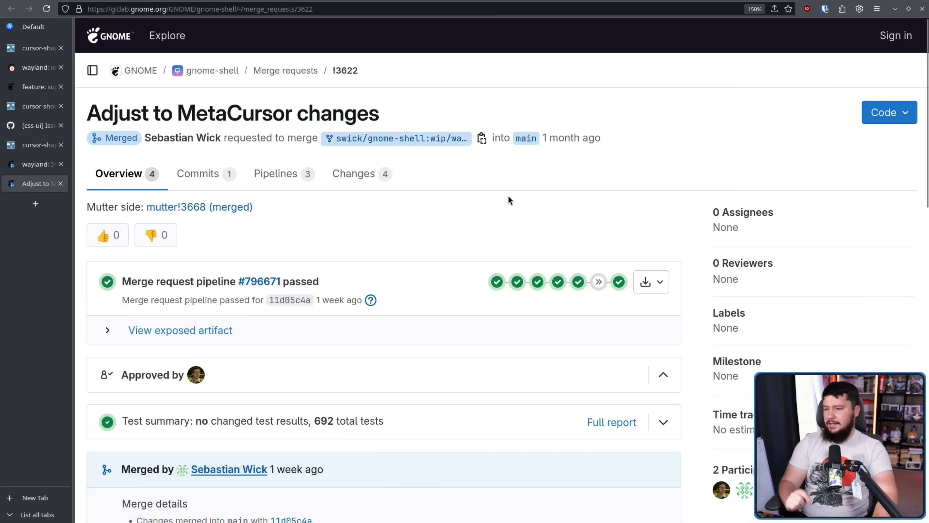
{"action": "mouse_move", "coordinate": [257, 208]}
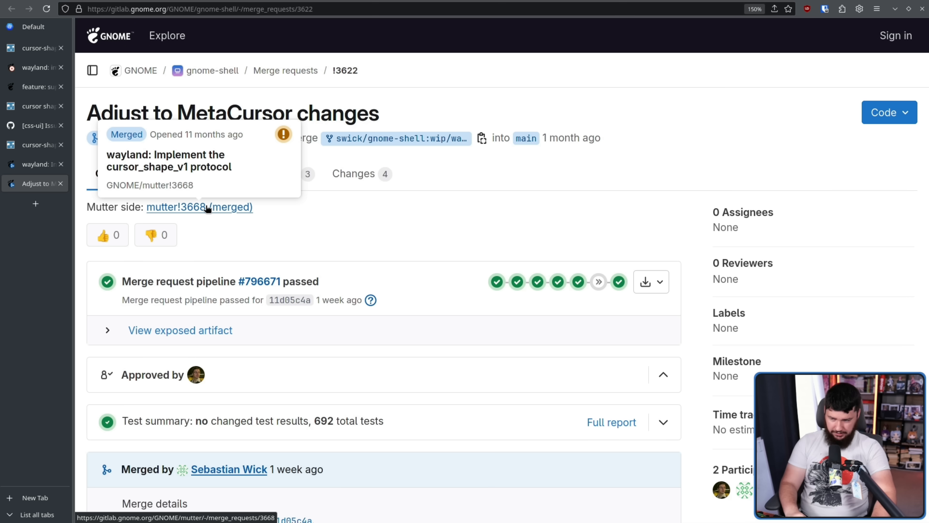
{"action": "left_click", "coordinate": [181, 206]}
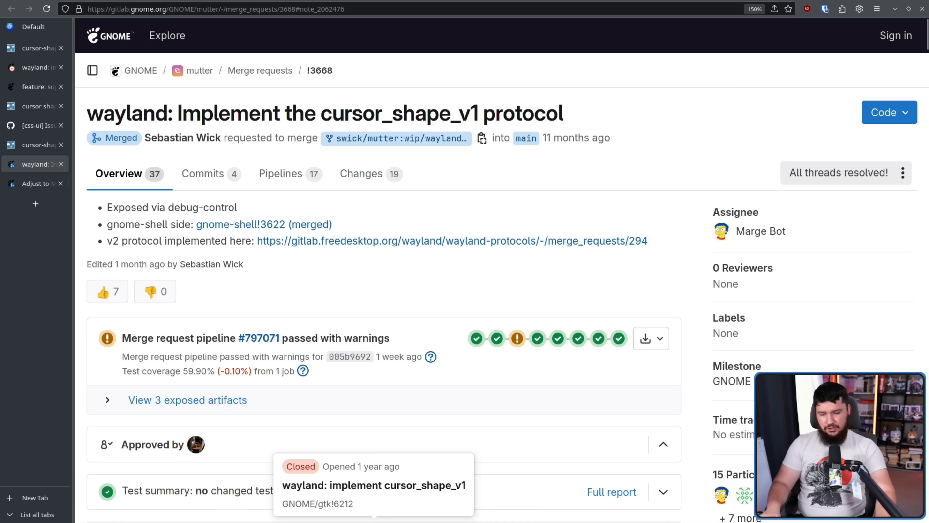
{"action": "mouse_move", "coordinate": [653, 425]}
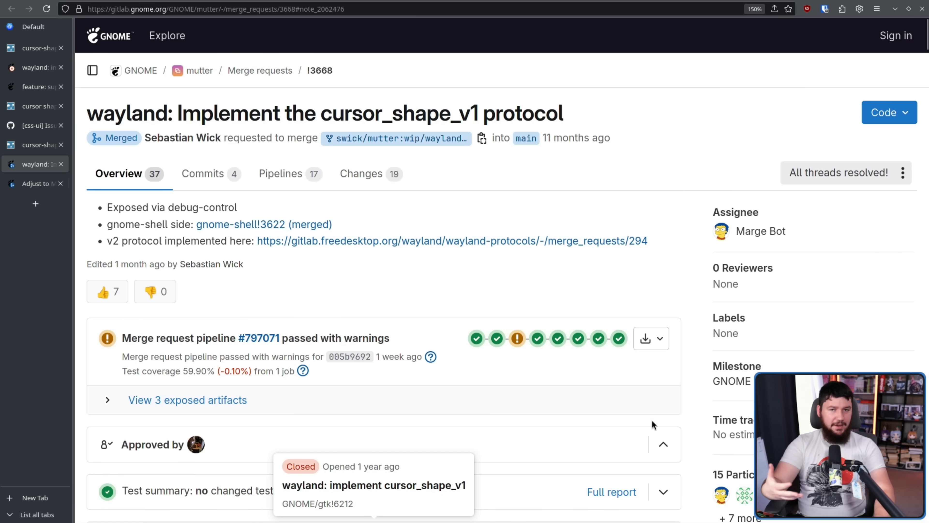
{"action": "mouse_move", "coordinate": [640, 488]}
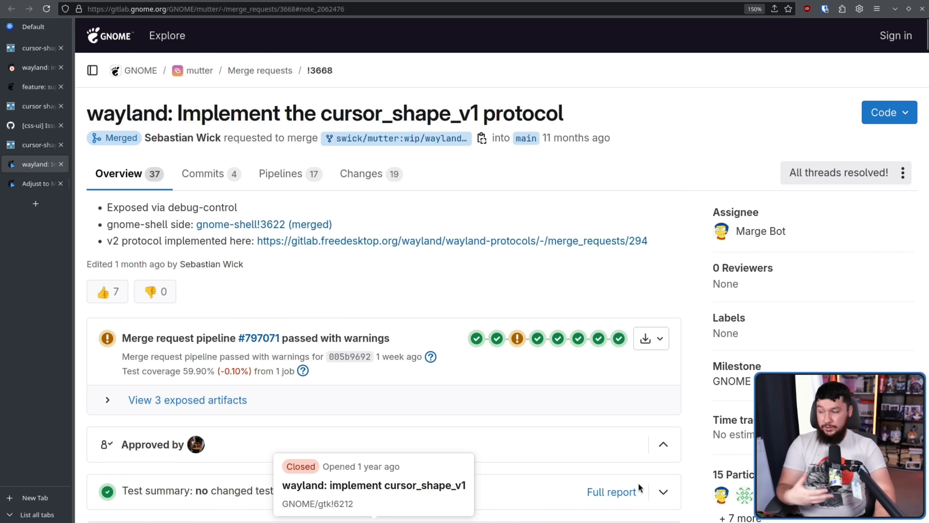
{"action": "mouse_move", "coordinate": [619, 467]}
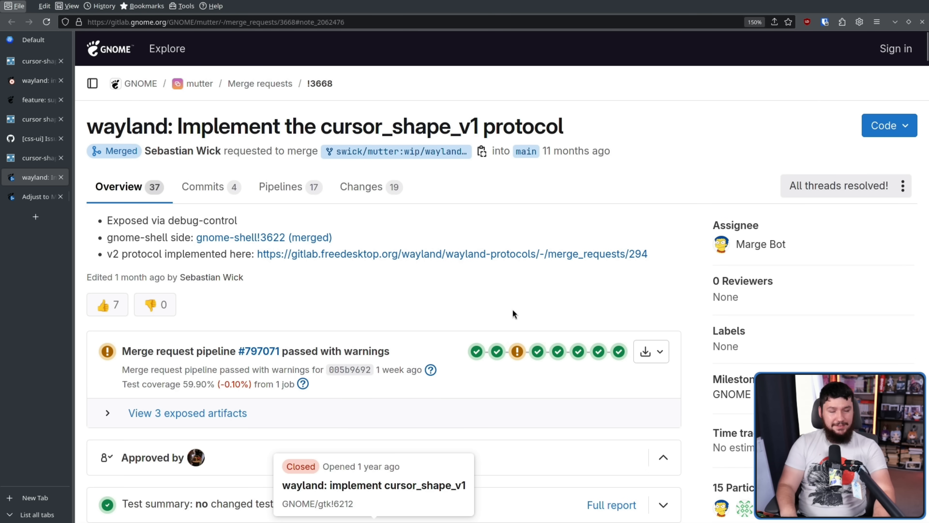
{"action": "mouse_move", "coordinate": [514, 284]}
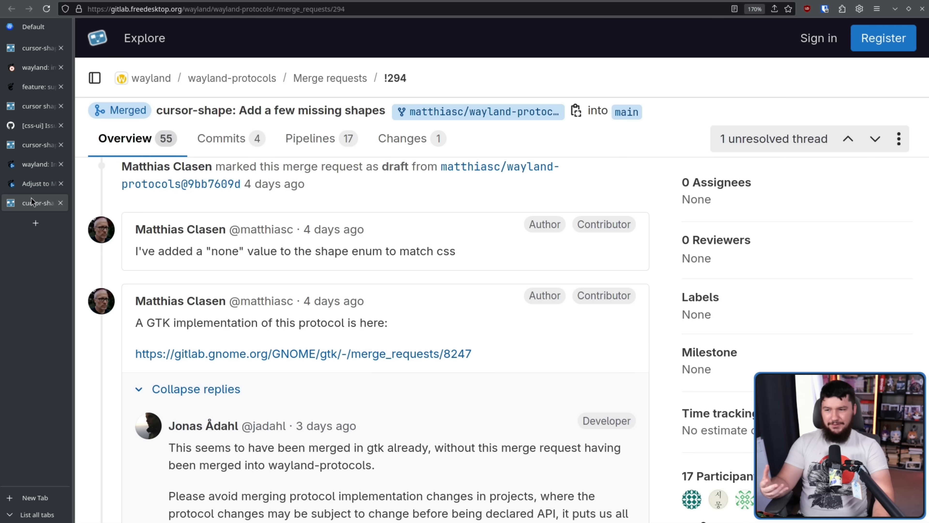
{"action": "mouse_move", "coordinate": [194, 272]}
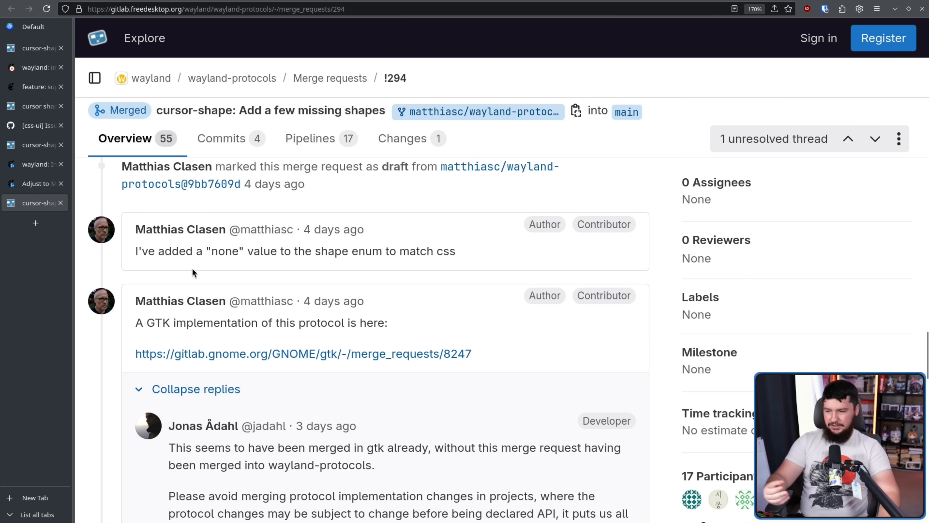
{"action": "mouse_move", "coordinate": [180, 229]}
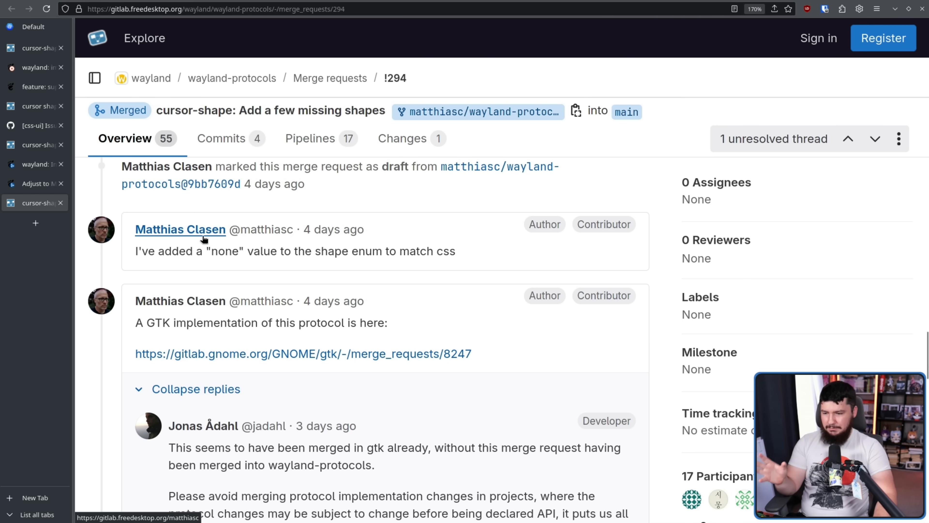
- Scroll MR !294 to Jonas Ådahl's complaint about GTK merging the implementation early
{"action": "scroll", "scroll_direction": "down", "scroll_amount": 3}
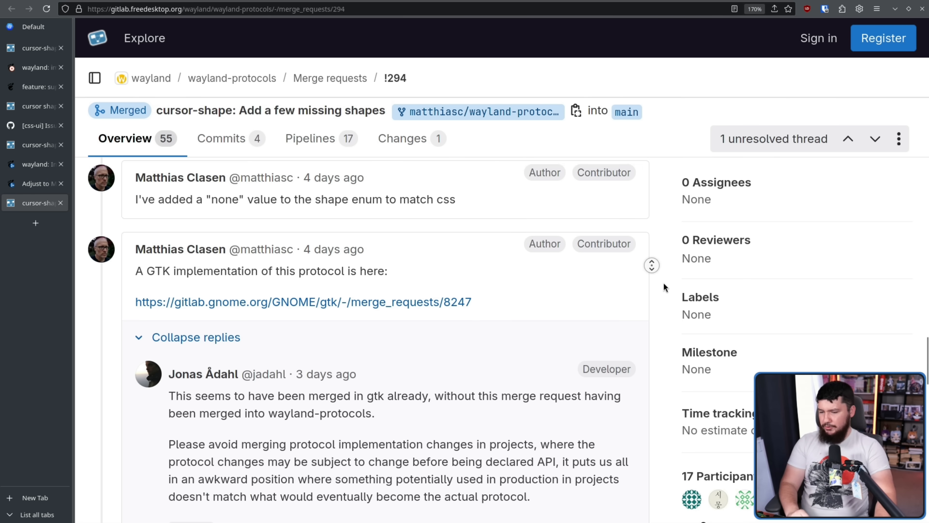
{"action": "scroll", "scroll_direction": "down", "scroll_amount": 3}
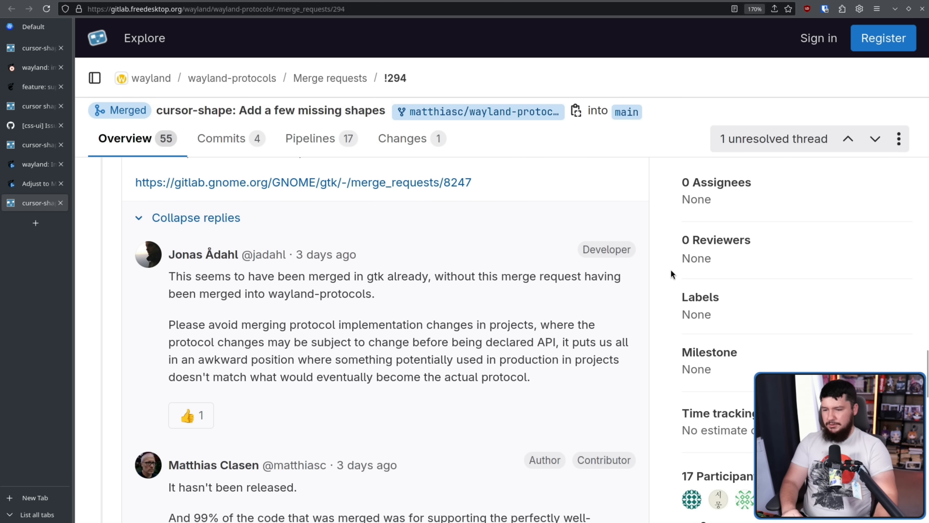
{"action": "mouse_move", "coordinate": [670, 279]}
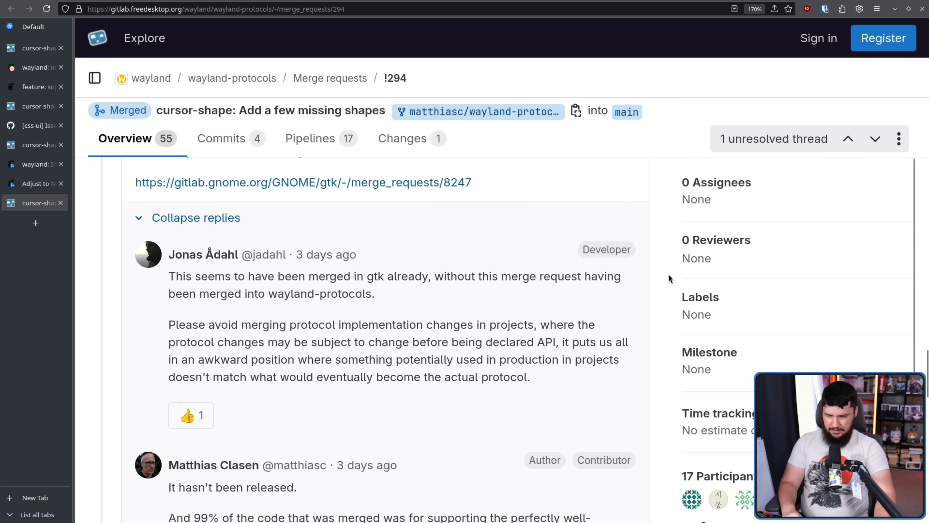
{"action": "mouse_move", "coordinate": [664, 268]}
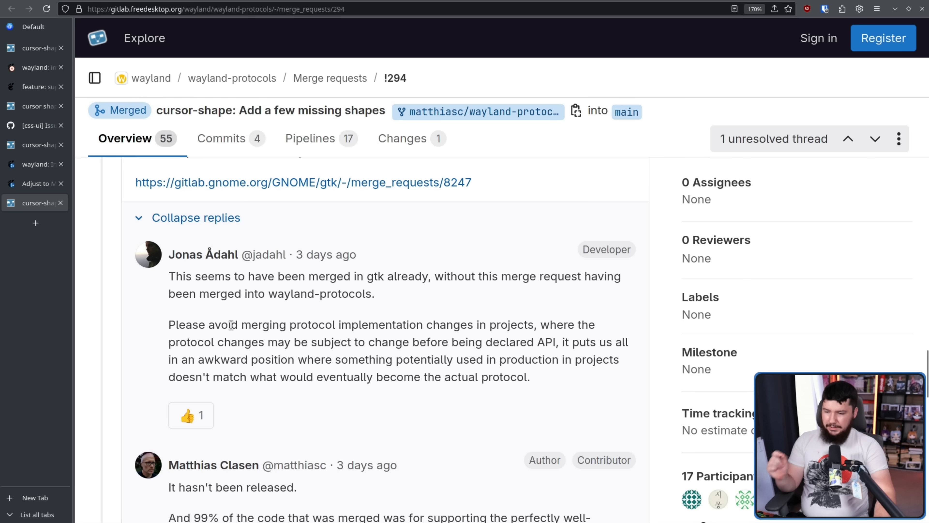
{"action": "mouse_move", "coordinate": [256, 319]}
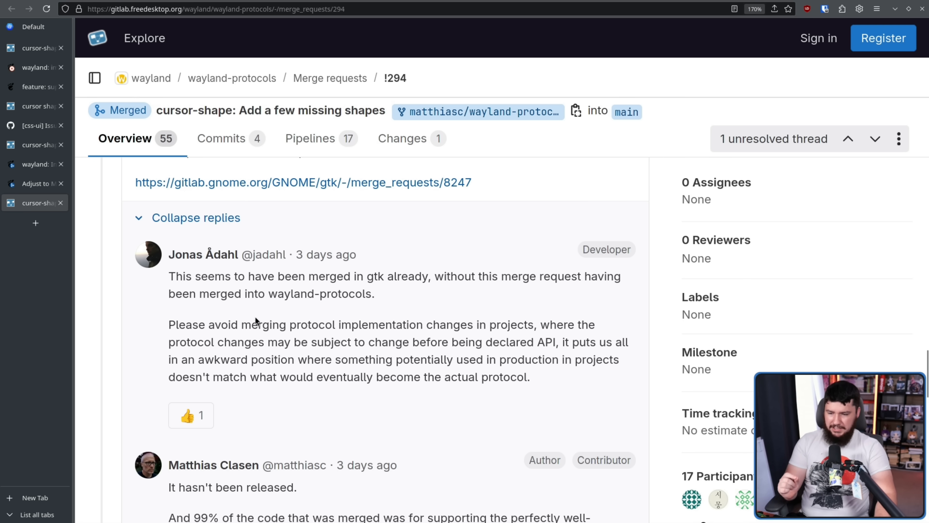
{"action": "mouse_move", "coordinate": [271, 296]}
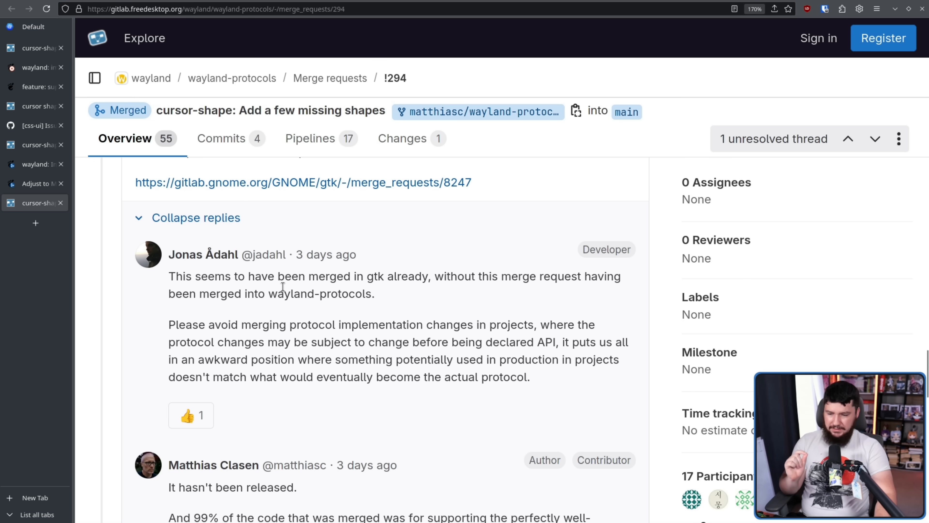
{"action": "mouse_move", "coordinate": [466, 314]}
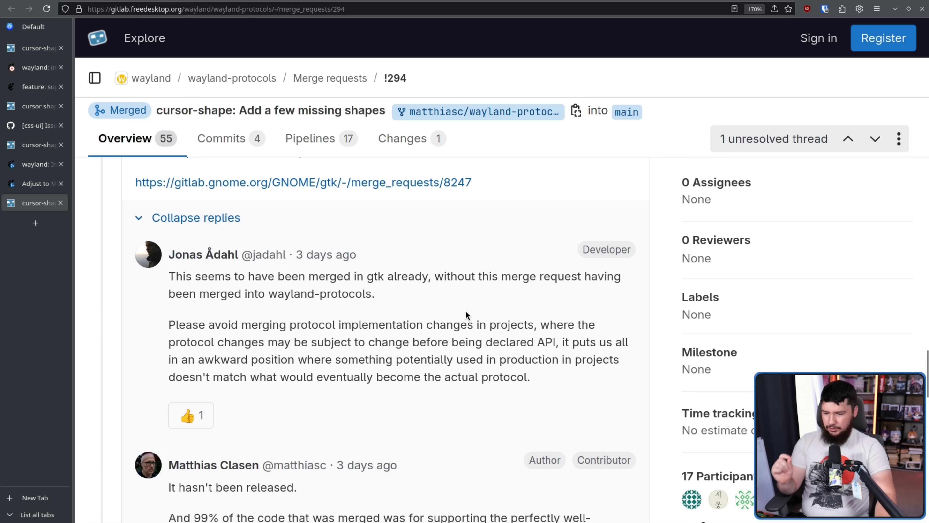
{"action": "mouse_move", "coordinate": [471, 309]}
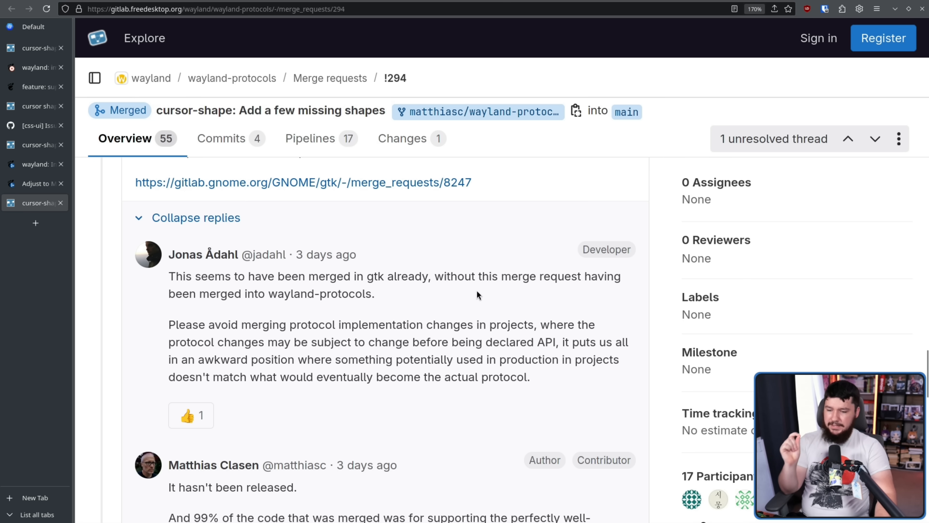
{"action": "mouse_move", "coordinate": [441, 304]}
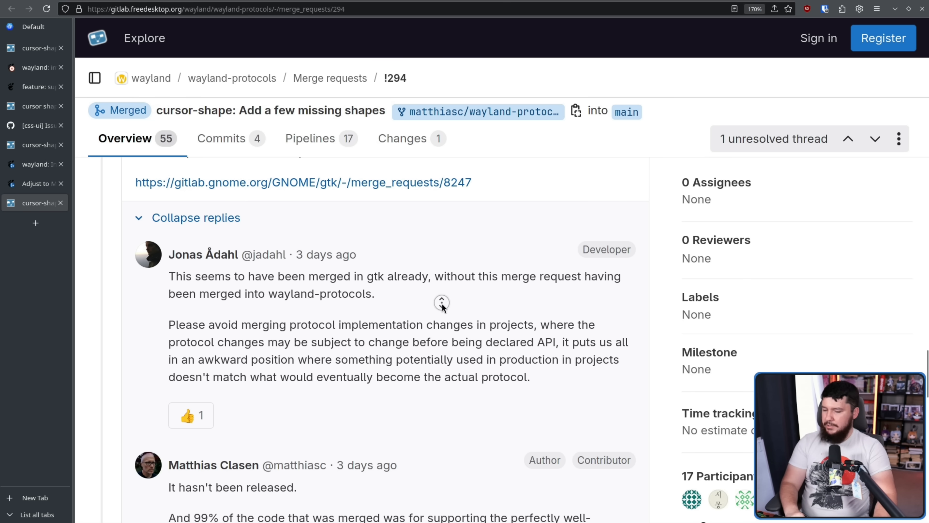
- Reach Matthias Clasen's 'It hasn't been released' reply and clear its text highlight
{"action": "scroll", "scroll_direction": "down", "scroll_amount": 3}
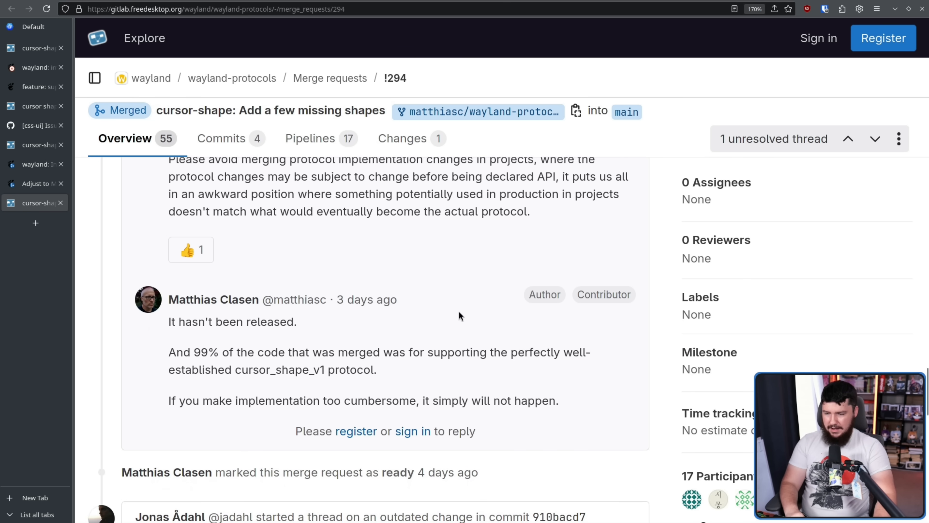
{"action": "mouse_move", "coordinate": [208, 349]}
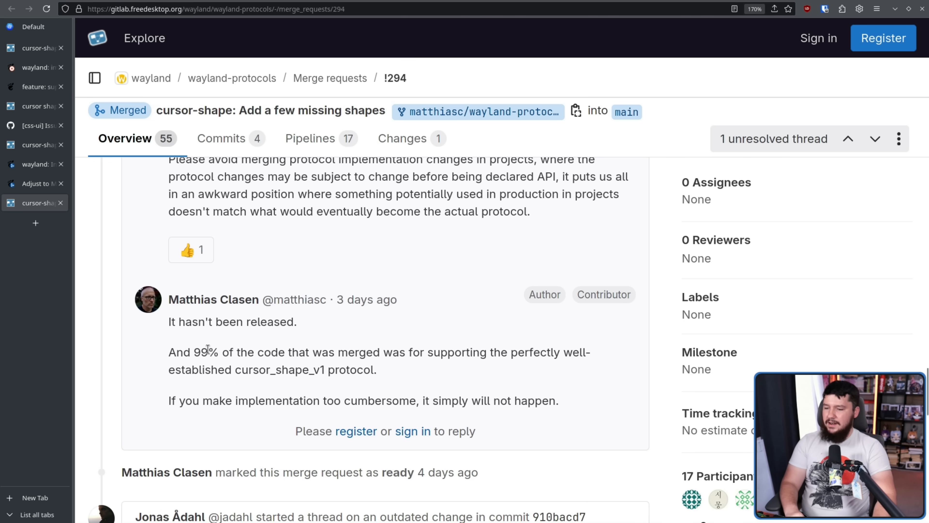
{"action": "mouse_move", "coordinate": [240, 347]}
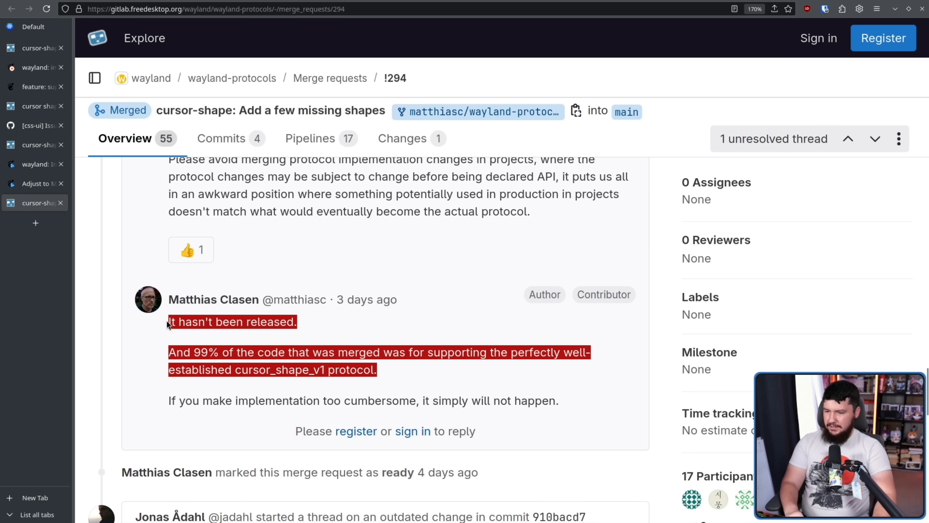
{"action": "left_click", "coordinate": [166, 410]}
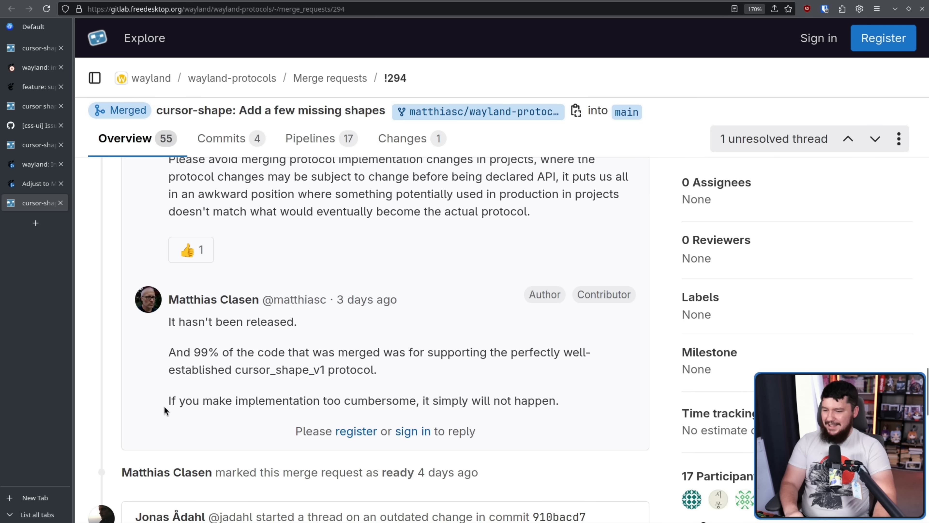
{"action": "mouse_move", "coordinate": [567, 412]}
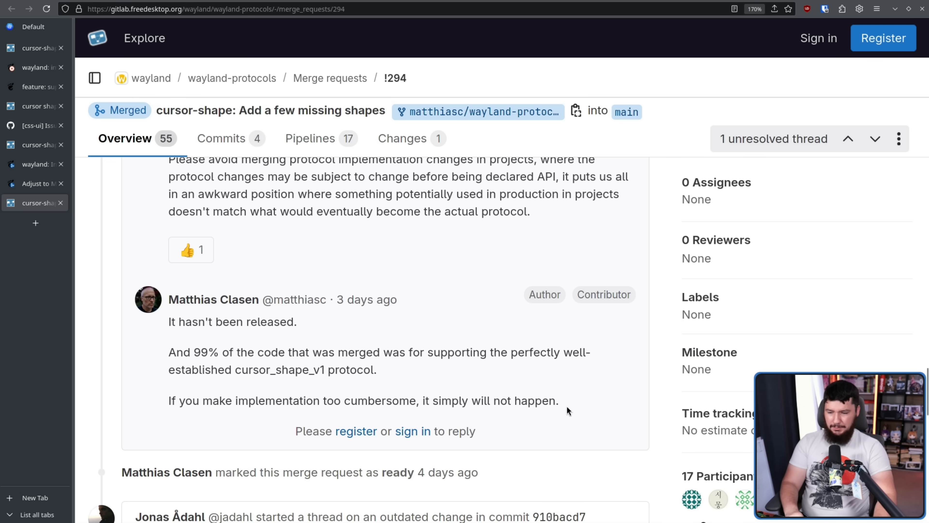